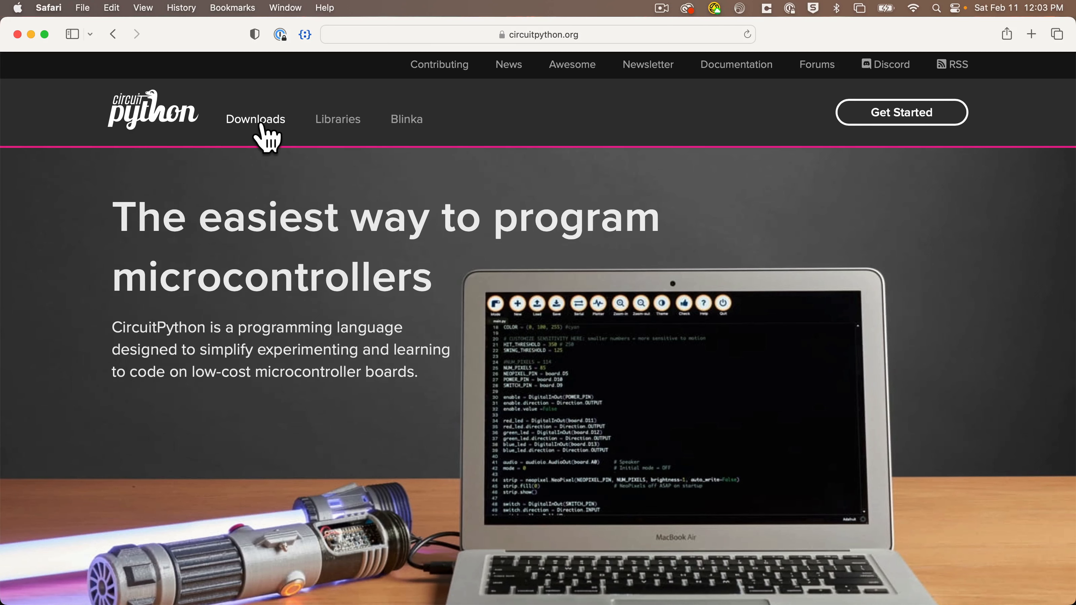
Step: Find the board on the CircuitPython downloads page and download its .uf2 firmware
click(256, 119)
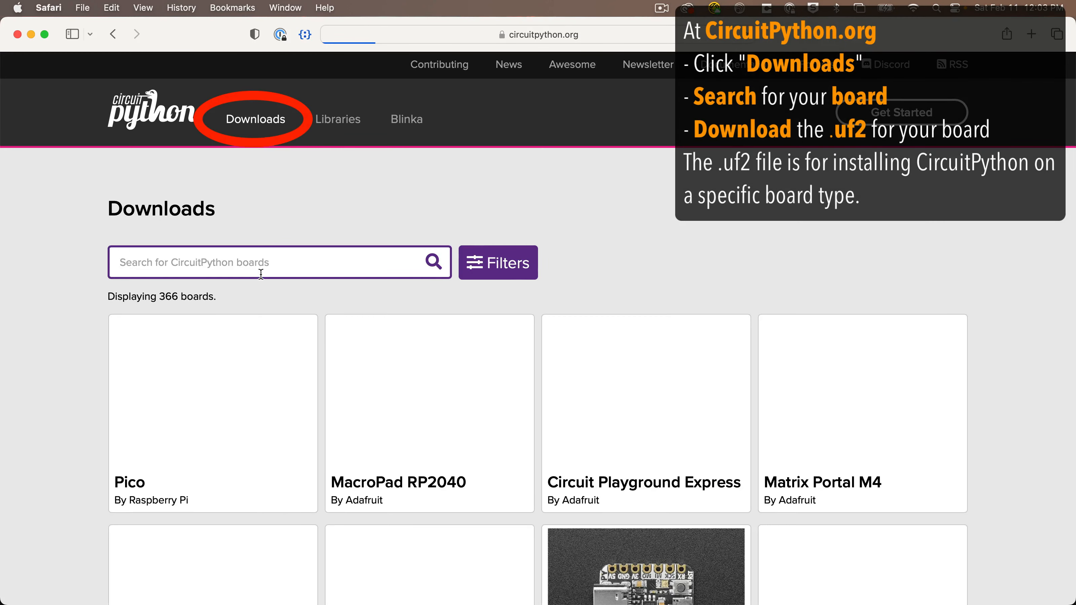
text(Arduino)
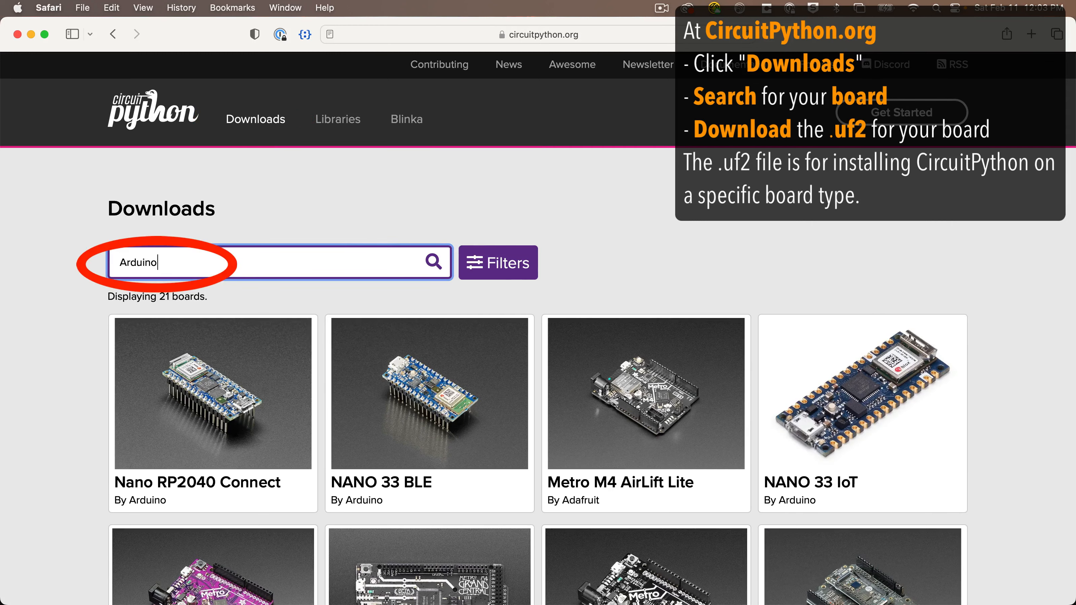
click(212, 393)
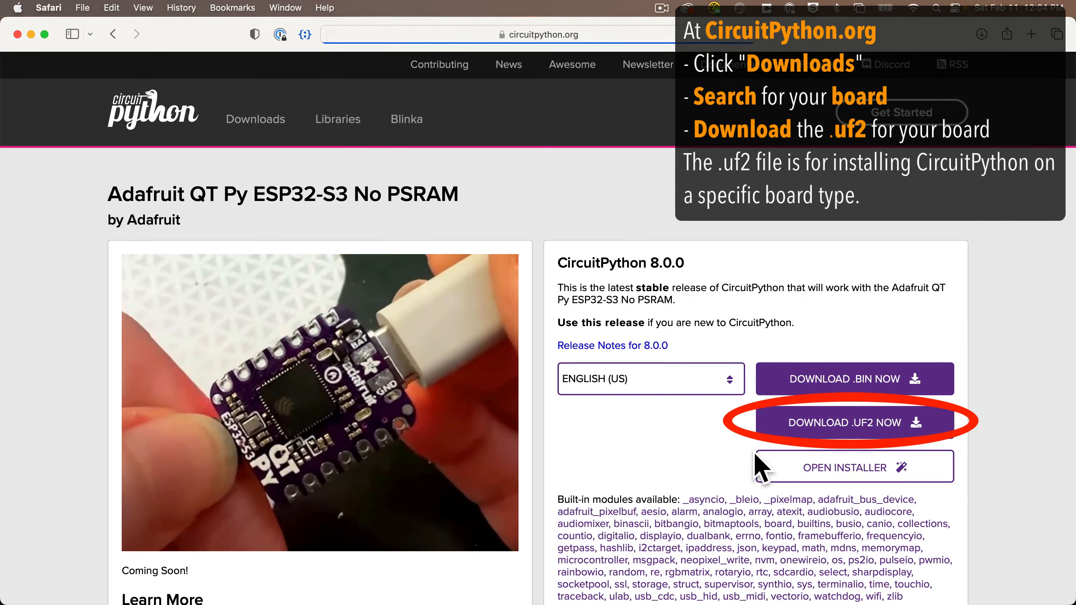
click(846, 422)
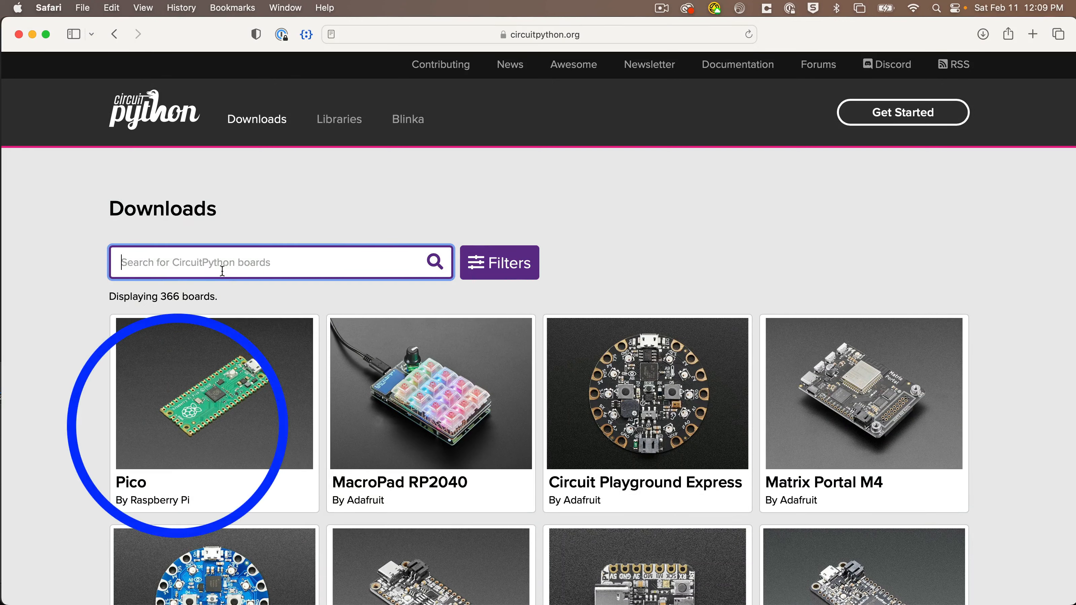
Step: Download the CircuitPython 8.x library bundle zip and save it to the Desktop
text(pic)
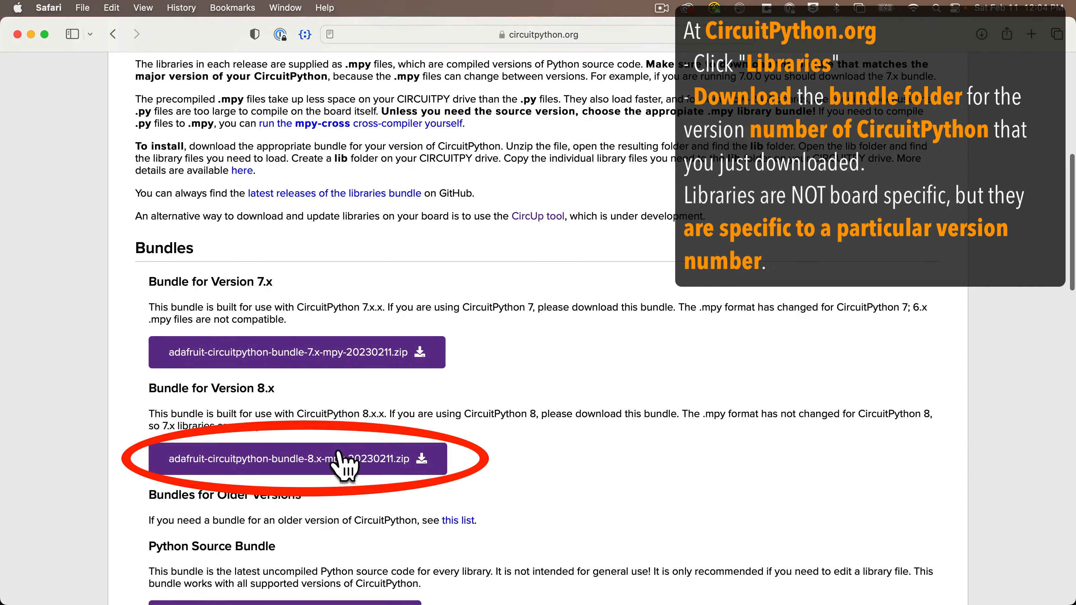
click(287, 459)
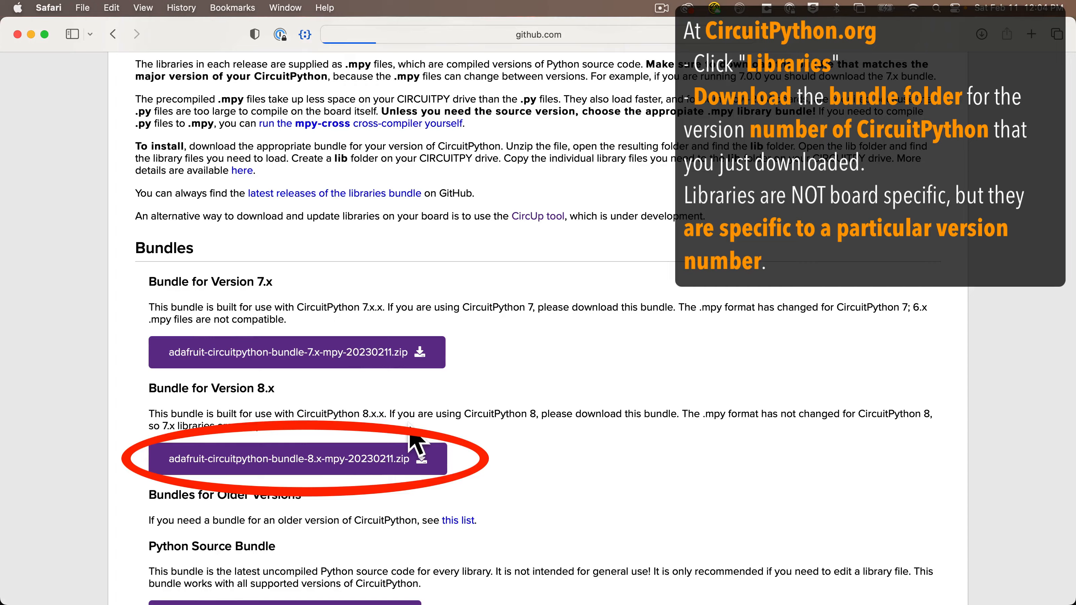
click(295, 459)
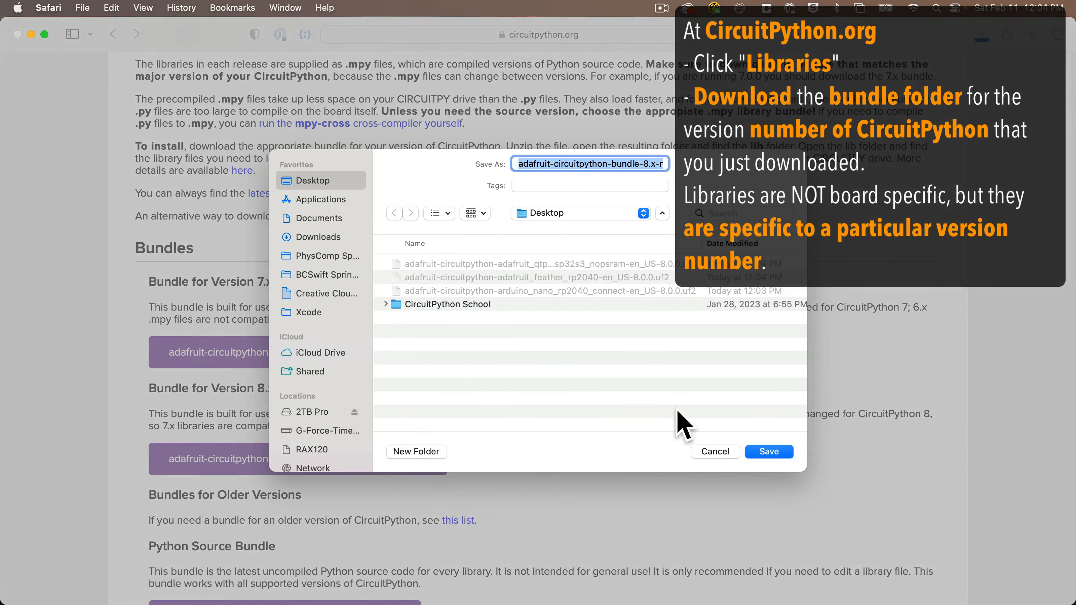
click(768, 451)
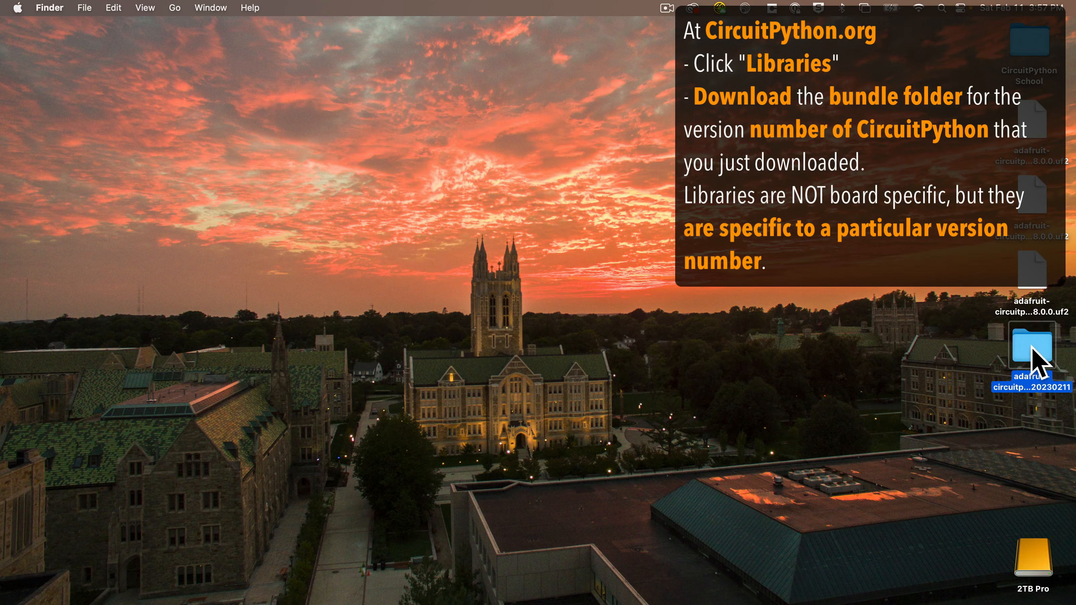
Step: Browse the library files inside the bundle's lib folder
double_click(1032, 348)
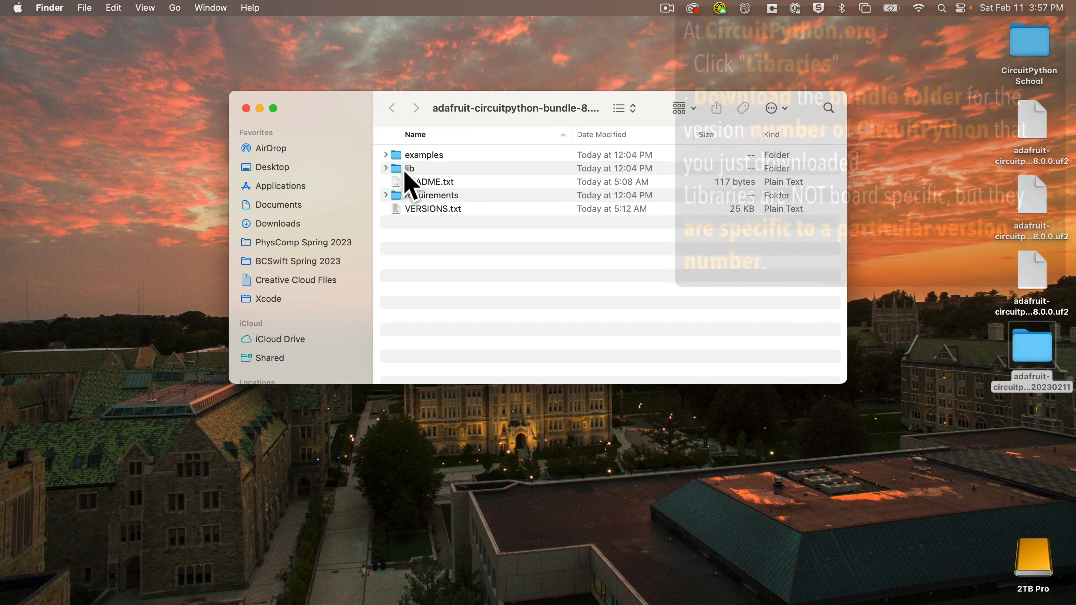
double_click(409, 168)
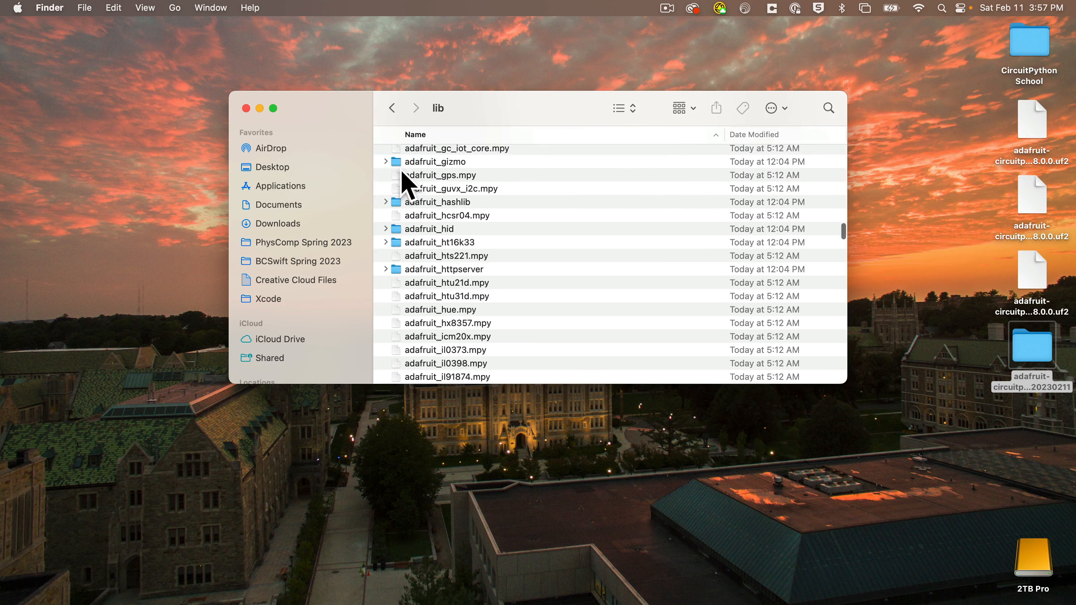
scroll(down, 3)
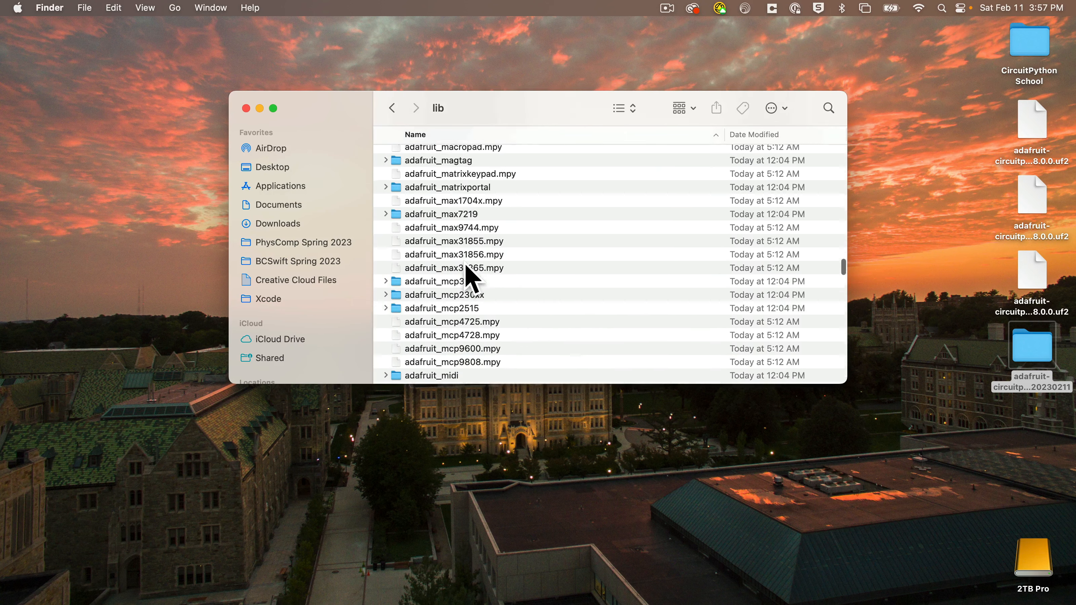
scroll(down, 3)
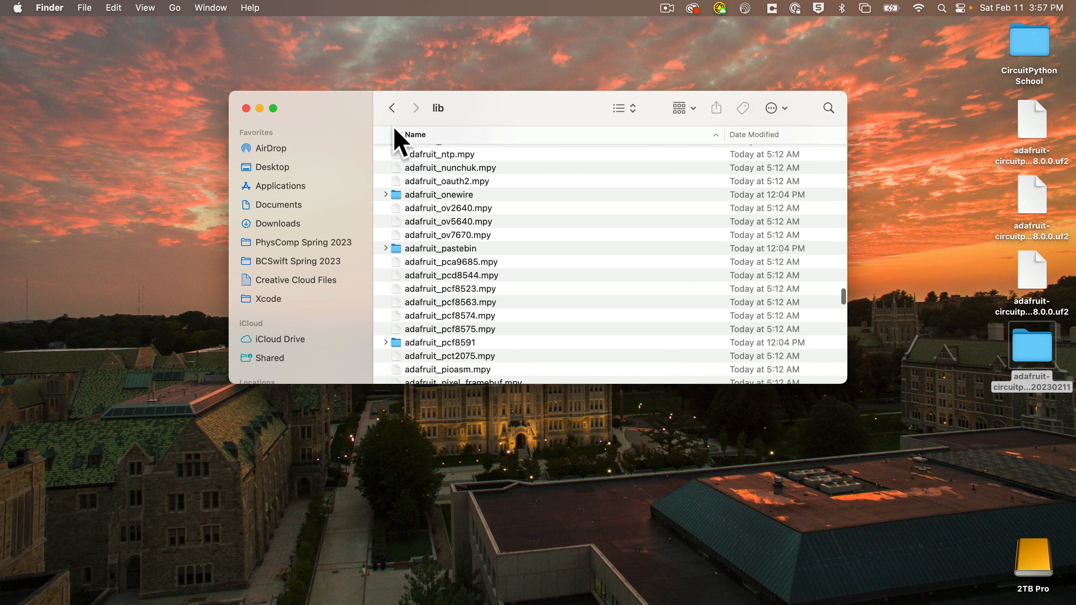
Step: Look through the bundle's examples folder and return to the top level
click(392, 108)
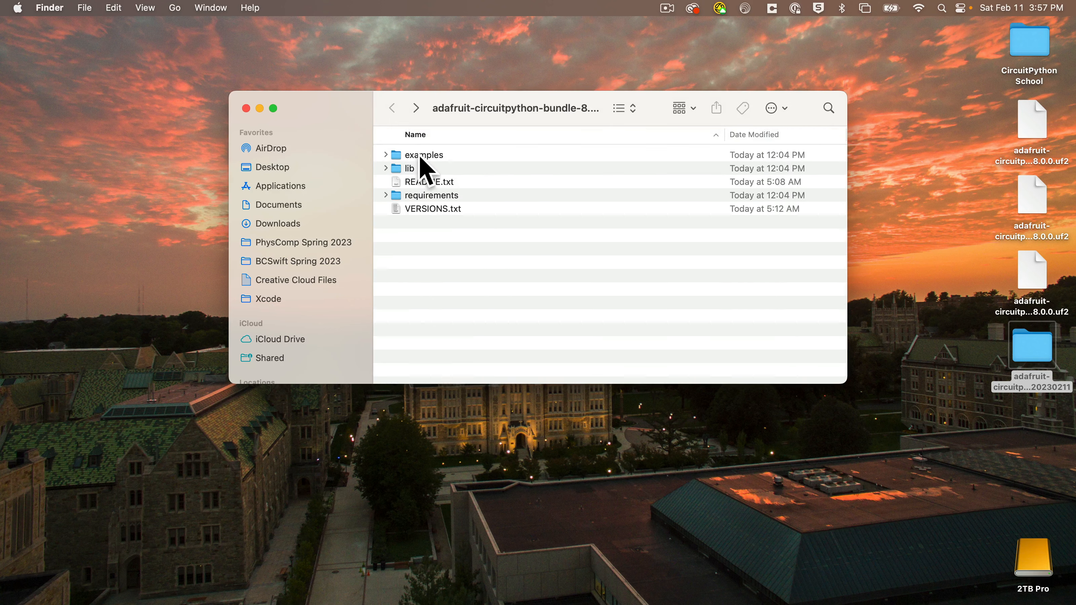
double_click(423, 155)
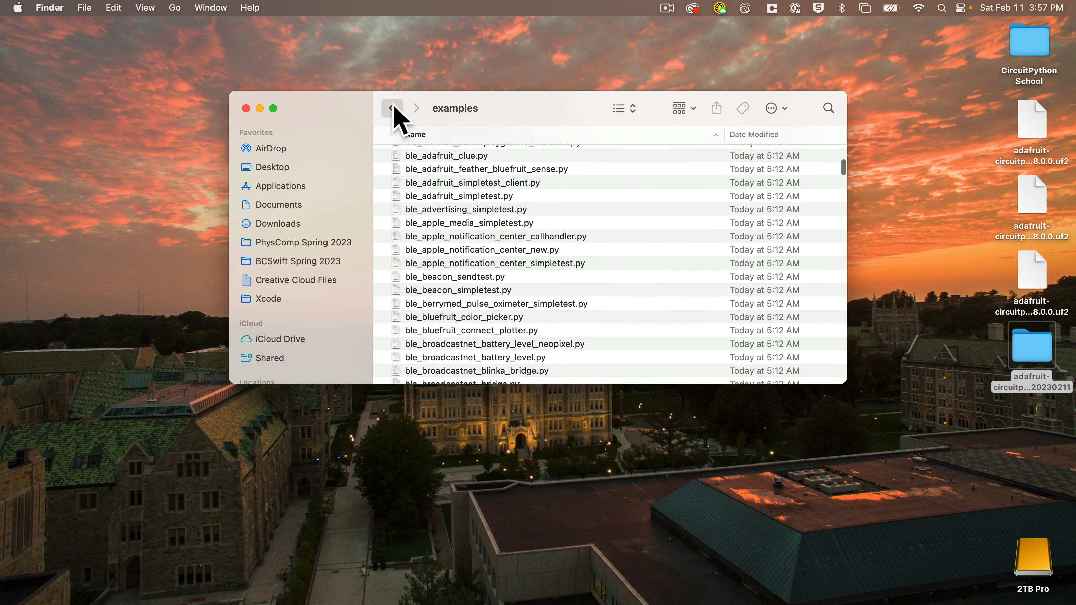
click(392, 107)
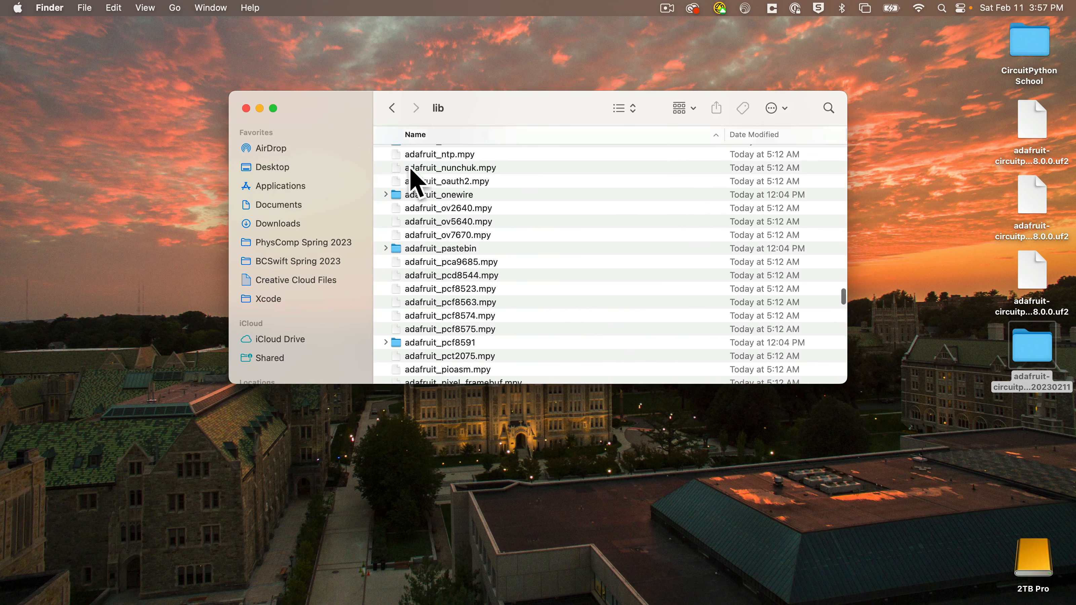
click(392, 107)
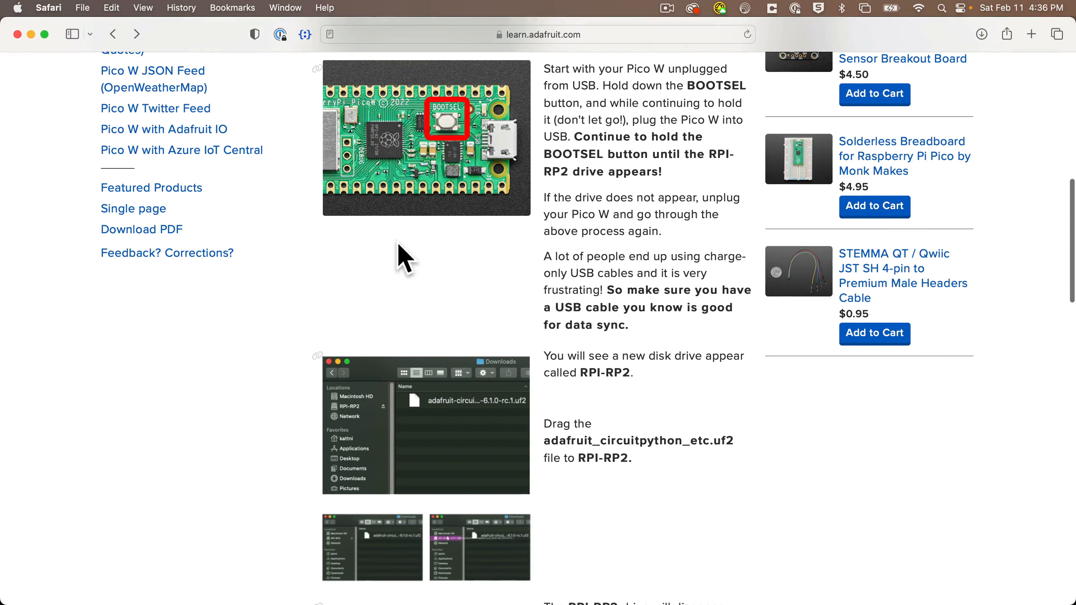
mouse_move(565, 254)
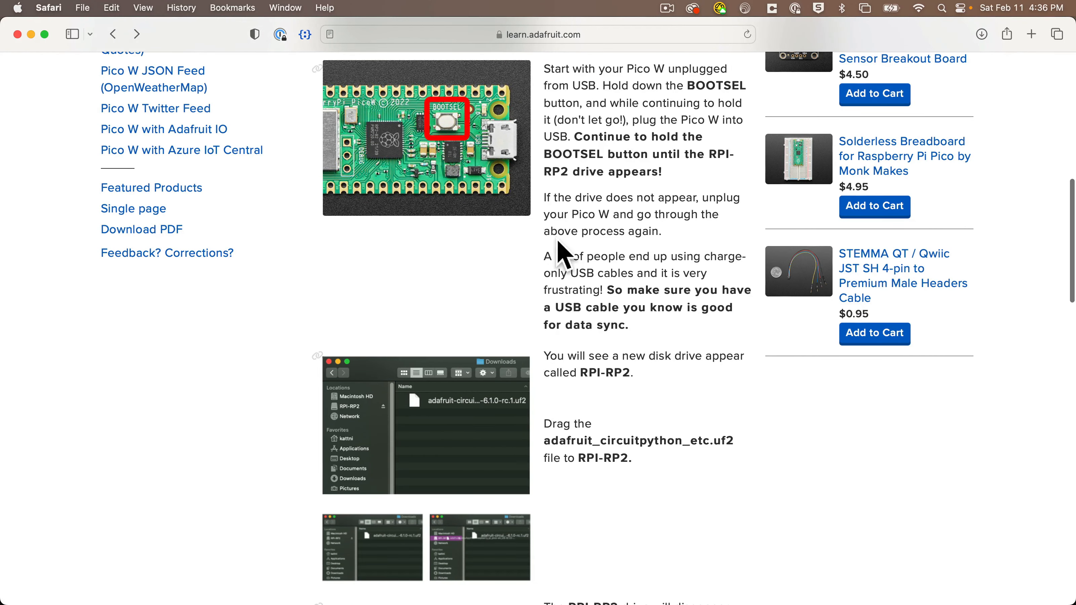
Step: Read each board's bootloader and drive-name instructions, ending at the QT Py ESP32-S3 QTPYS3BOOT steps
double_click(583, 373)
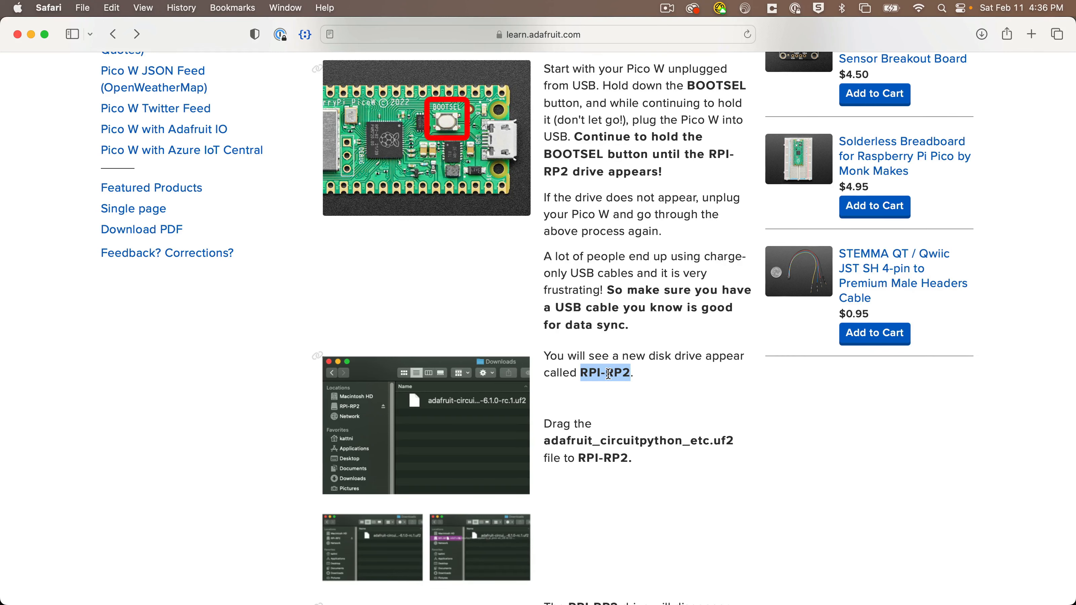
scroll(down, 3)
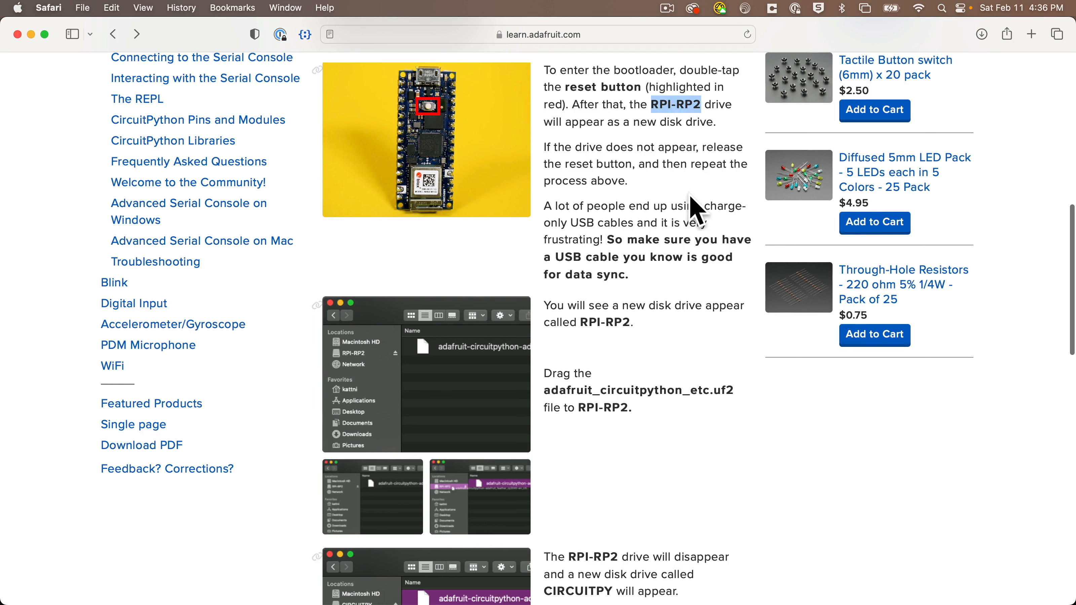
mouse_move(462, 134)
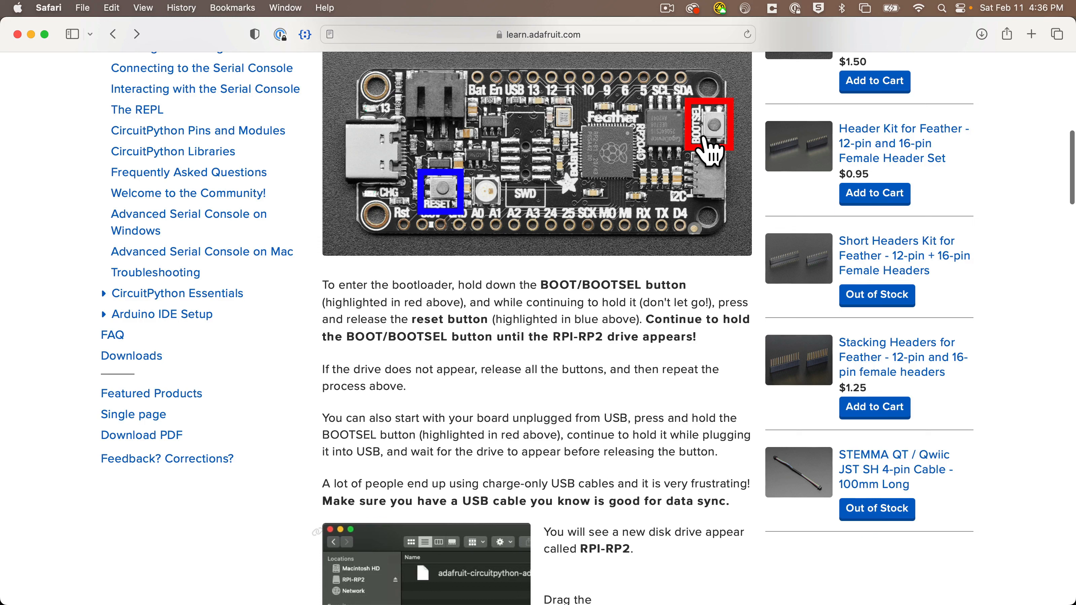
mouse_move(518, 264)
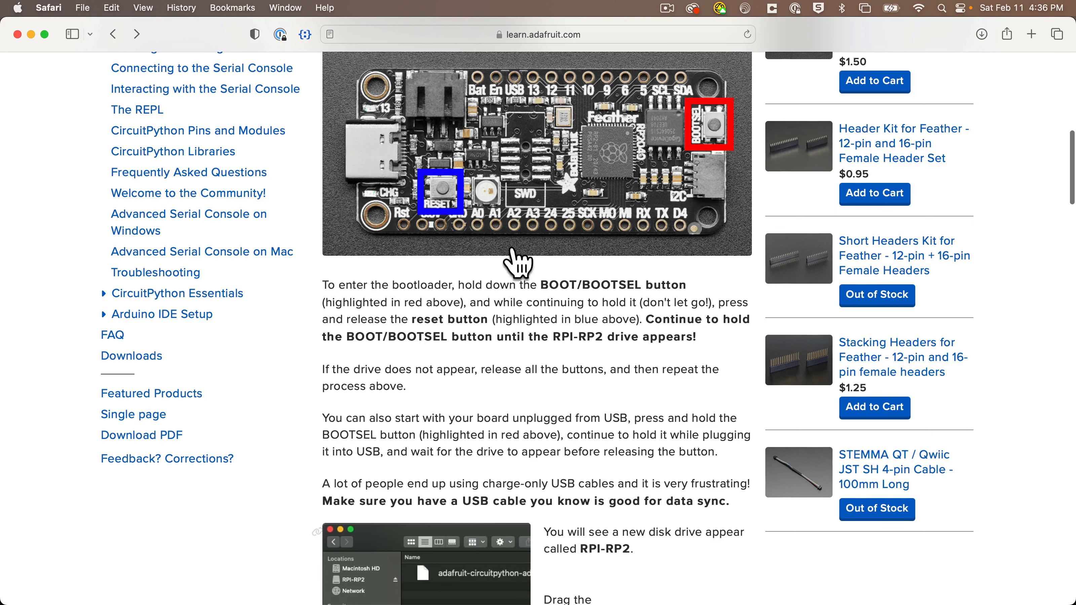
double_click(577, 337)
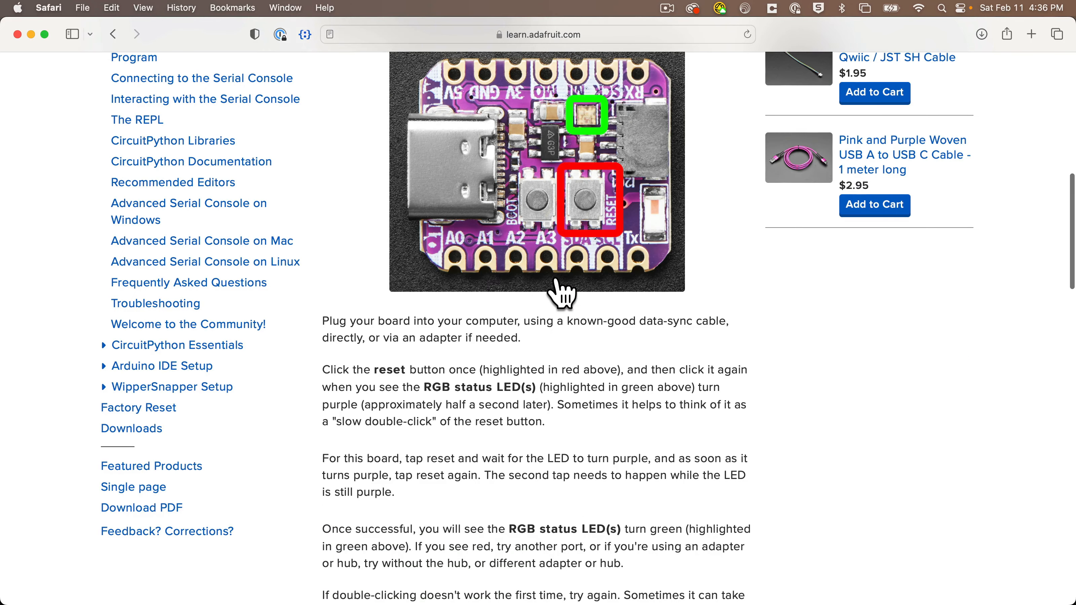
mouse_move(537, 224)
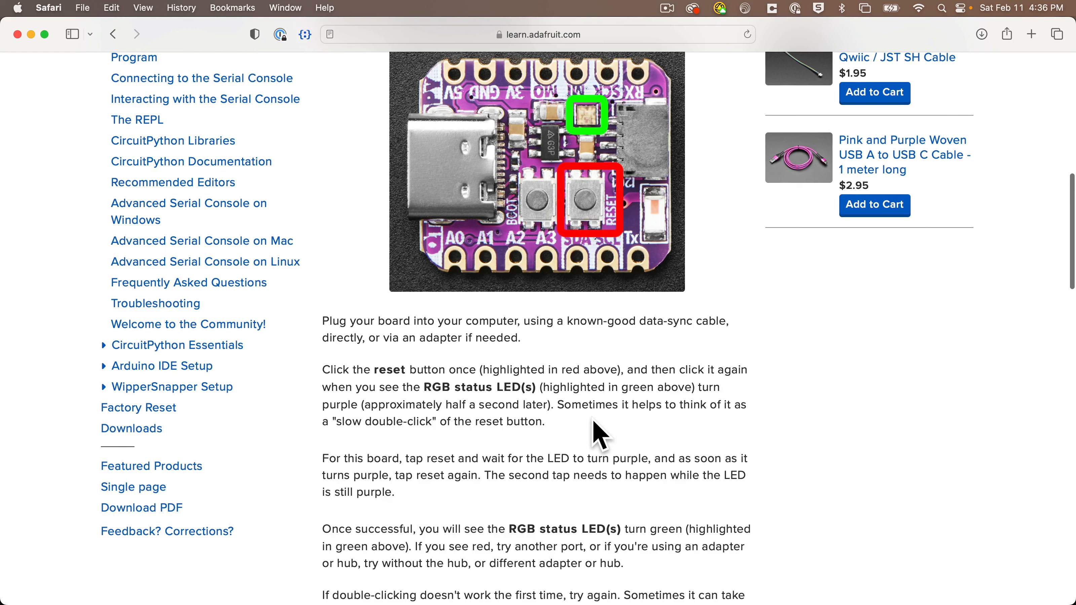
scroll(down, 3)
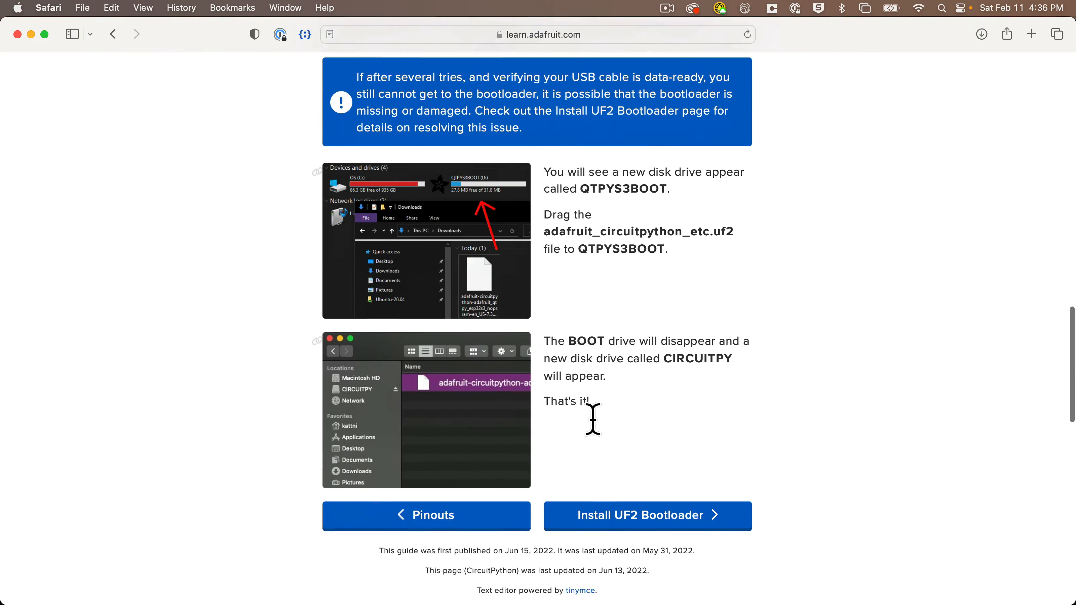
scroll(down, 3)
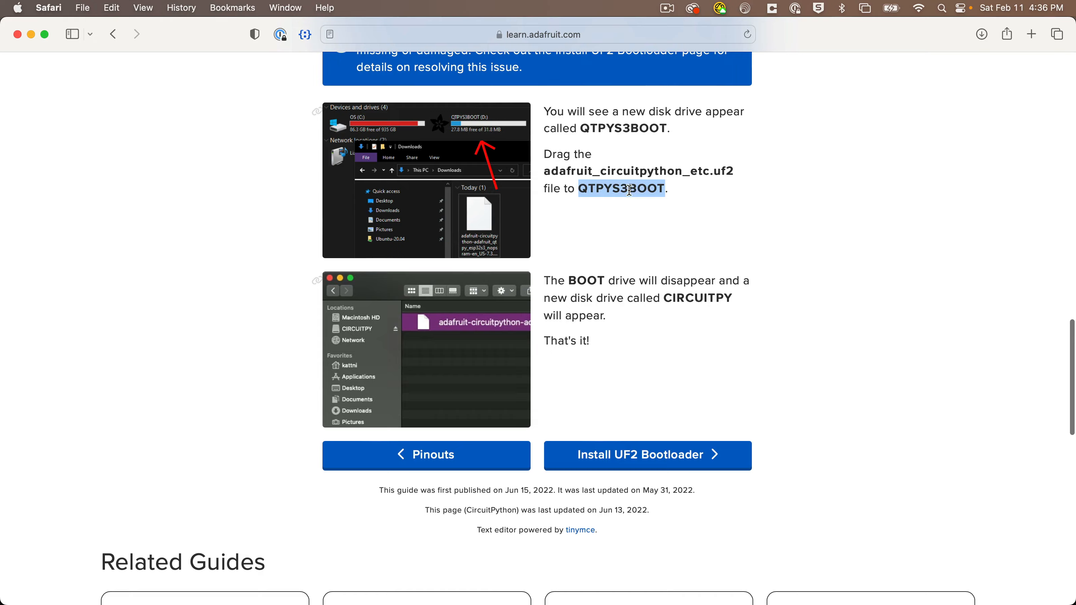
scroll(up, 3)
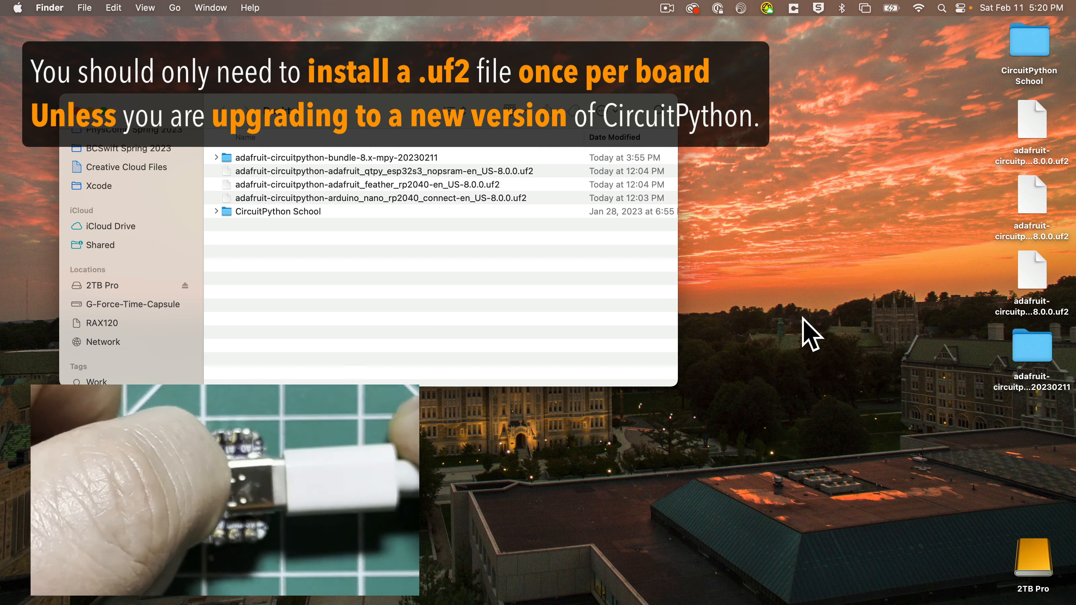
Step: View the Welcome to CircuitPython Troubleshooting page on Adafruit Learn
click(384, 170)
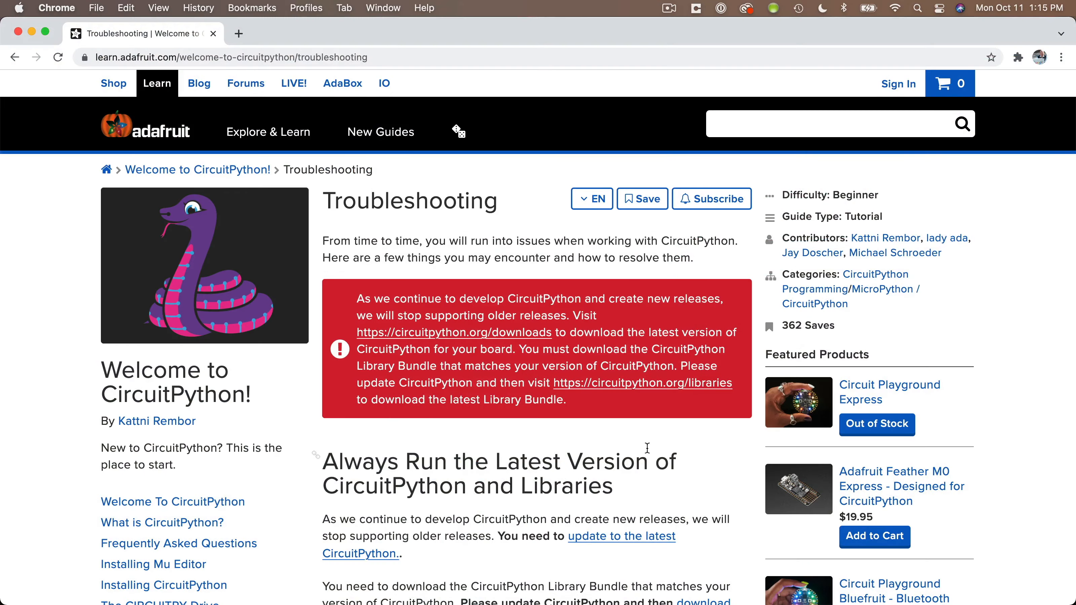
scroll(down, 3)
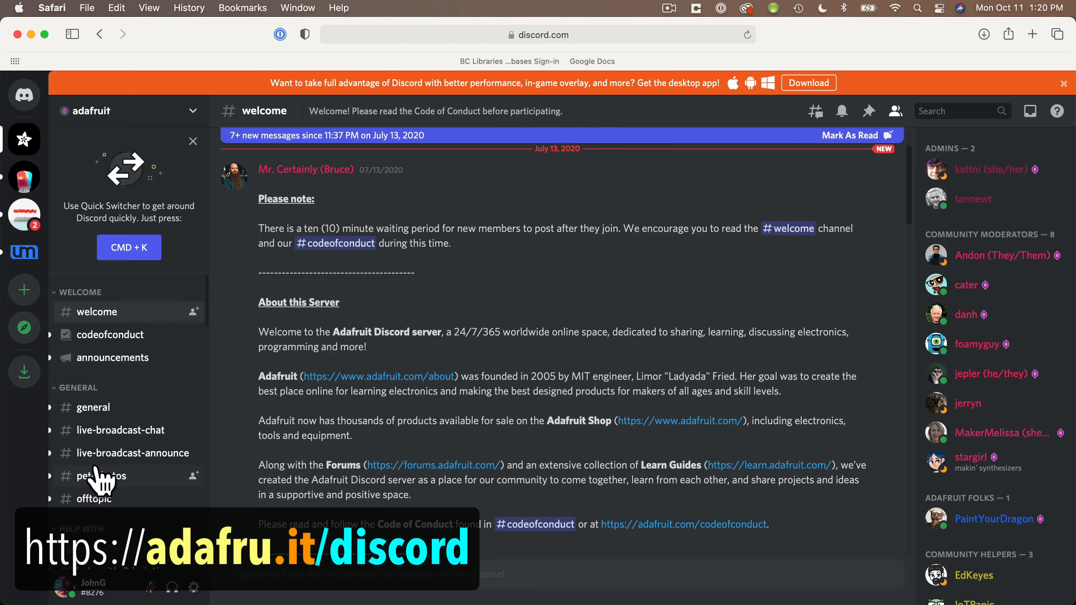
Step: Show the #welcome channel of the Adafruit Discord server
click(123, 475)
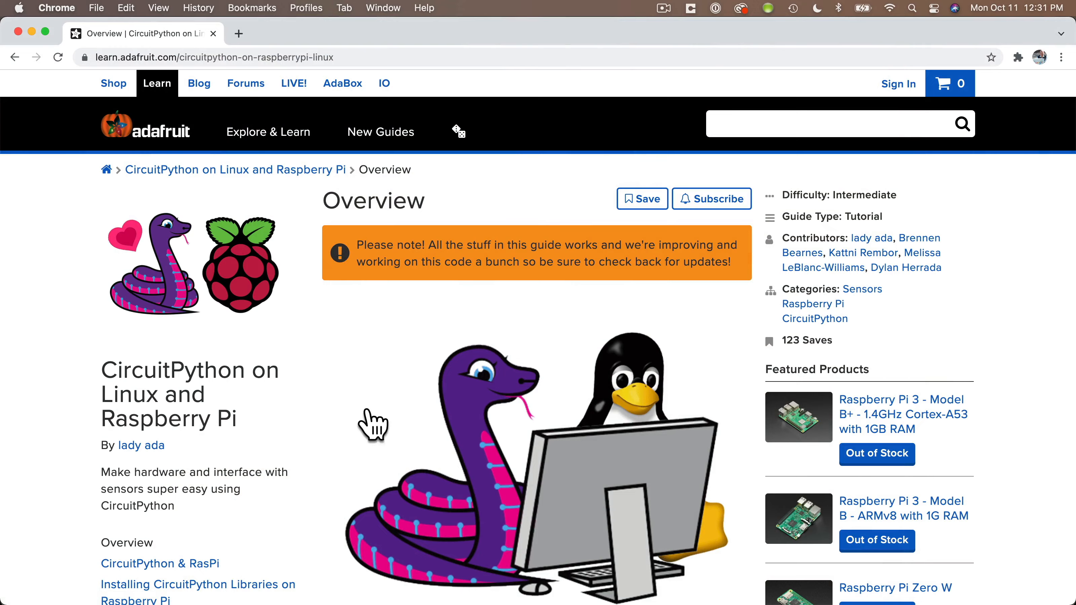
Step: Scroll the CircuitPython on Linux and Raspberry Pi guide and the Raspberry Pi Pico page
scroll(down, 3)
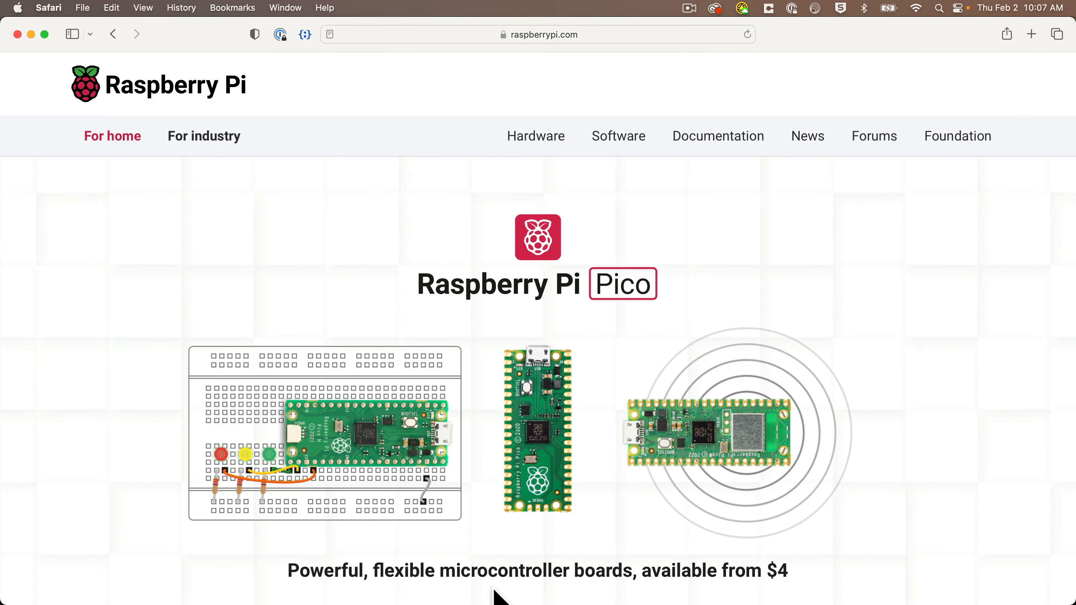
mouse_move(636, 580)
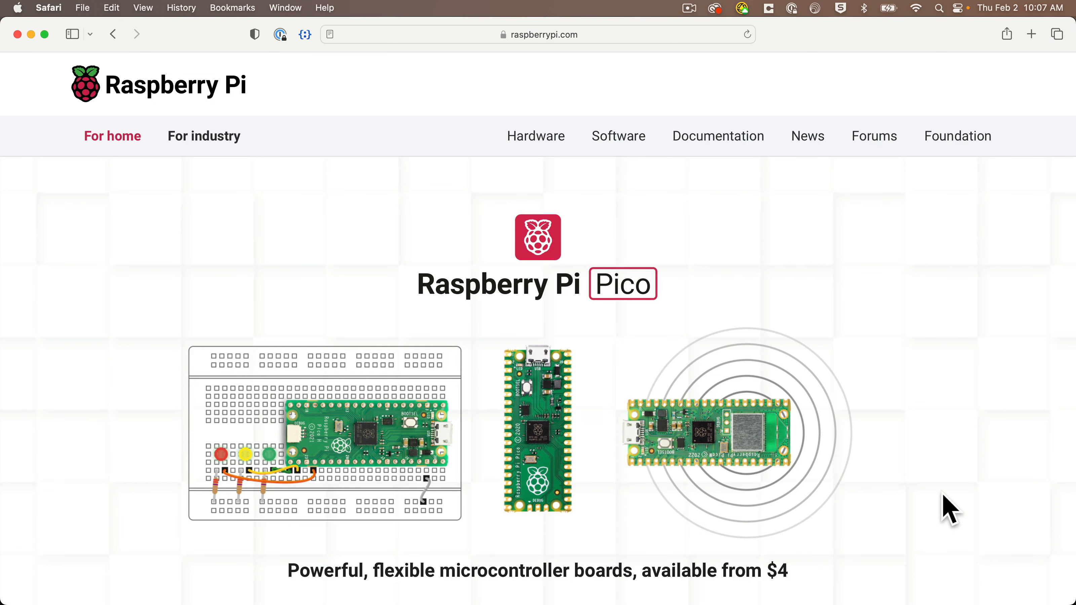
scroll(down, 3)
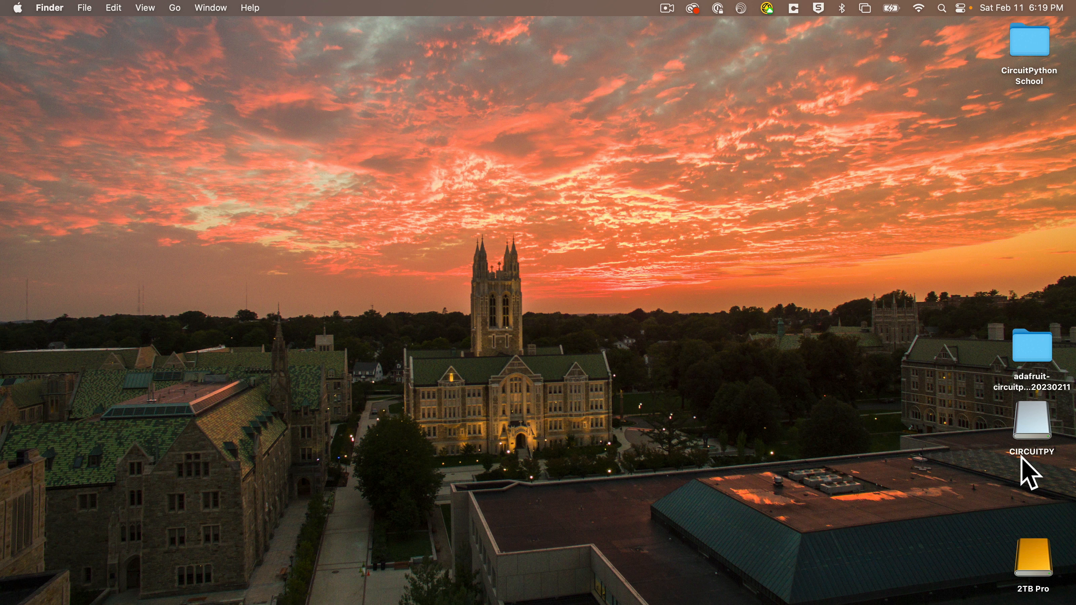
mouse_move(1028, 399)
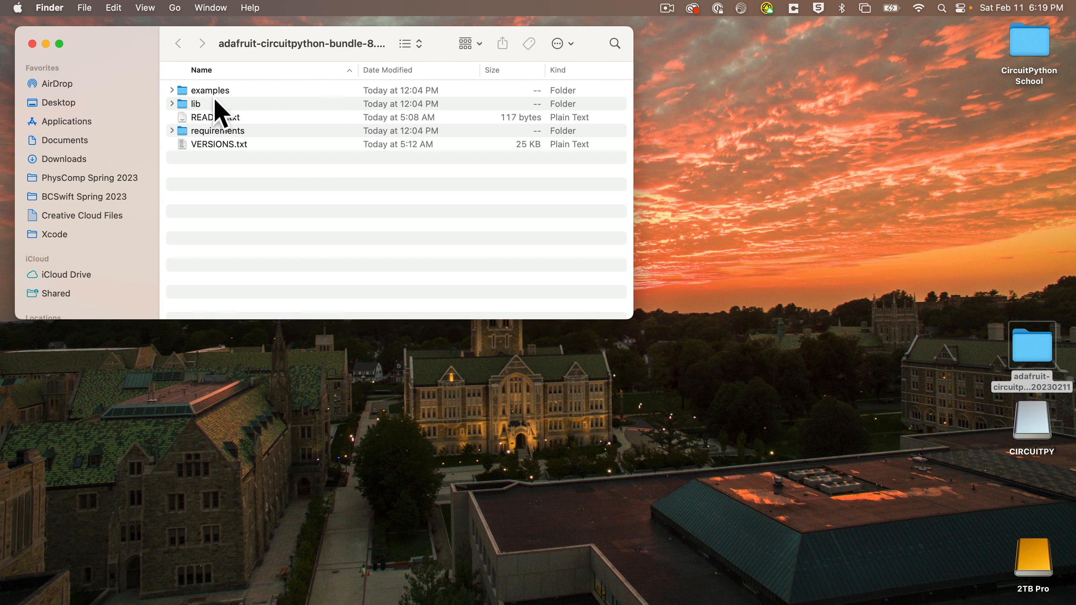
Step: Create a new desktop folder named lib
right_click(237, 446)
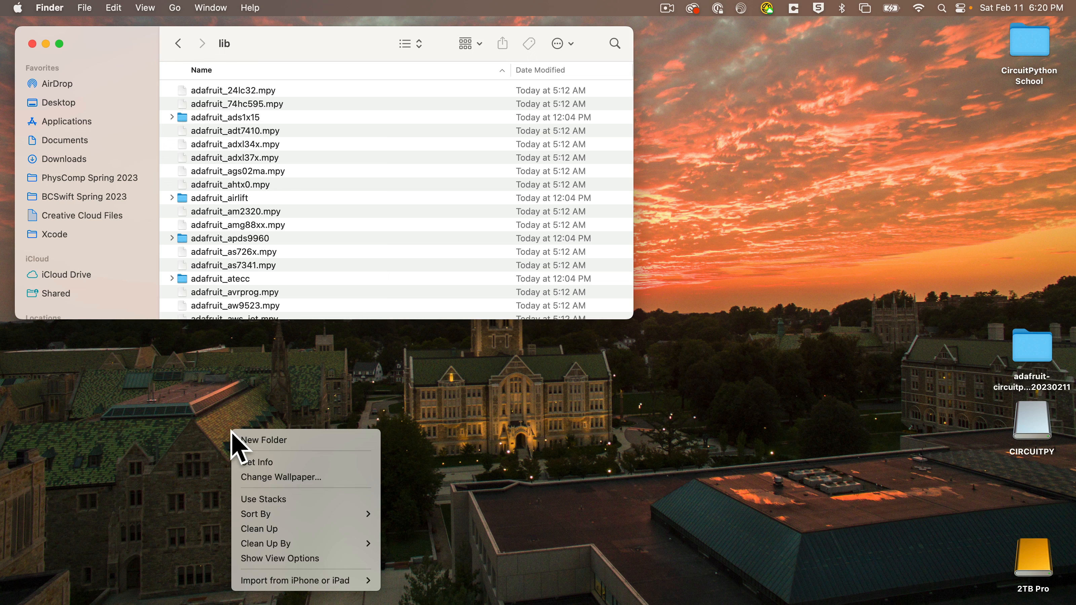
click(263, 440)
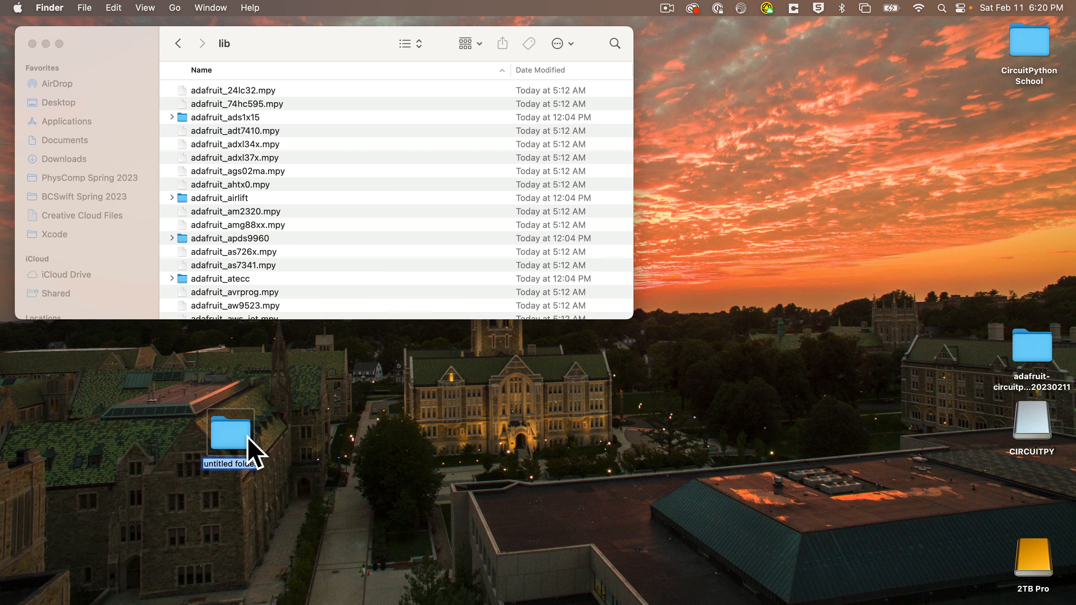
text(lib)
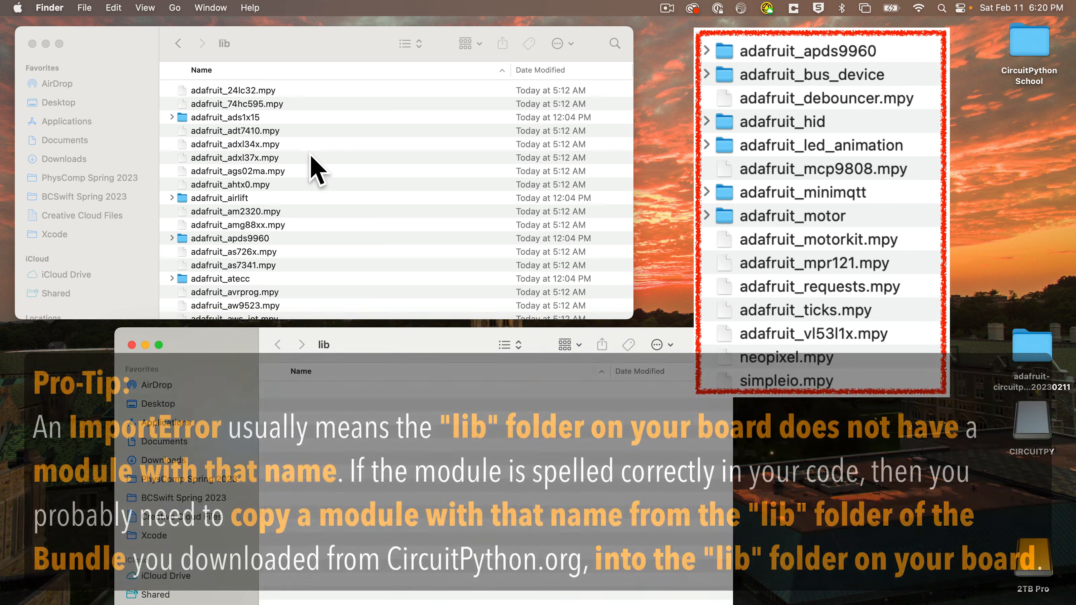
Step: Copy adafruit_apds9960, adafruit_ticks.mpy and adafruit_vl53l1x.mpy from the bundle into lib
click(233, 238)
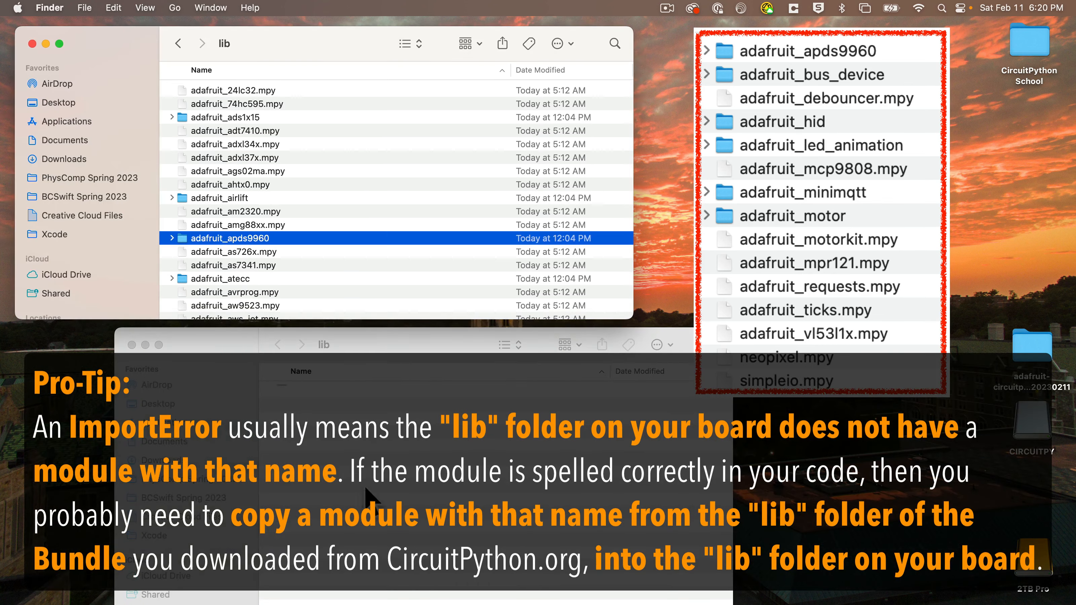
scroll(down, 3)
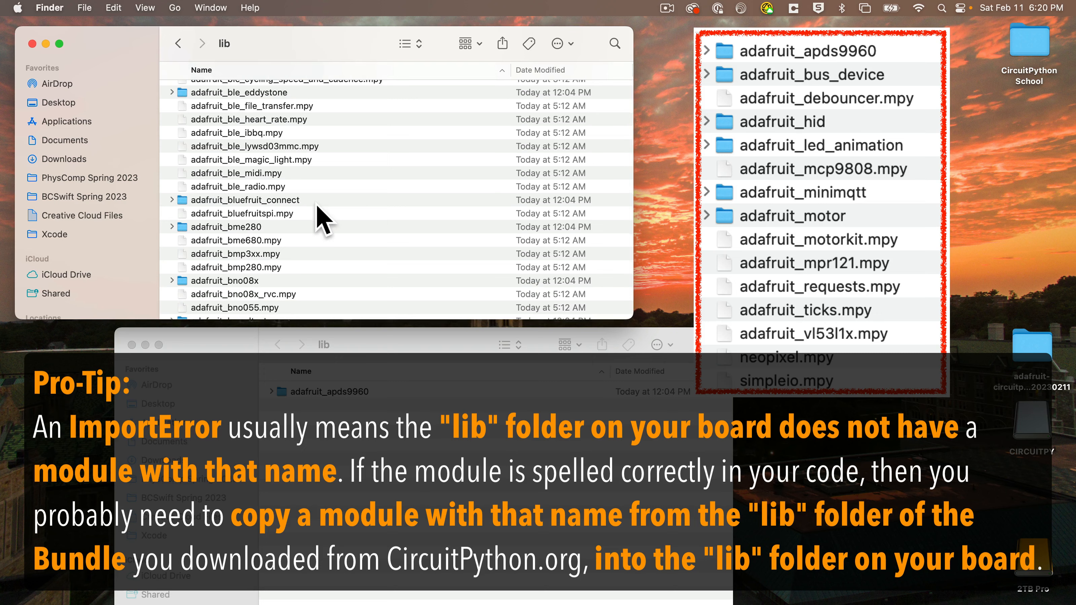
scroll(down, 3)
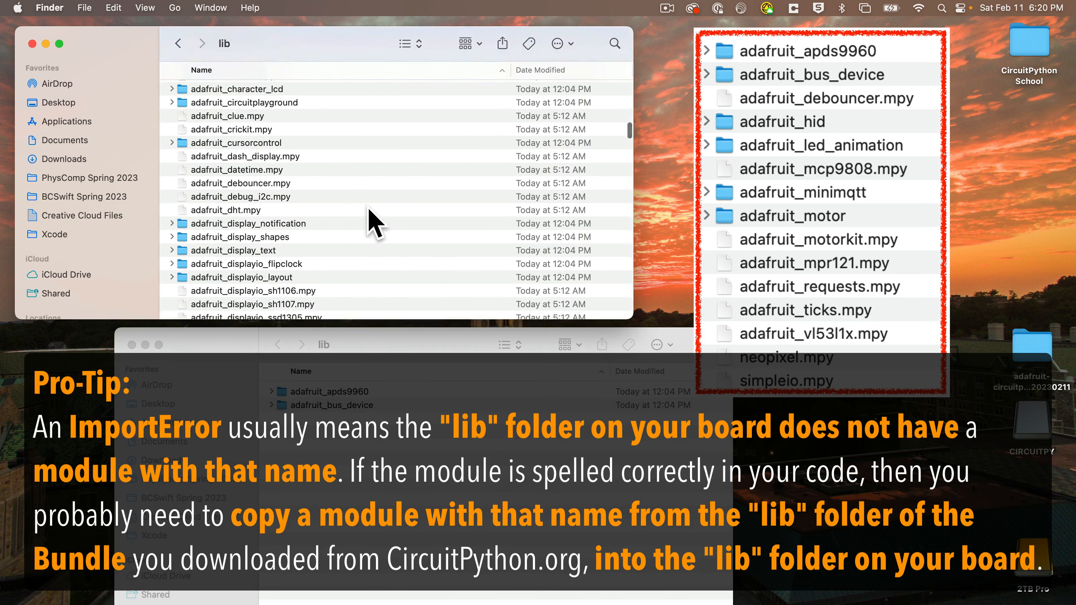
scroll(down, 3)
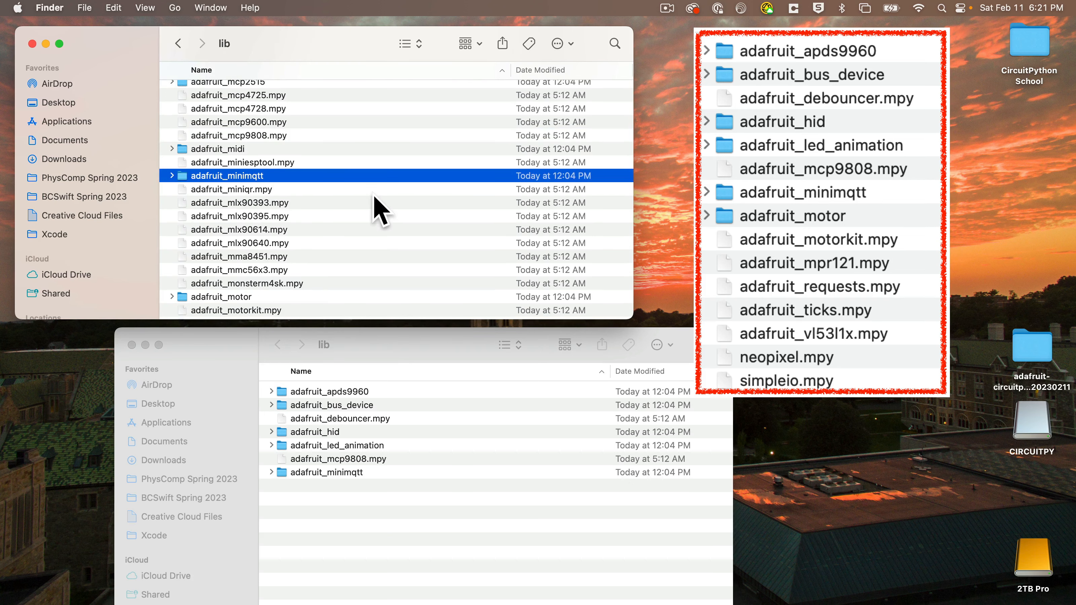
scroll(down, 3)
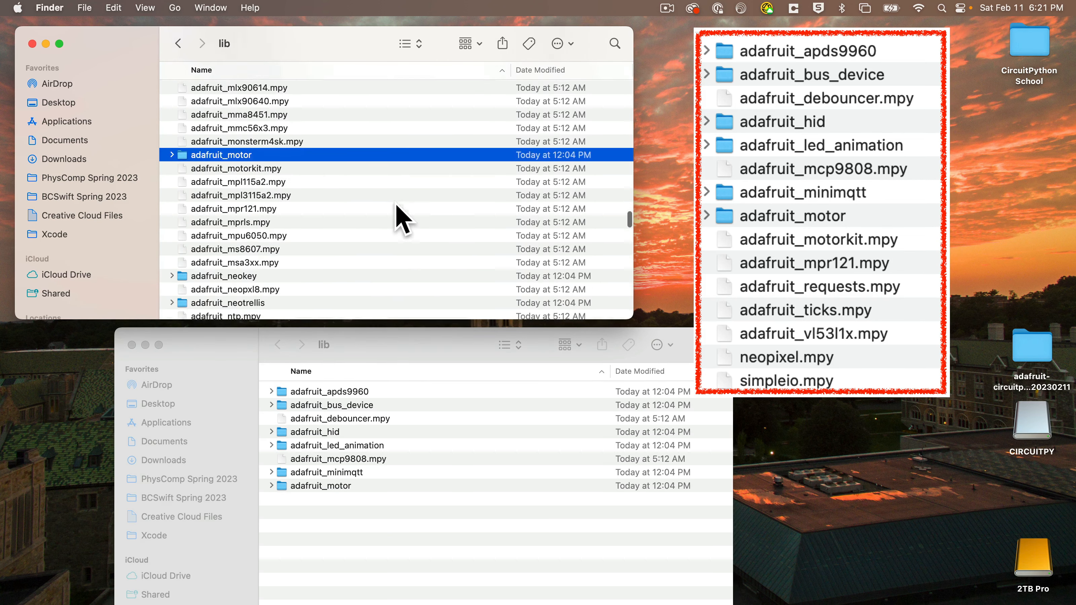
scroll(down, 3)
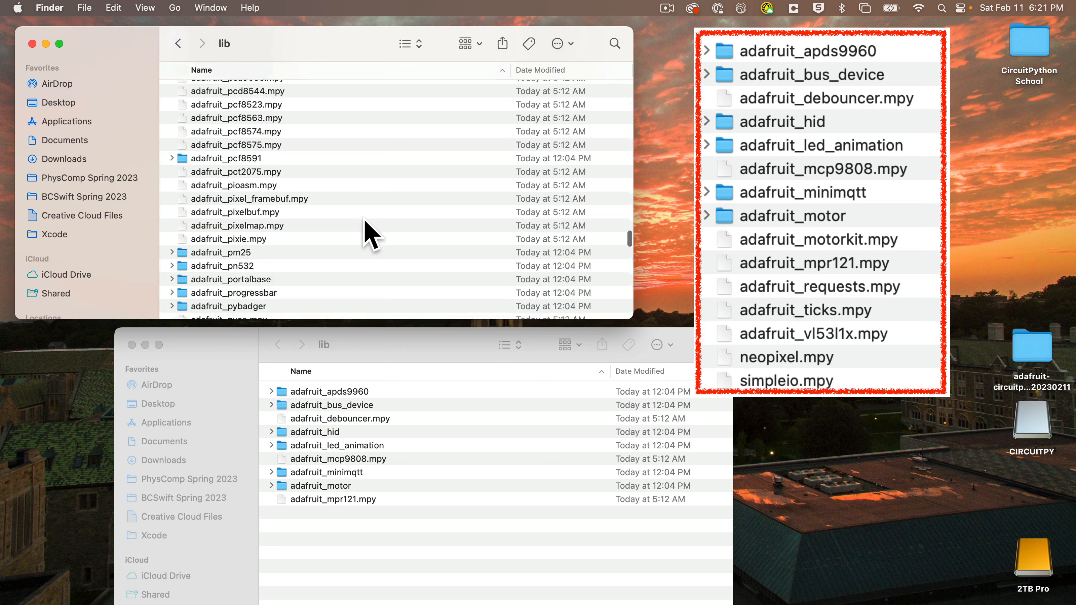
scroll(down, 3)
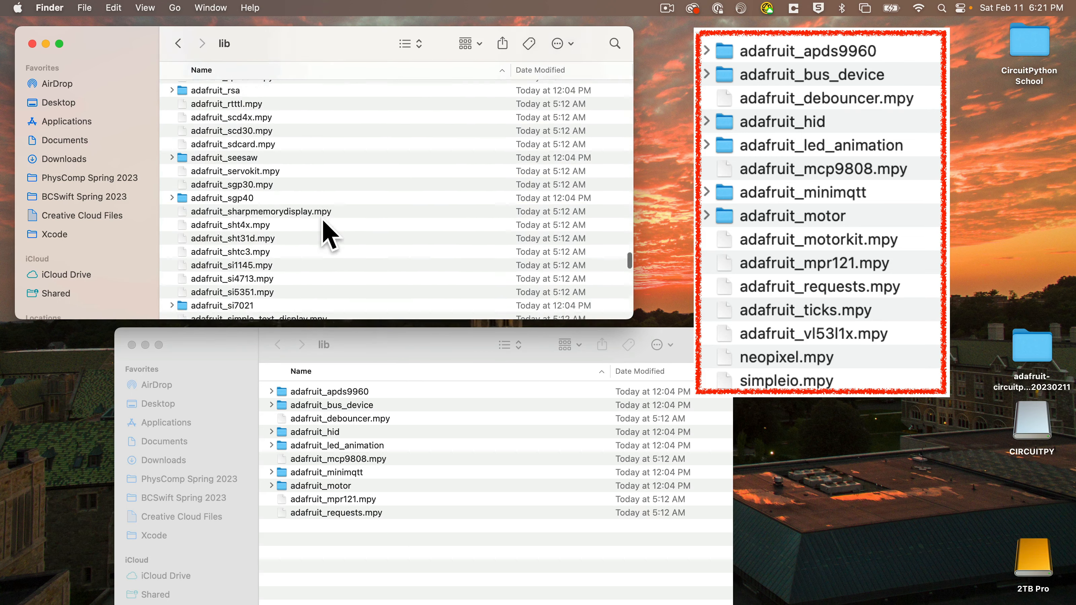
click(229, 253)
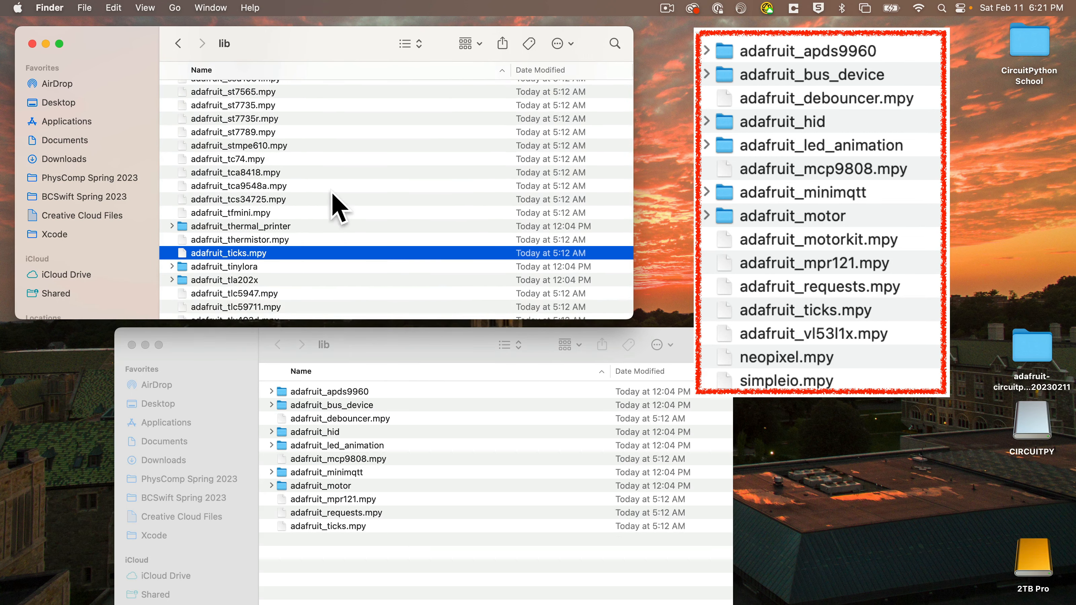
scroll(down, 3)
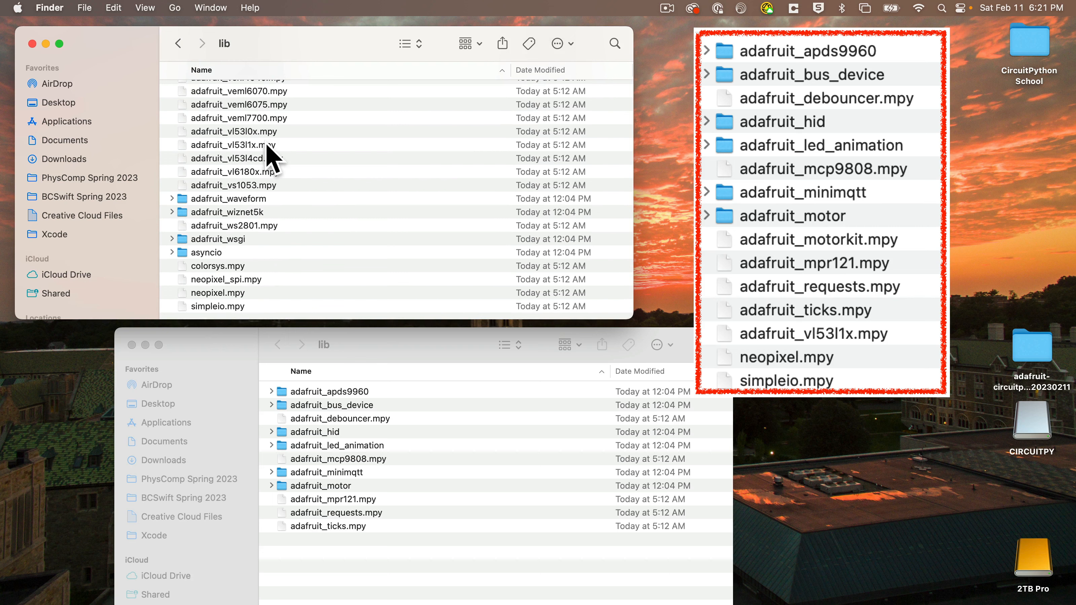
click(234, 145)
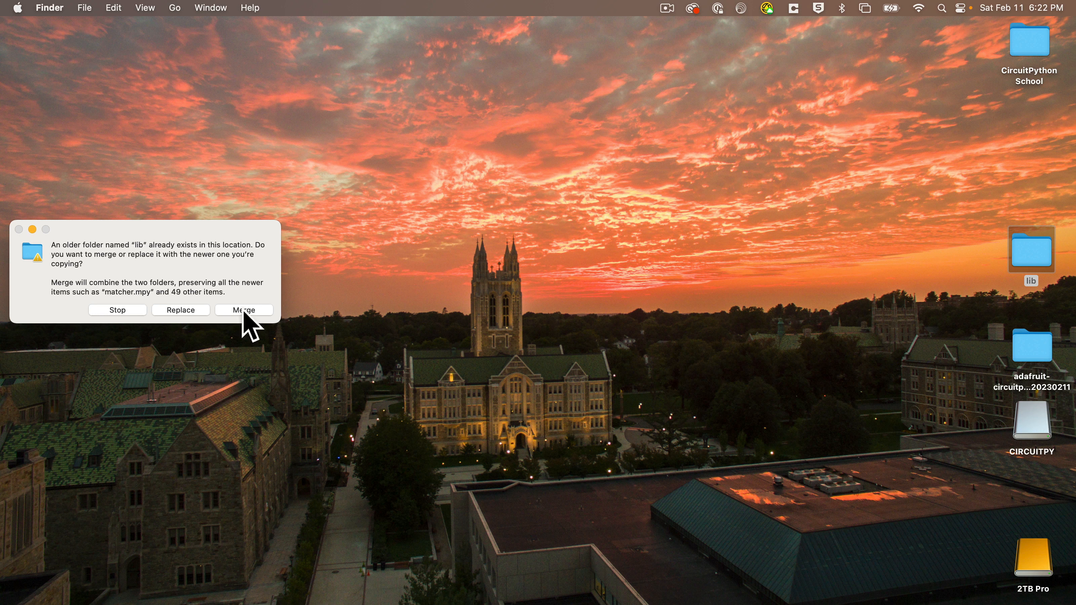
Step: Merge the new lib folder into the existing lib folder on CIRCUITPY
click(243, 310)
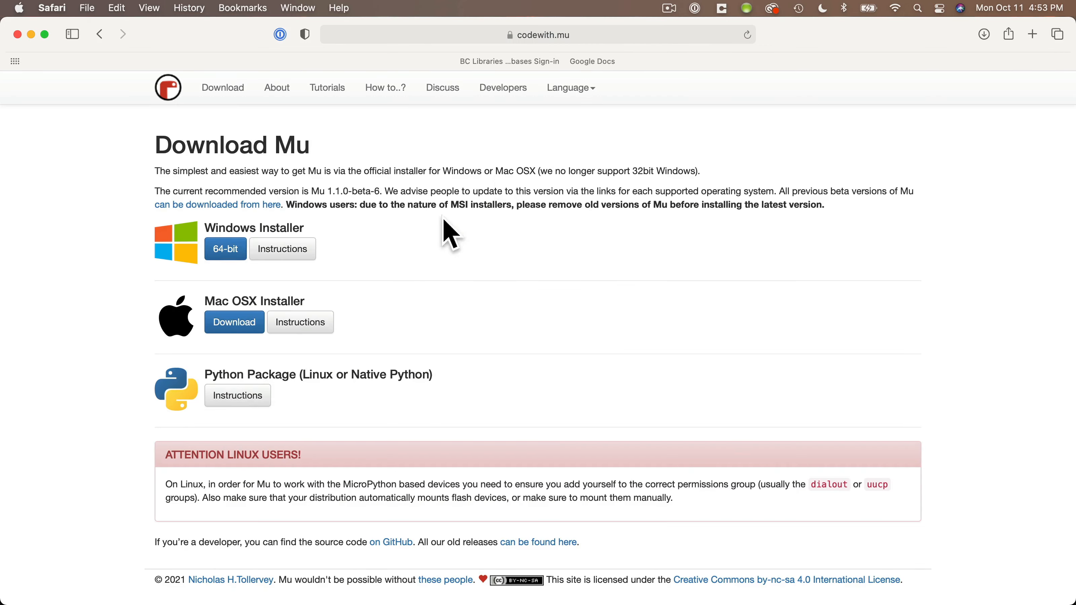
mouse_move(327, 88)
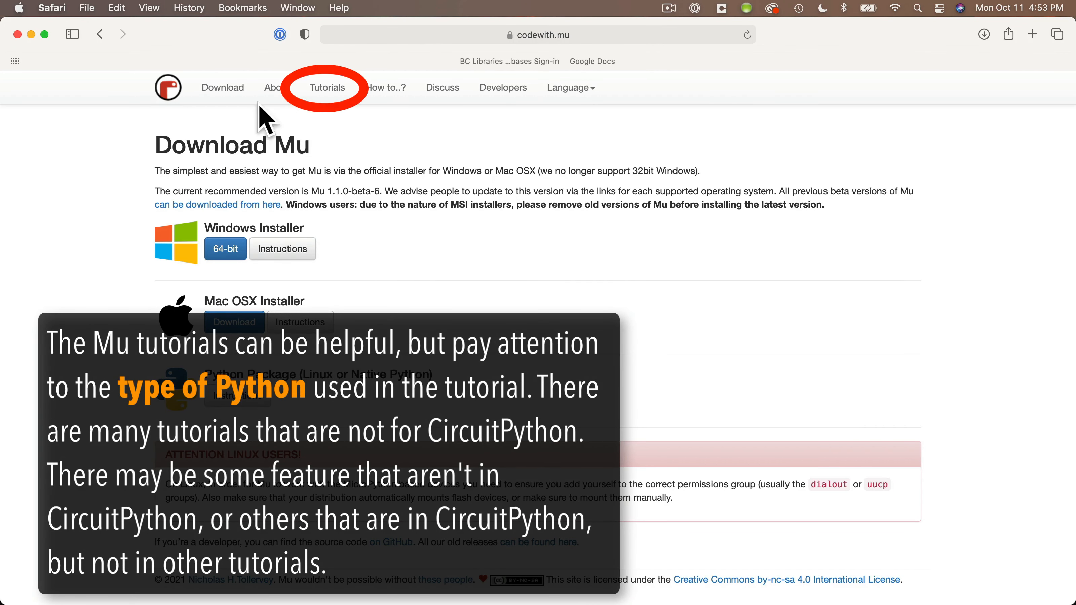
mouse_move(478, 132)
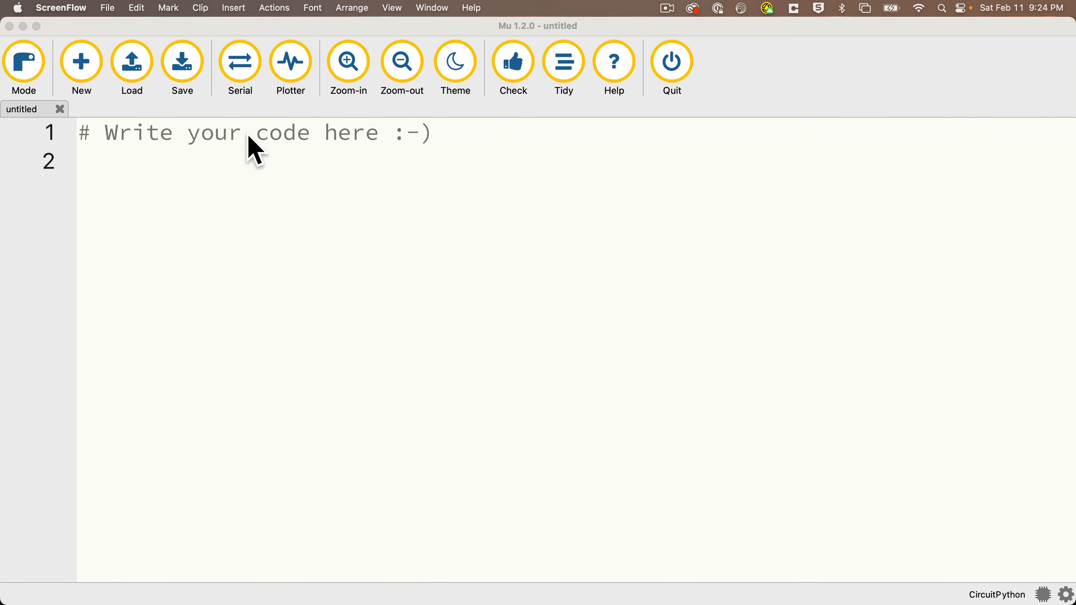
Step: Connect the Serial REPL and point out the Raspberry Pi Pico W version line
click(239, 61)
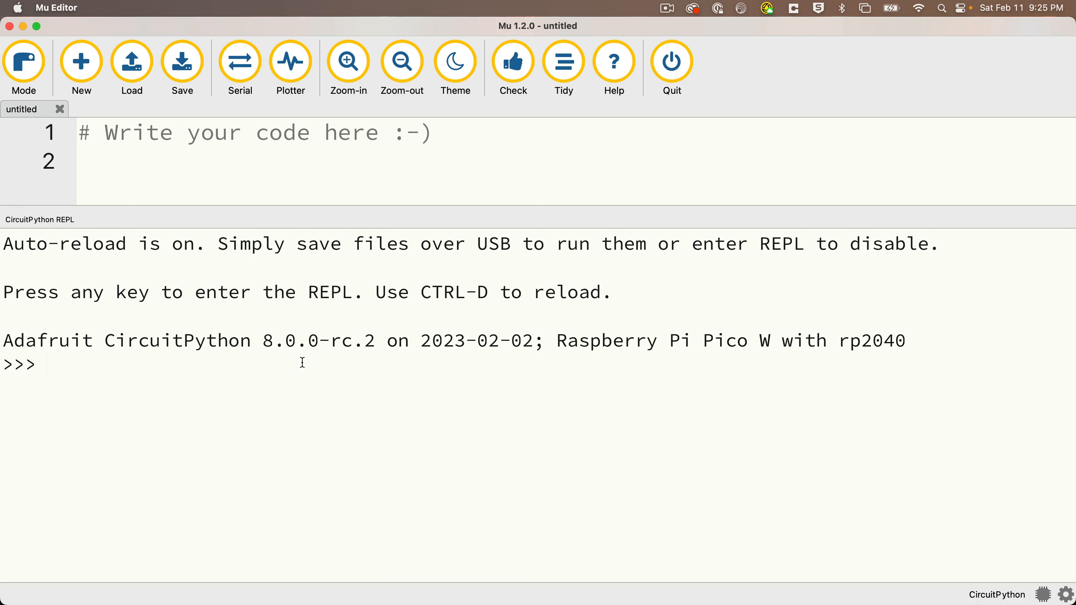
drag(104, 340, 323, 340)
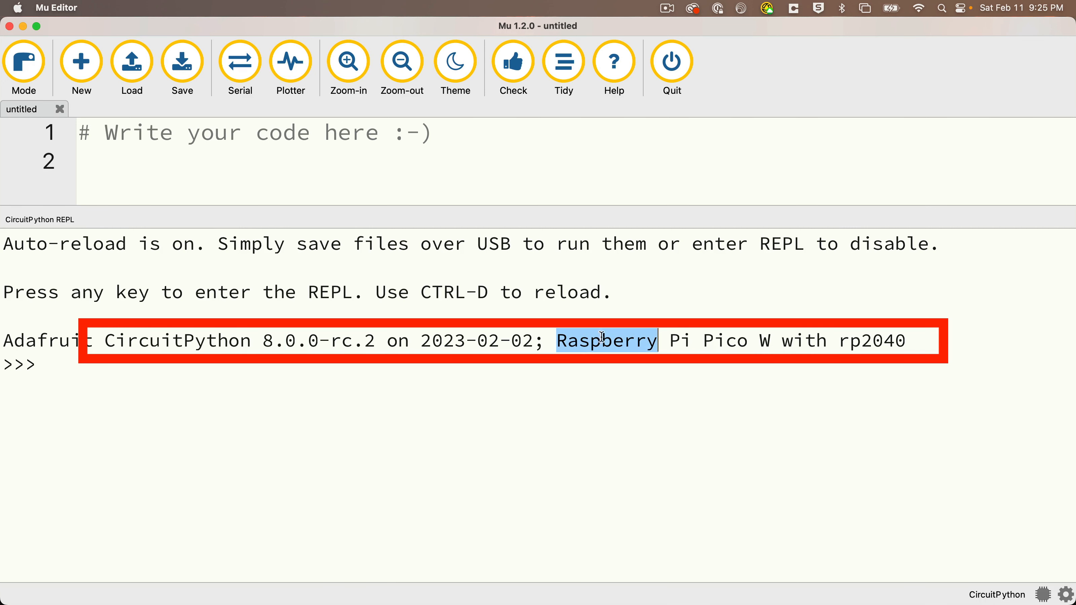
drag(604, 340, 906, 340)
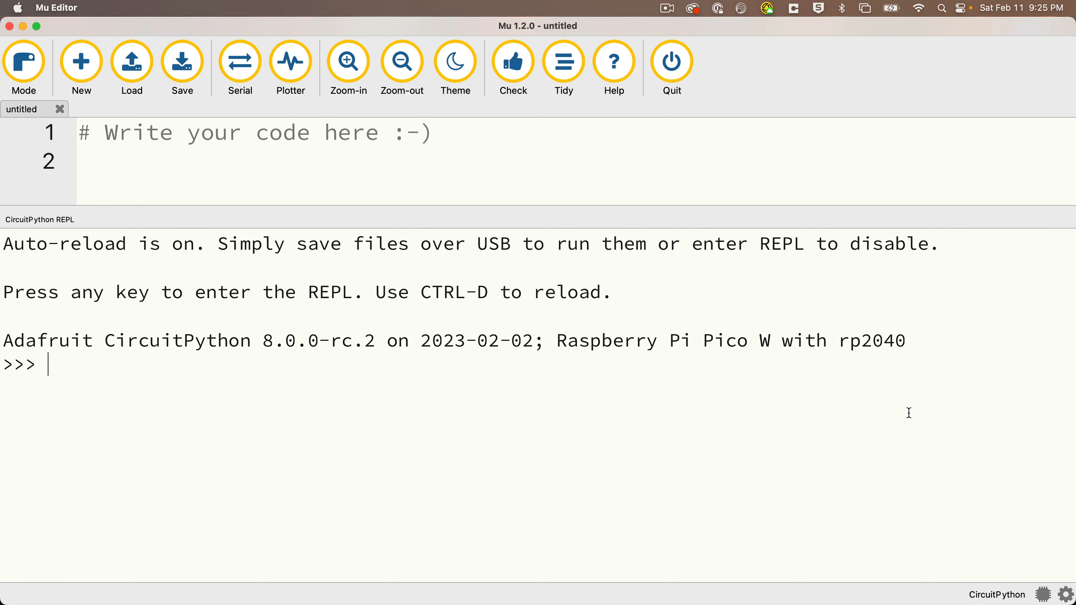
Step: Run help() to show CircuitPython's welcome message and its help("modules") suggestion
text(h)
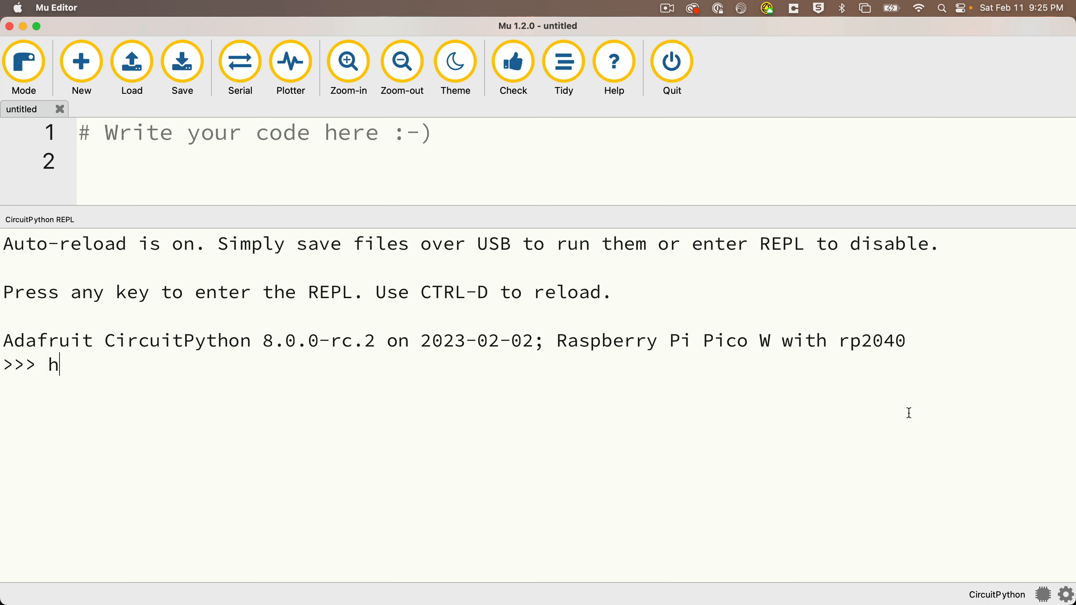
text(elp)
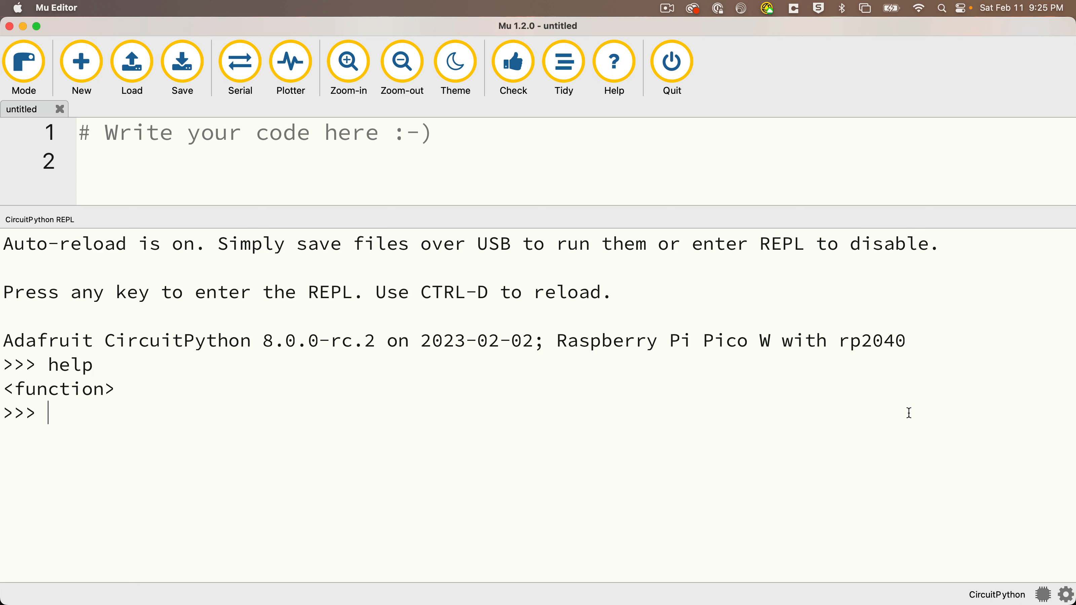
text(help())
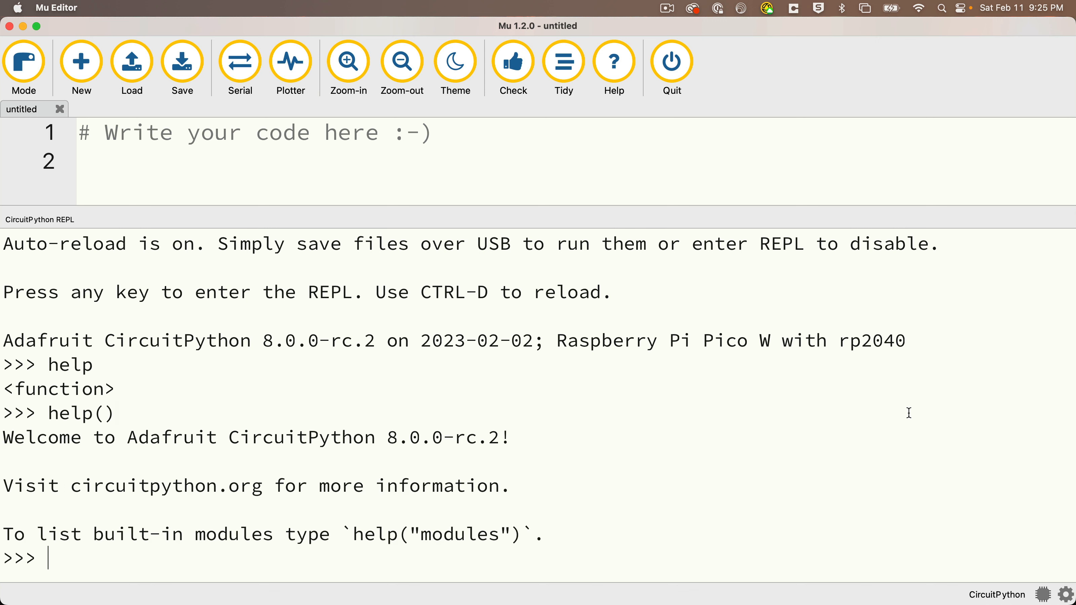
mouse_move(827, 434)
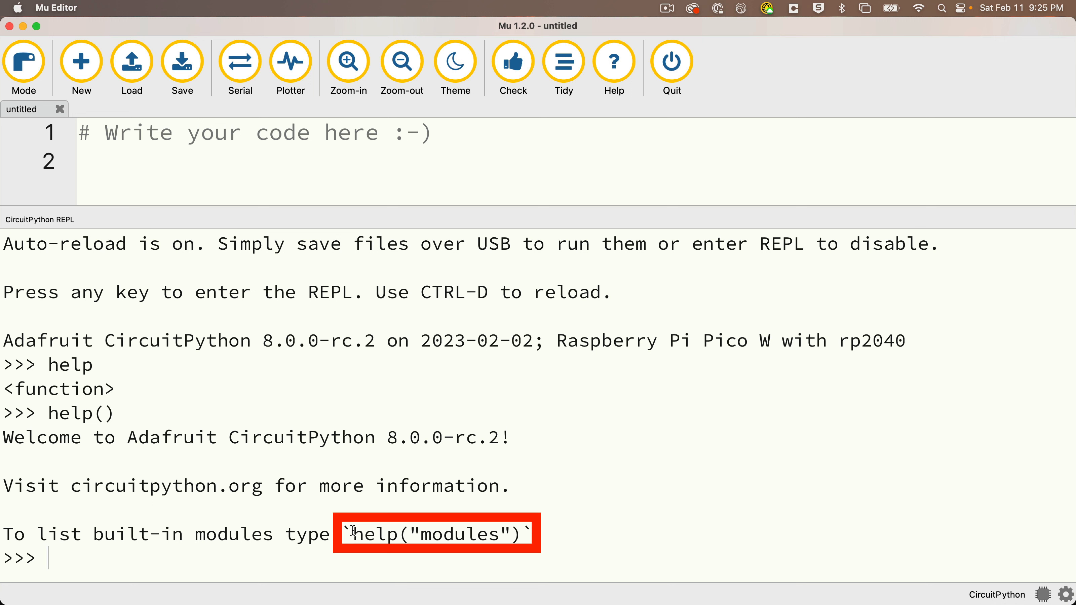
drag(352, 534, 525, 534)
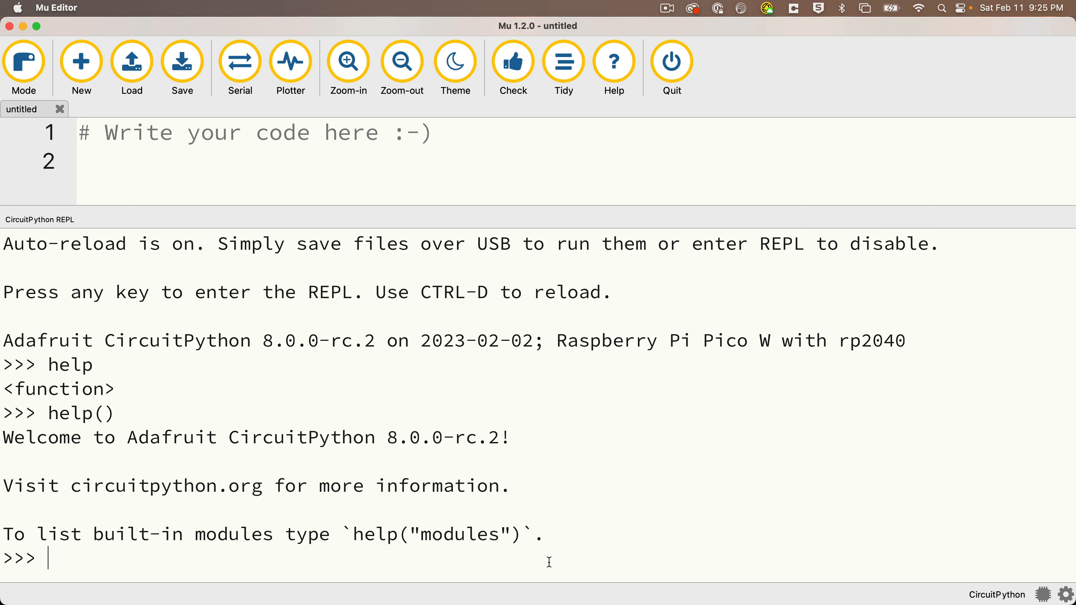
Step: Run help("modules") and point out the board and digitalio modules in the list
text(help("modules"))
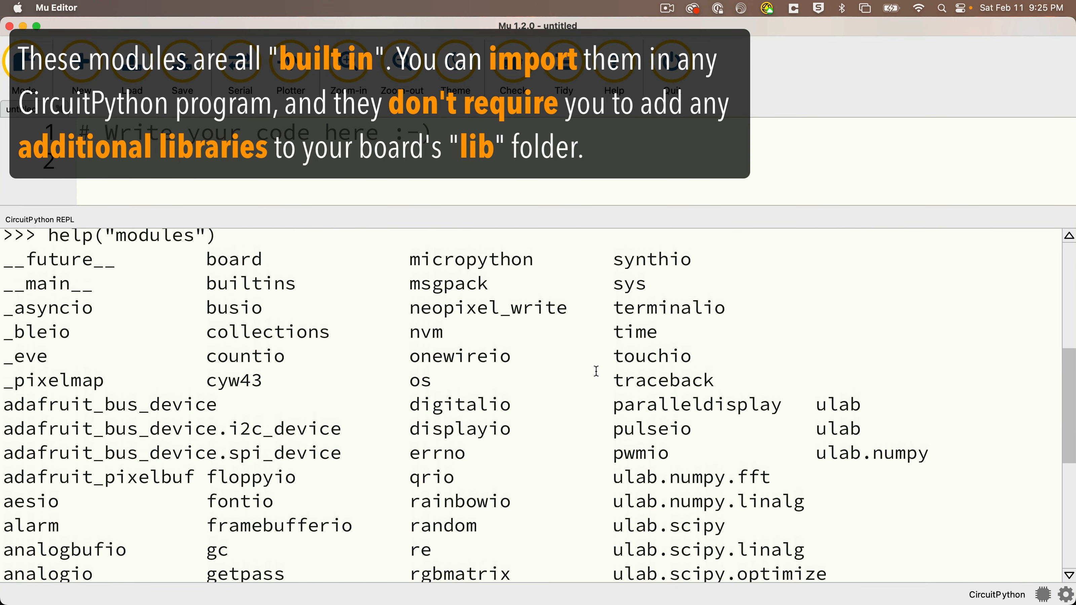
mouse_move(244, 259)
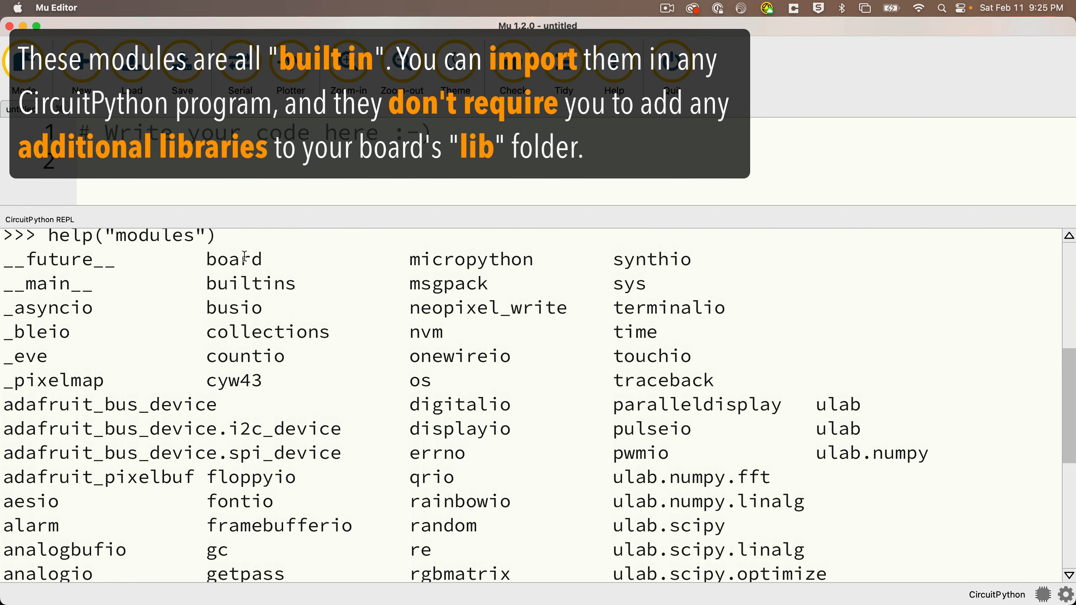
double_click(233, 259)
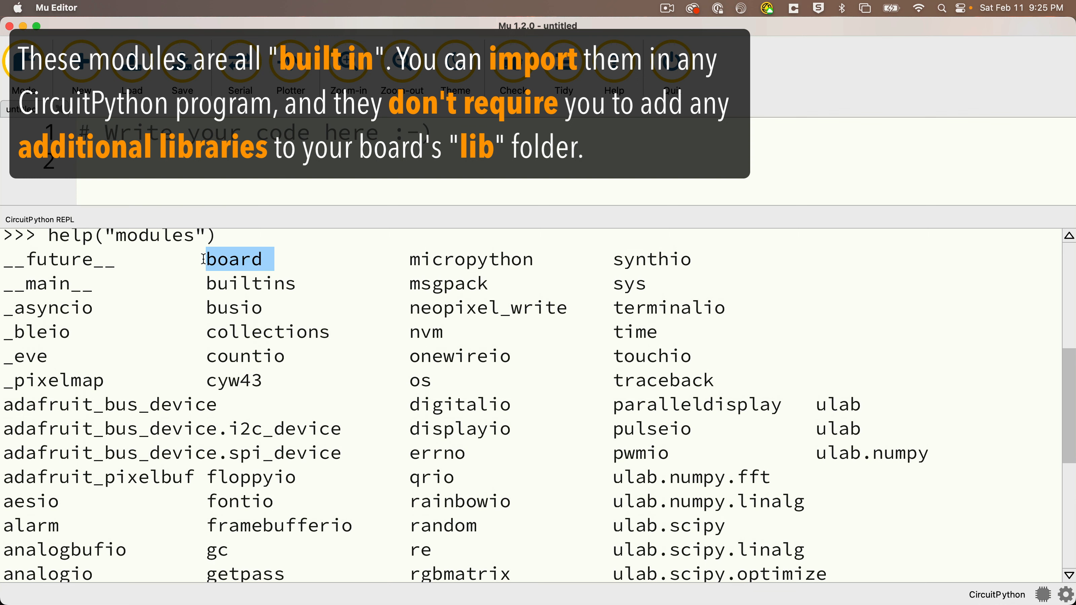
mouse_move(285, 349)
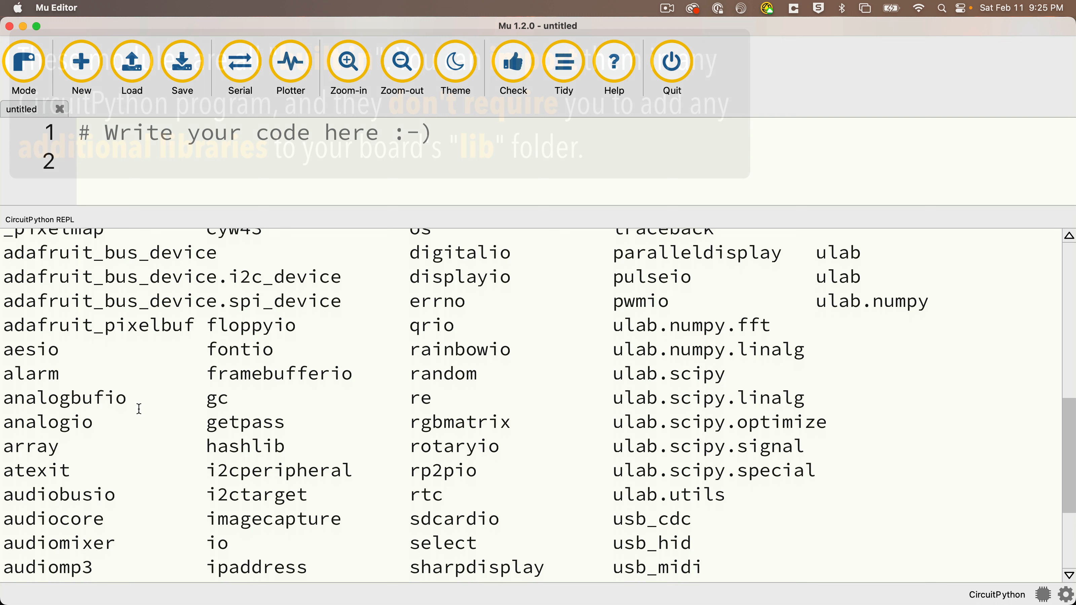
double_click(47, 422)
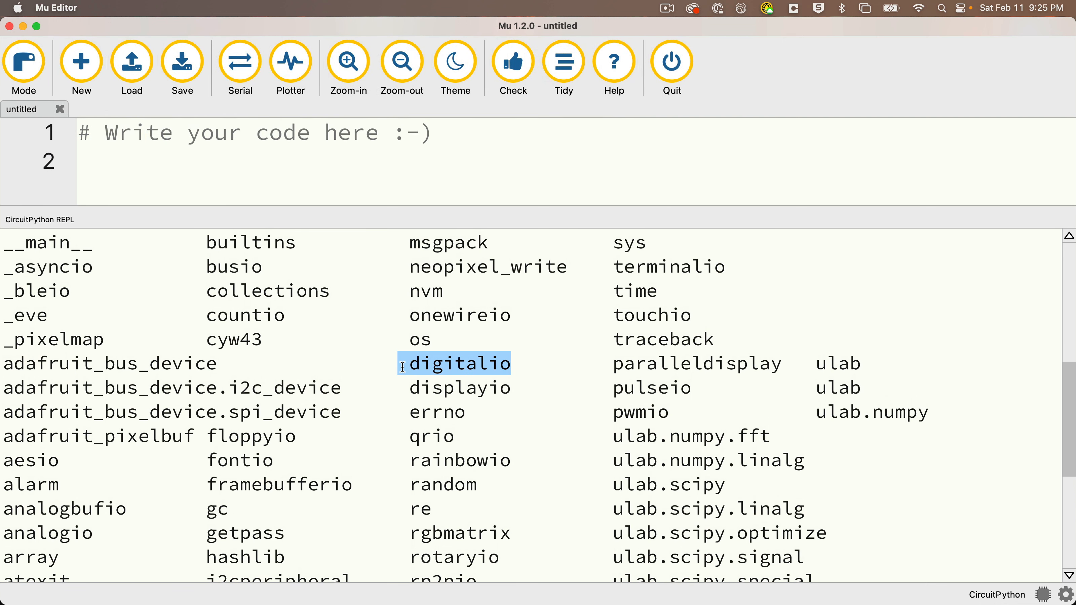
scroll(down, 3)
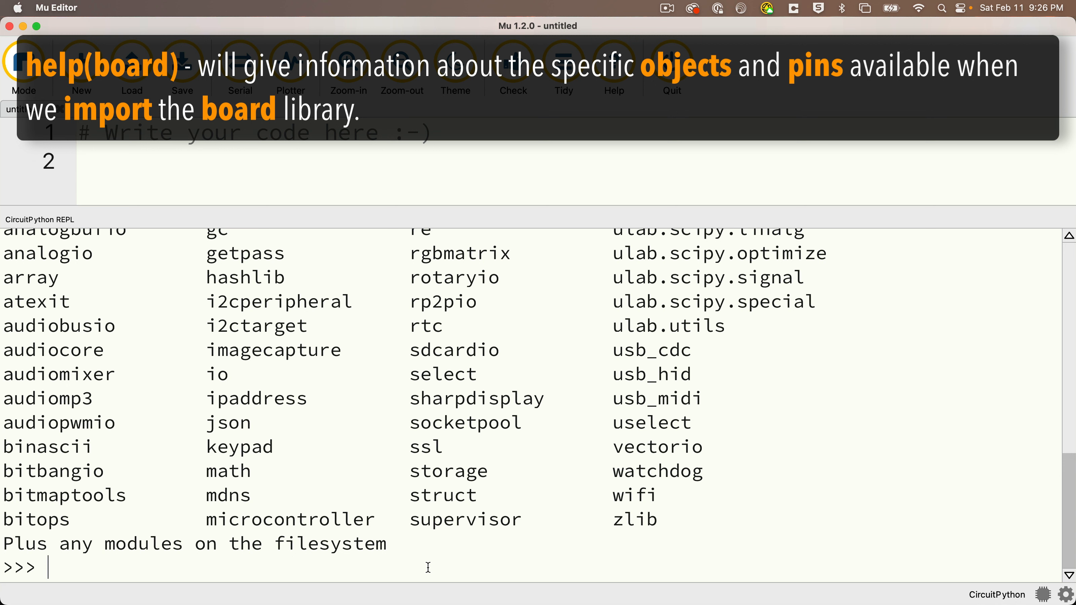
Step: Run help(board) before the board module is imported
text(helpl)
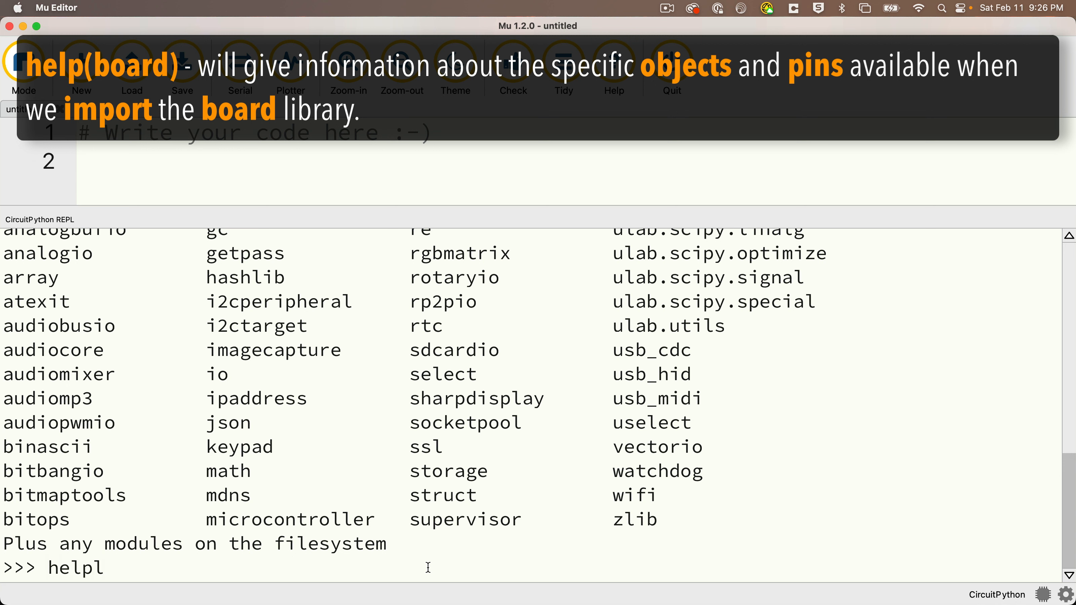
text((board)
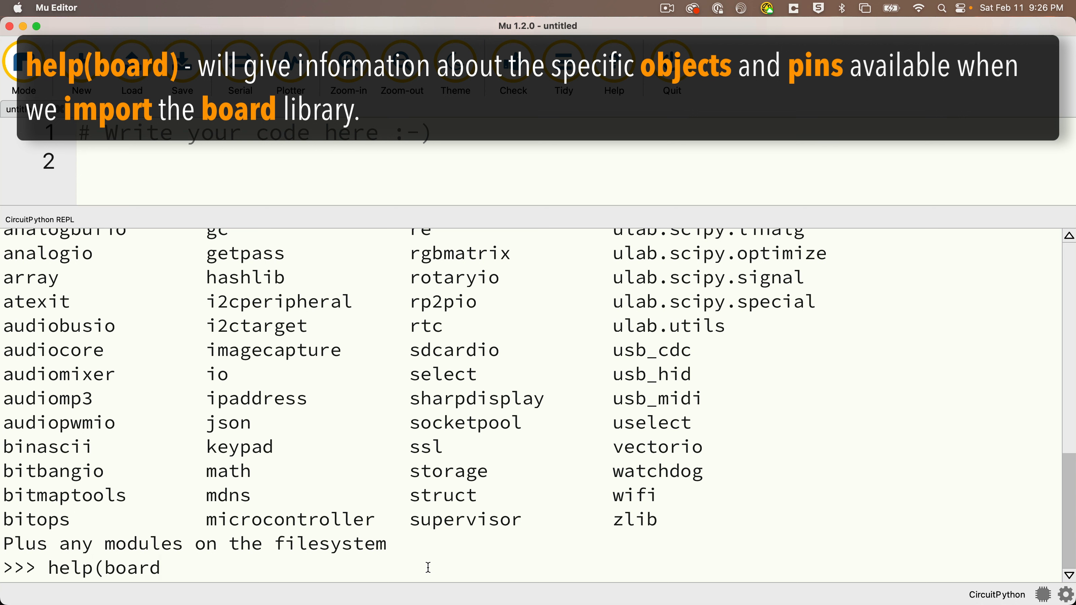
text())
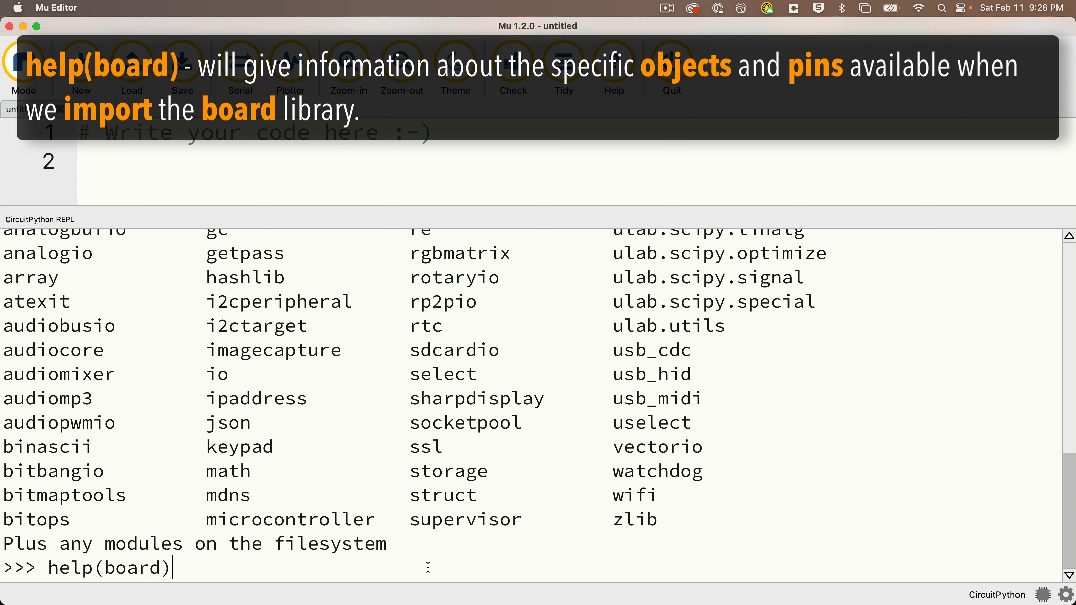
key(enter)
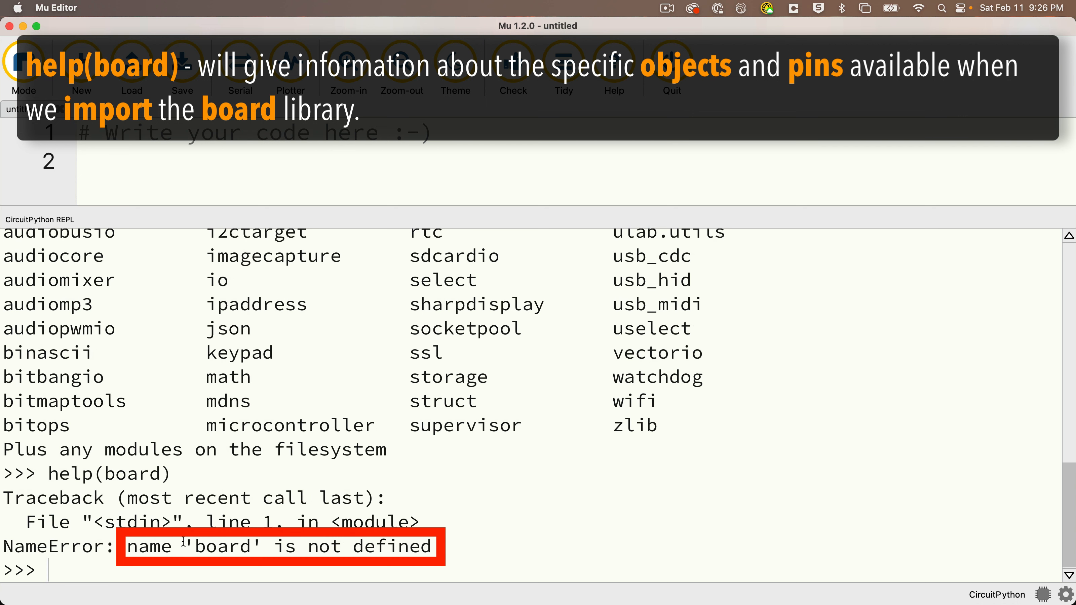
mouse_move(481, 570)
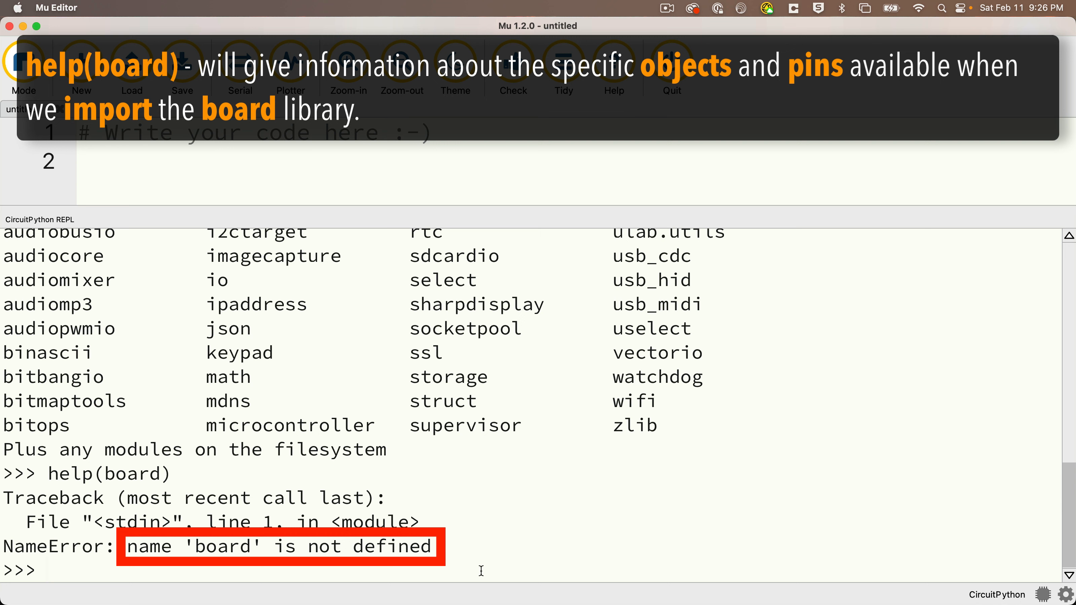
Step: Import board and scroll through the Pico W pin listing from help(board)
text(import)
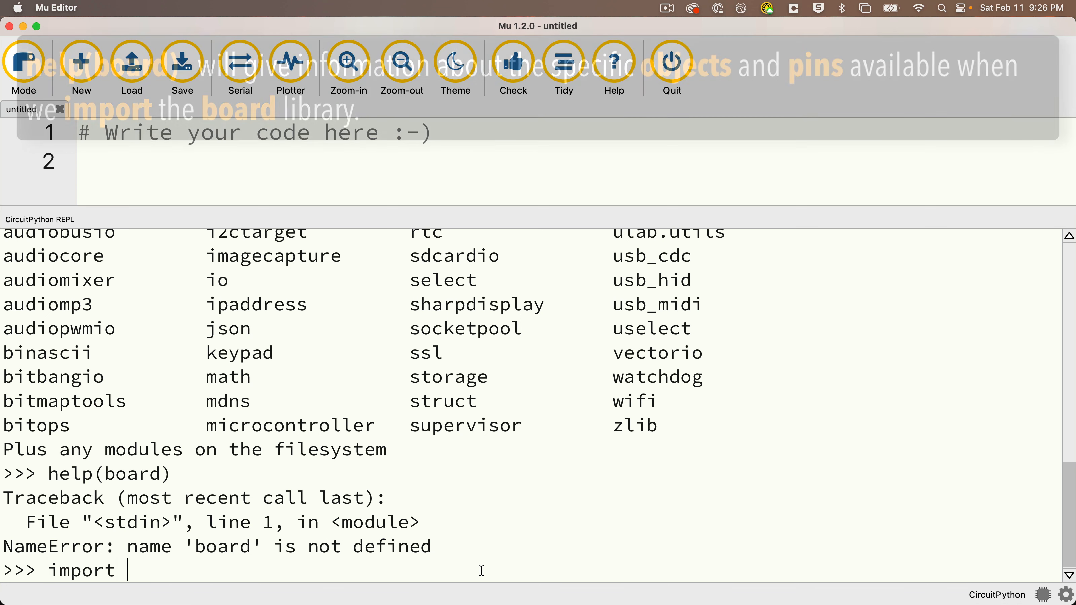
text(board)
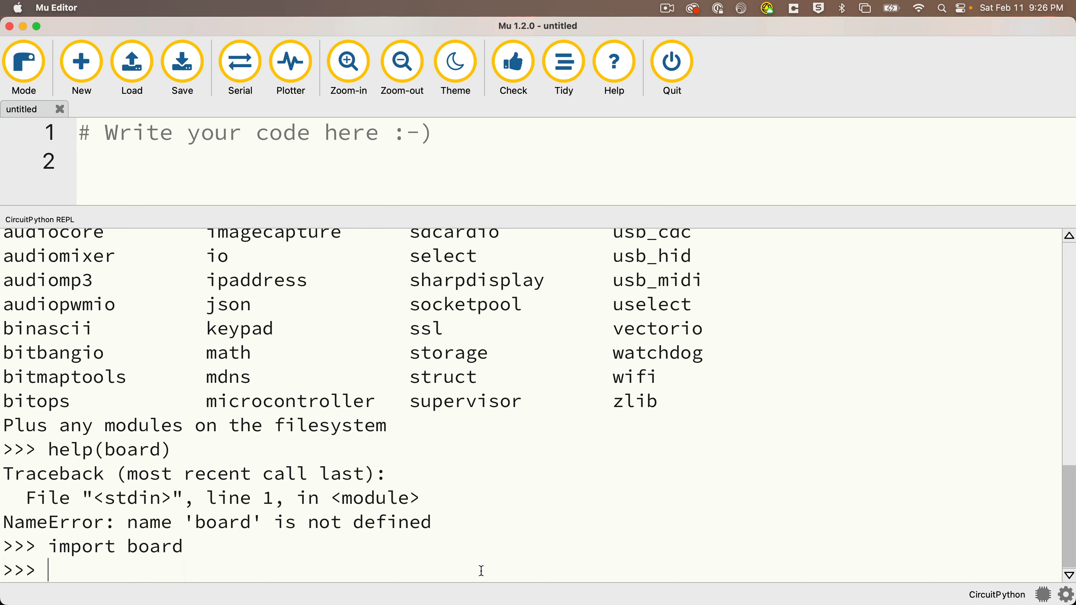
key(enter)
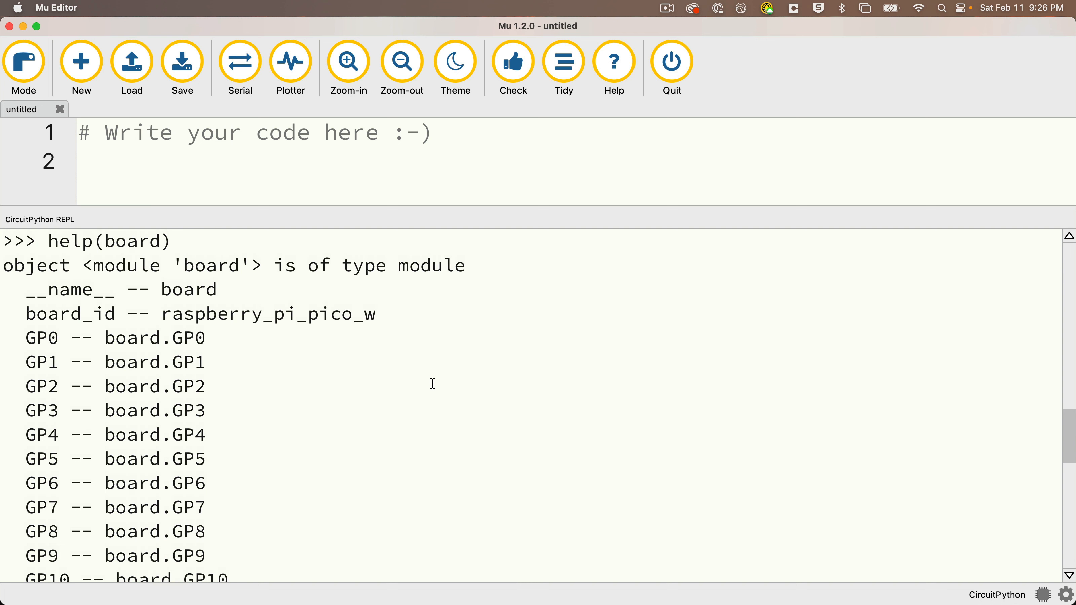
scroll(down, 3)
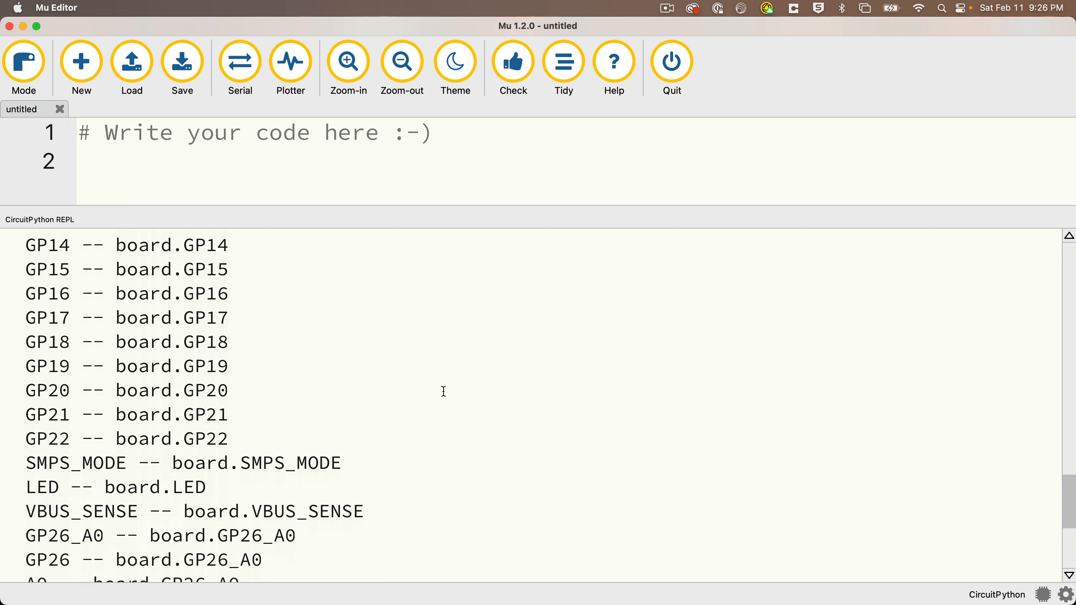
scroll(down, 3)
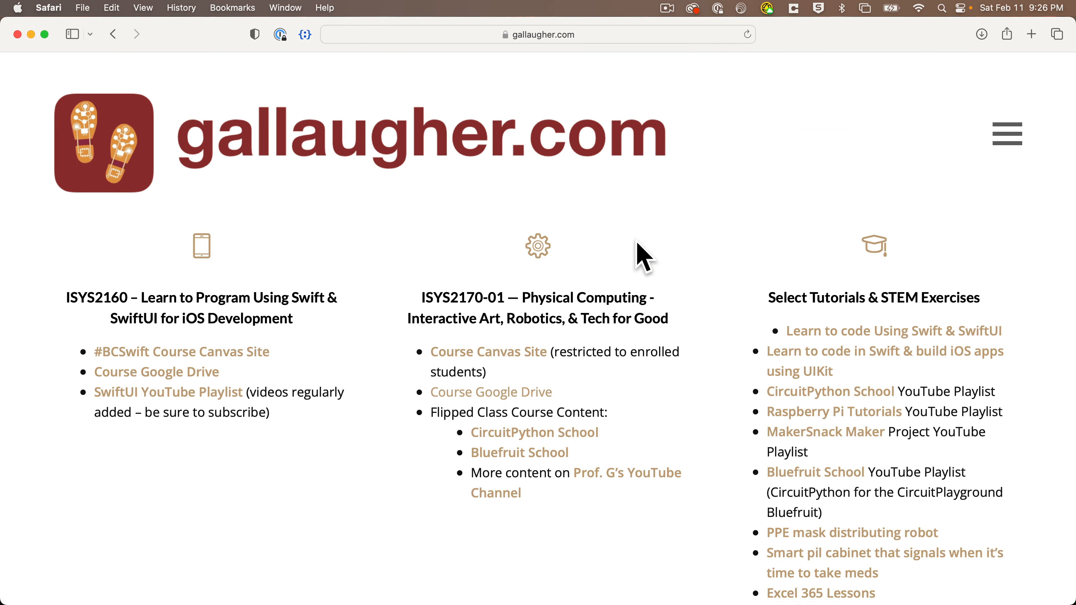
Step: Search Google for 'raspberry pi pico w pinout' and view the Pico W pinout diagram
text(raspberry pi pico w pinout)
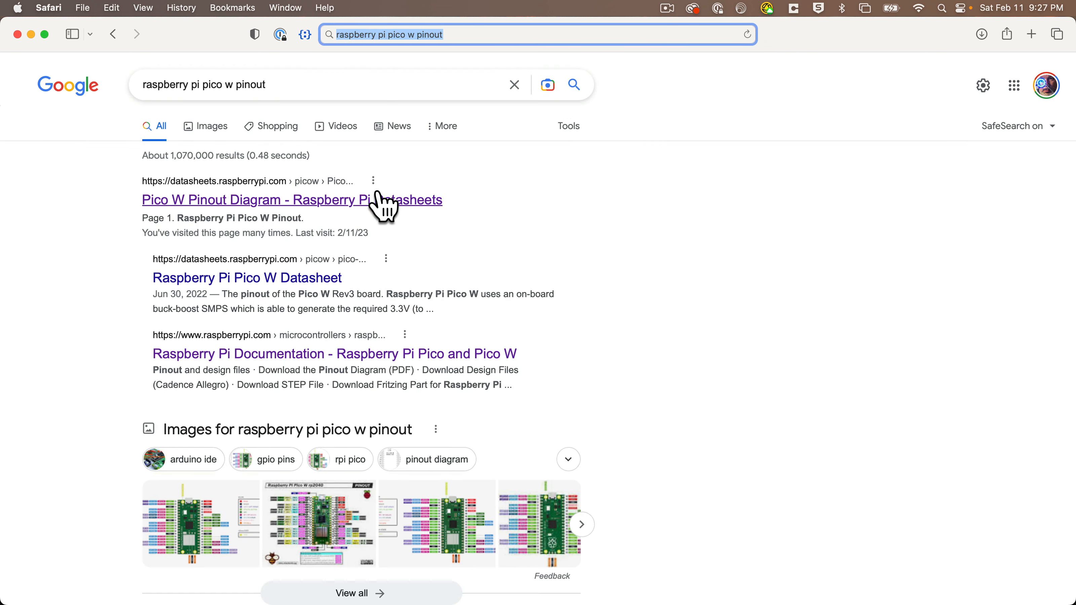
click(292, 199)
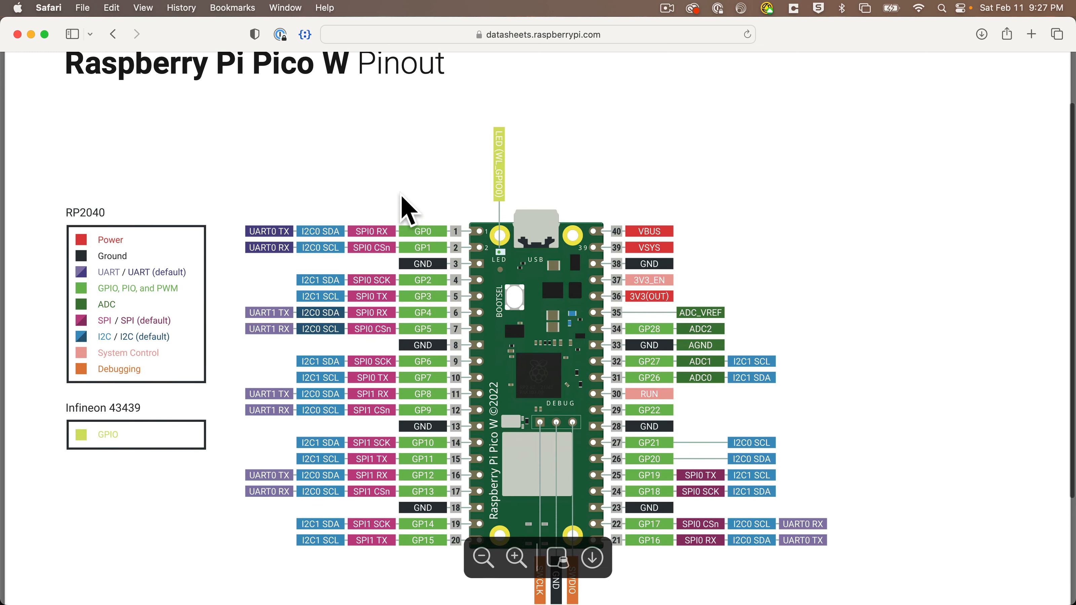
scroll(down, 3)
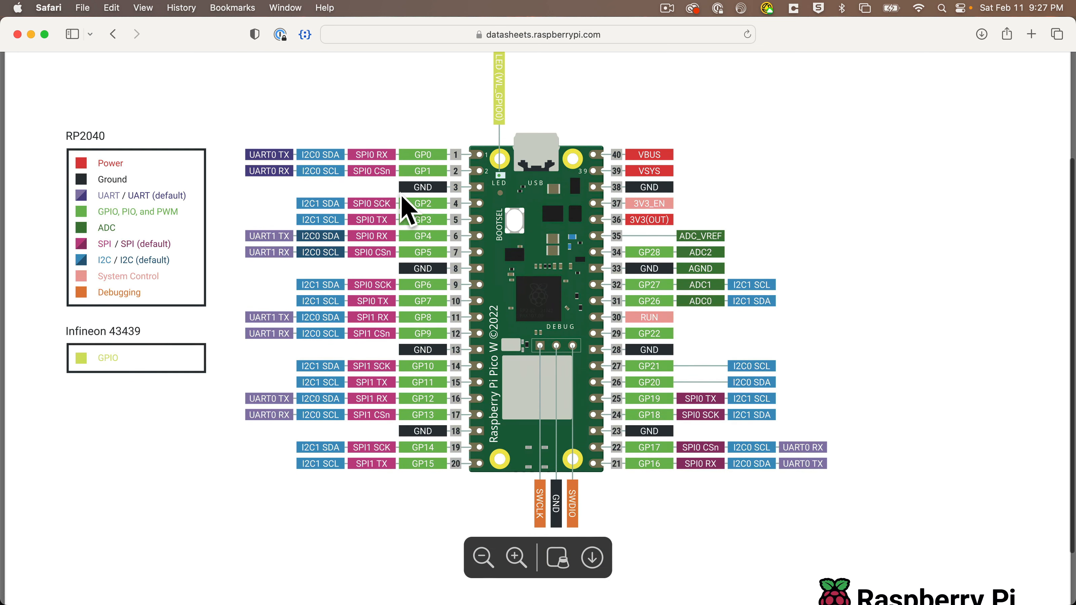
mouse_move(429, 213)
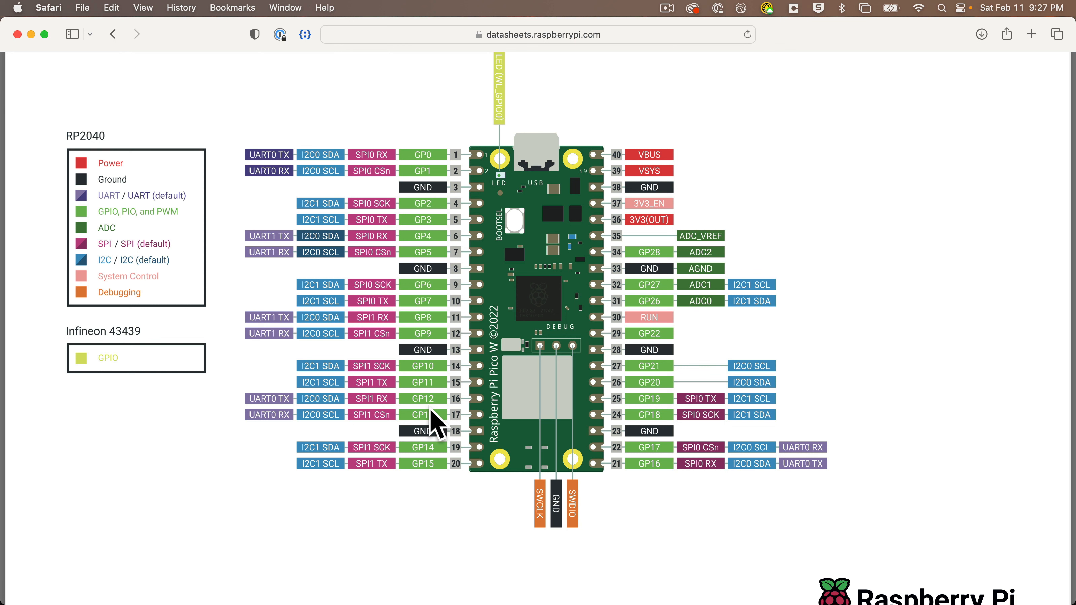
mouse_move(683, 223)
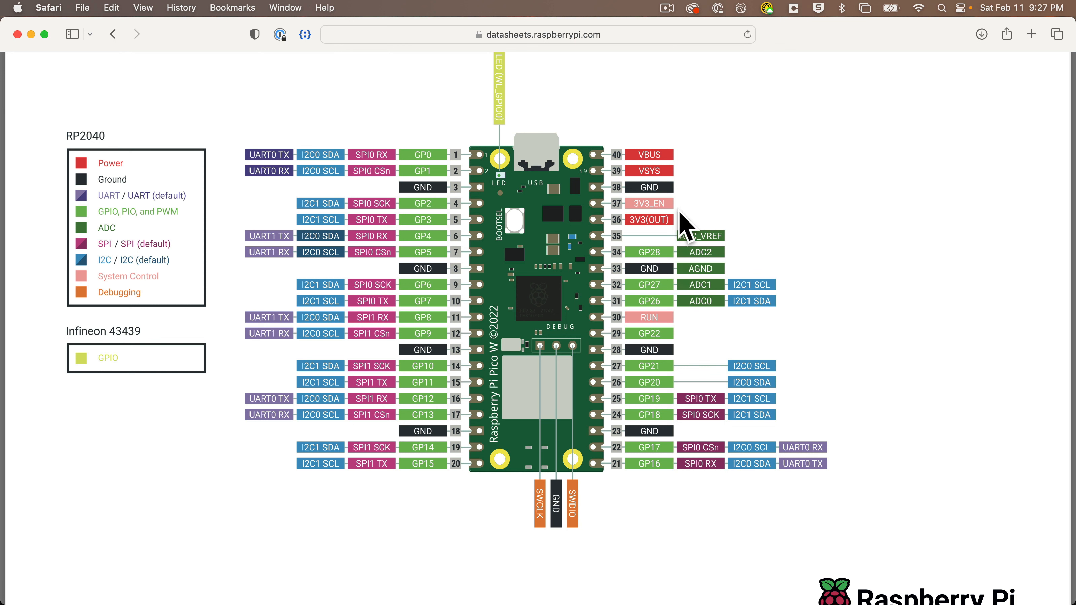
mouse_move(645, 168)
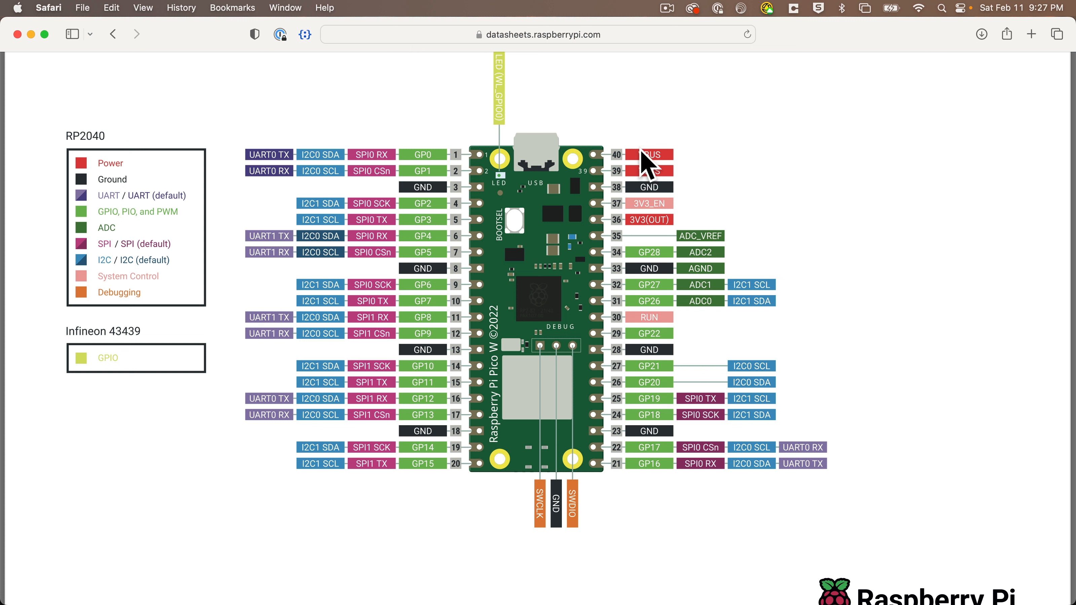
mouse_move(649, 175)
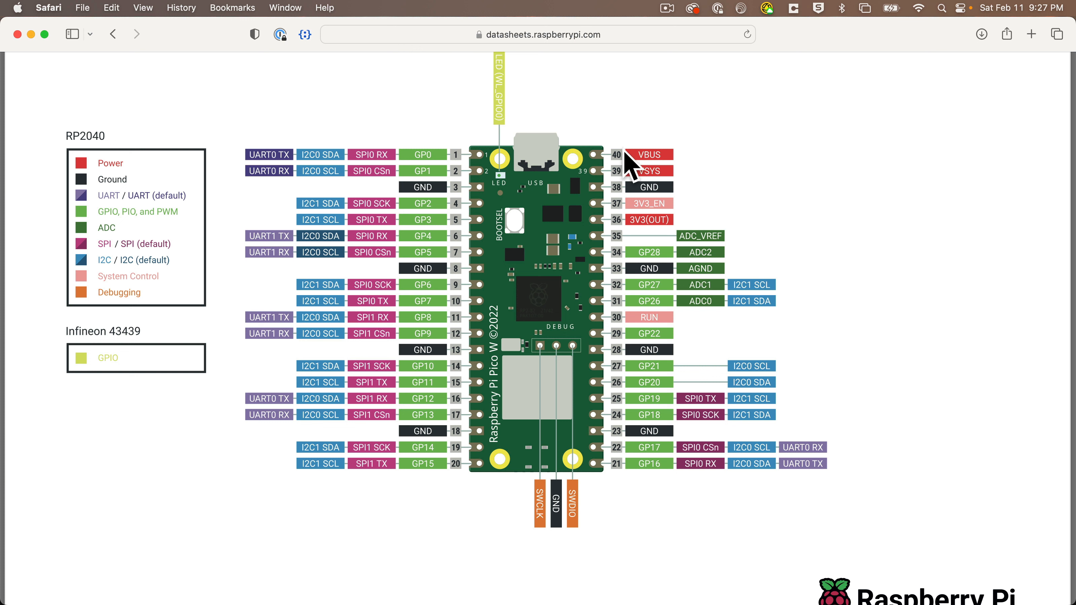
mouse_move(720, 166)
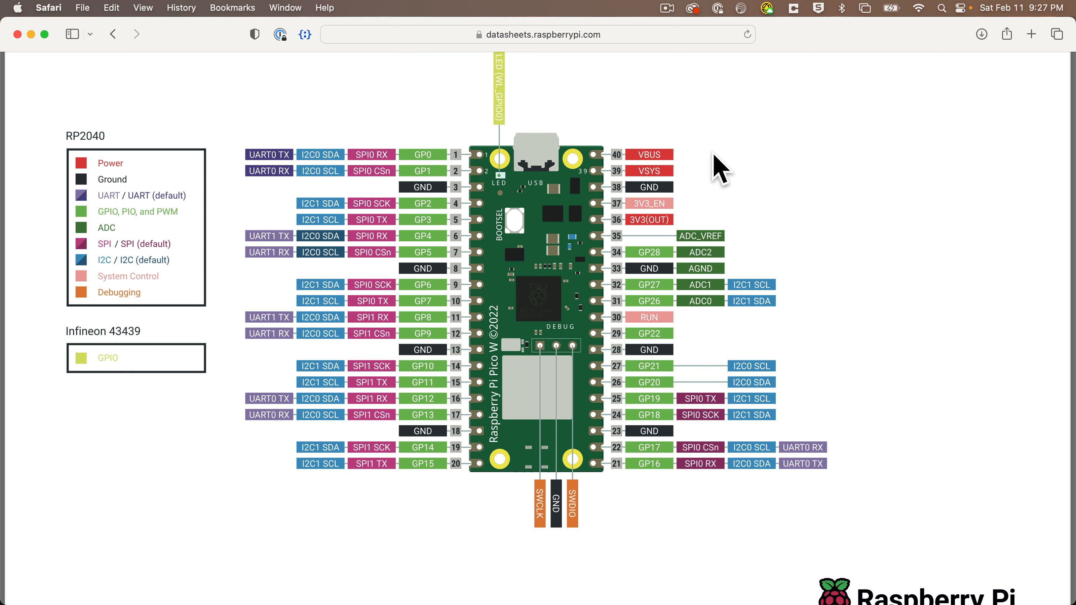
mouse_move(715, 181)
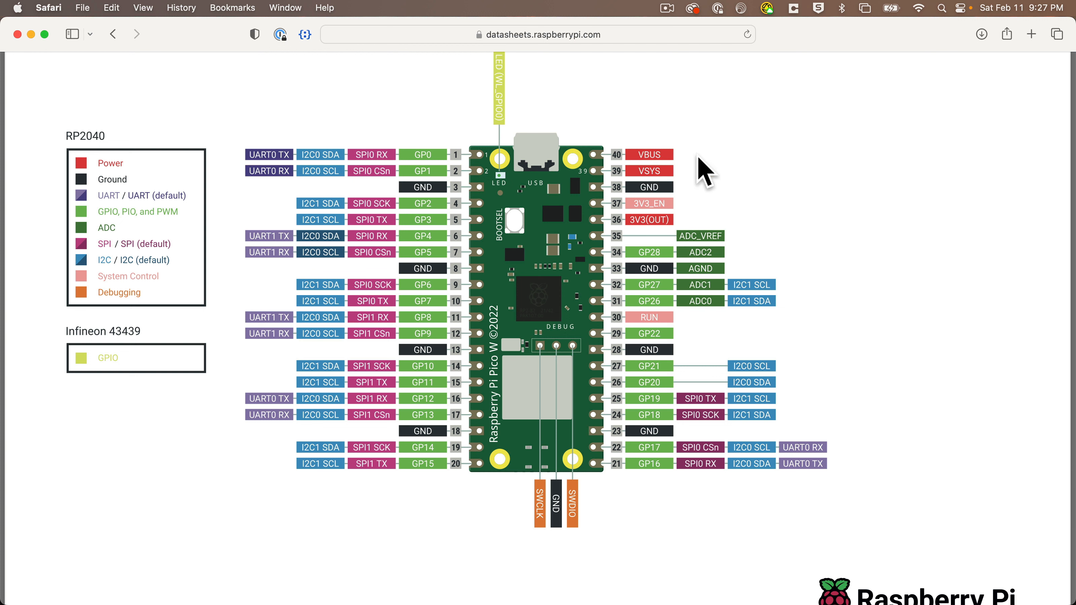
mouse_move(704, 175)
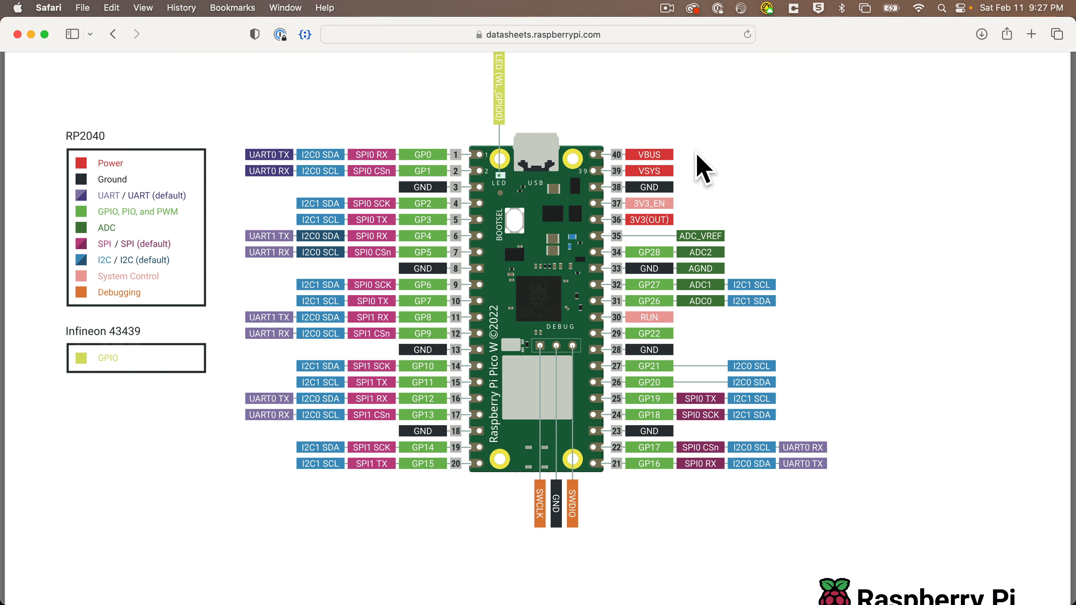
mouse_move(696, 165)
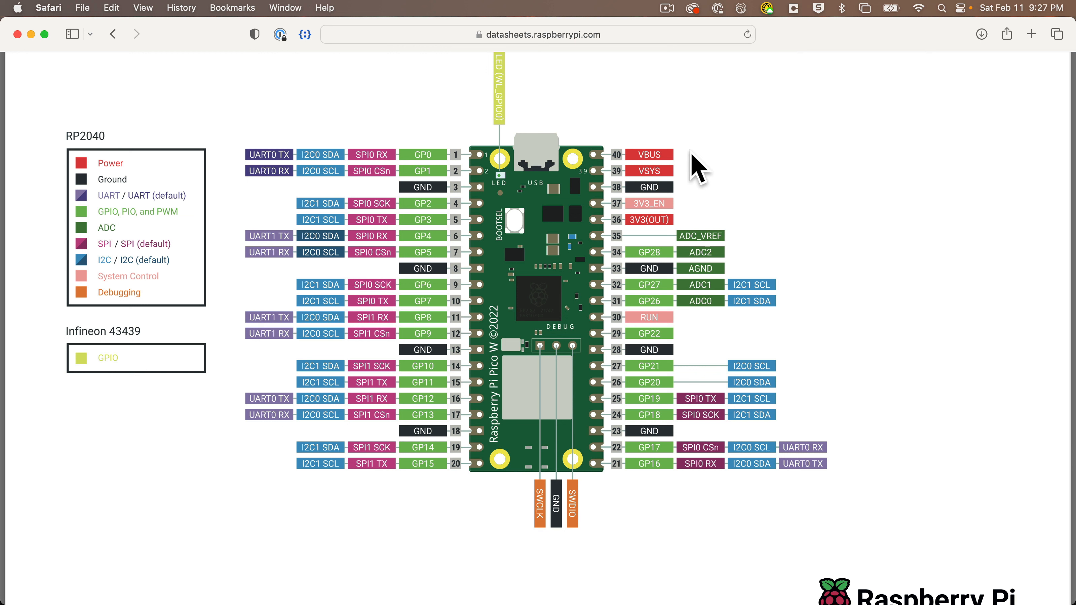
mouse_move(701, 232)
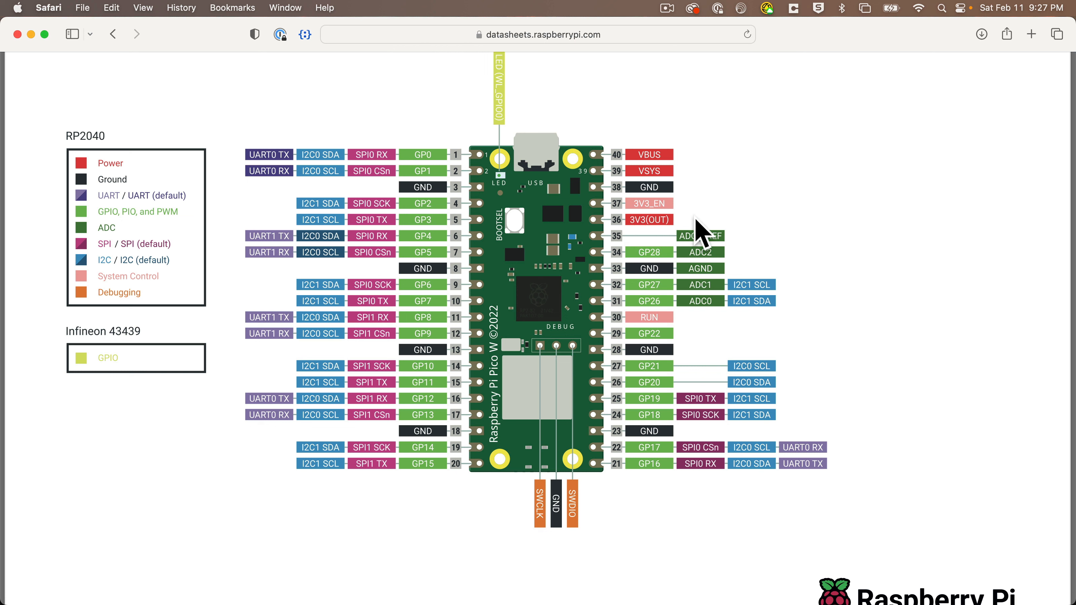
mouse_move(704, 233)
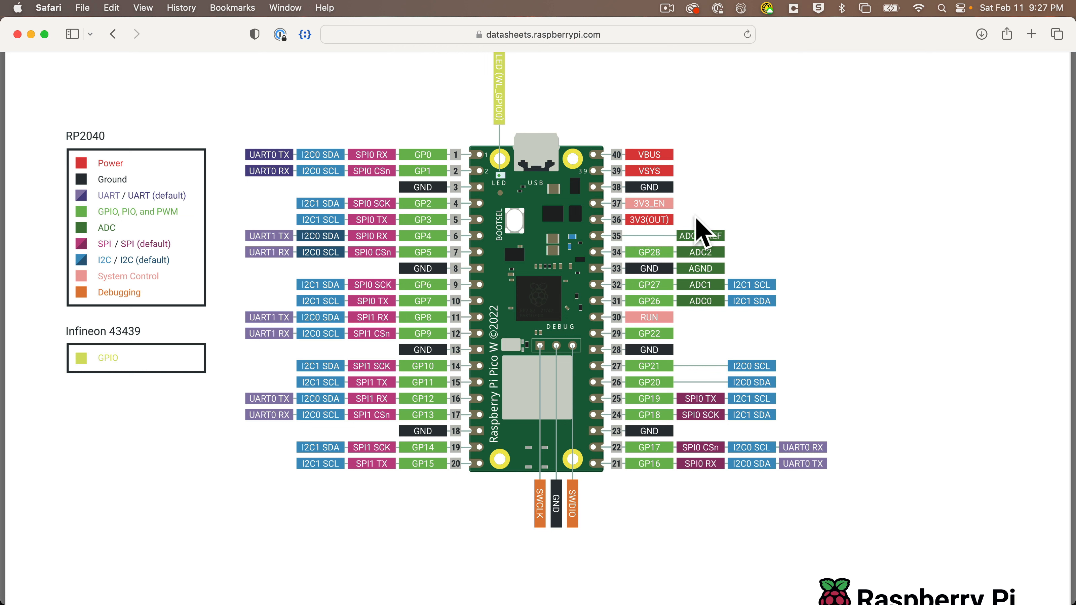
mouse_move(452, 152)
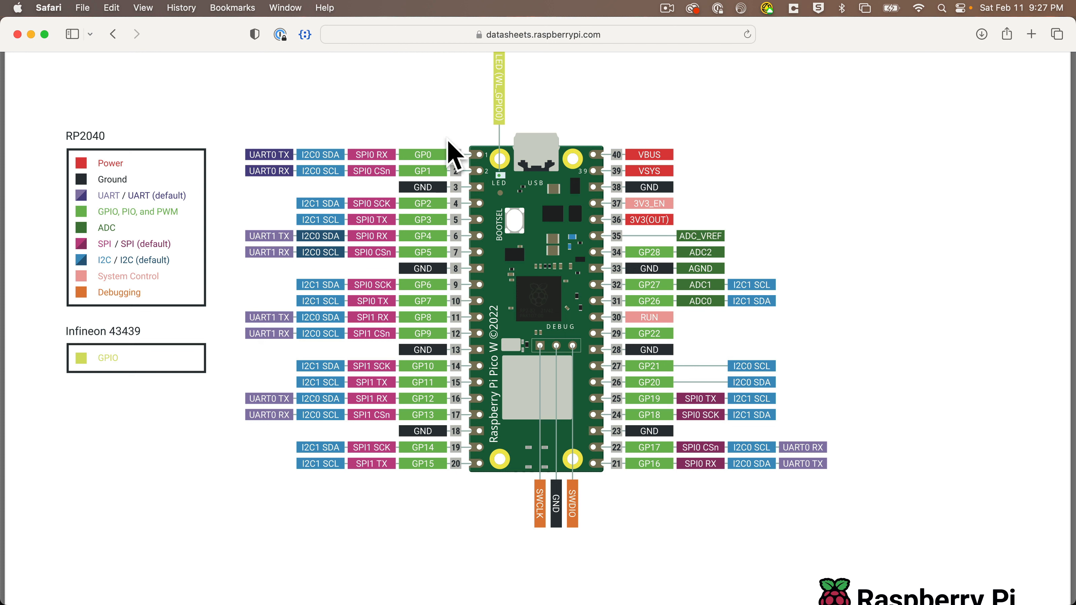
mouse_move(448, 483)
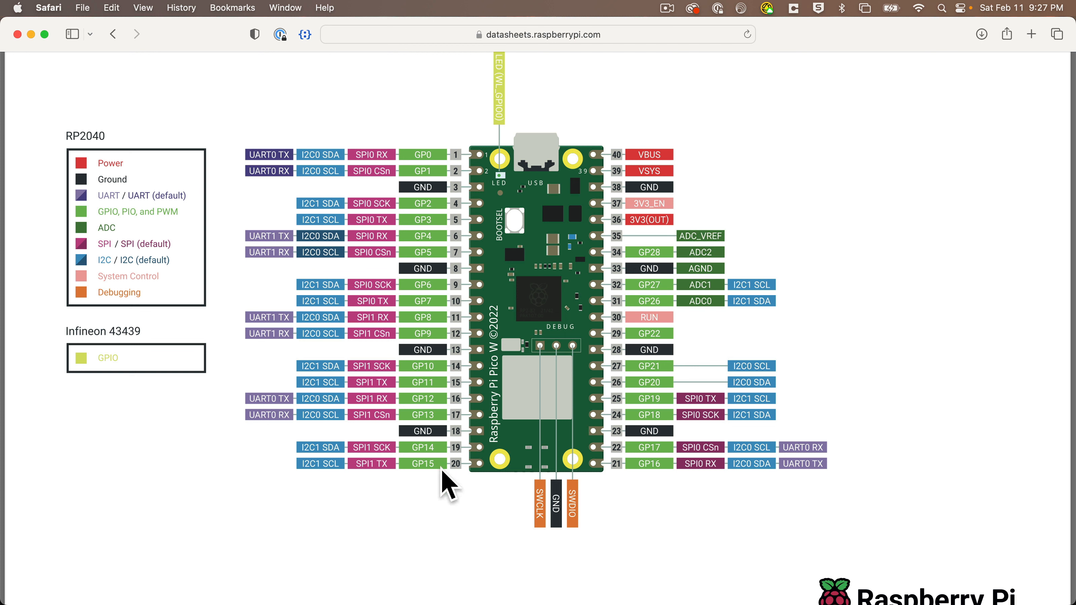
mouse_move(668, 482)
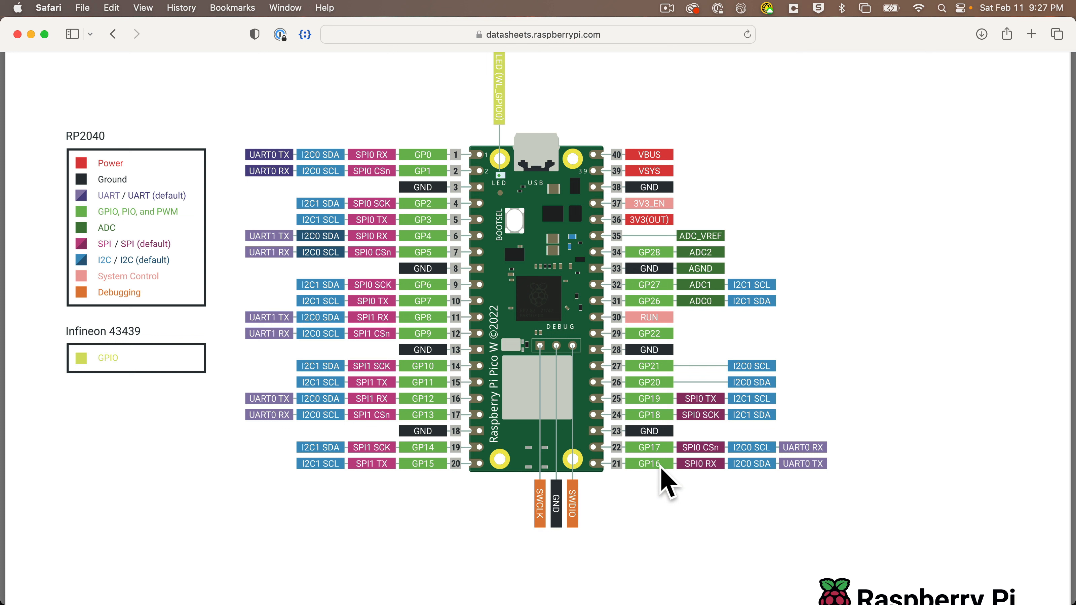
mouse_move(675, 269)
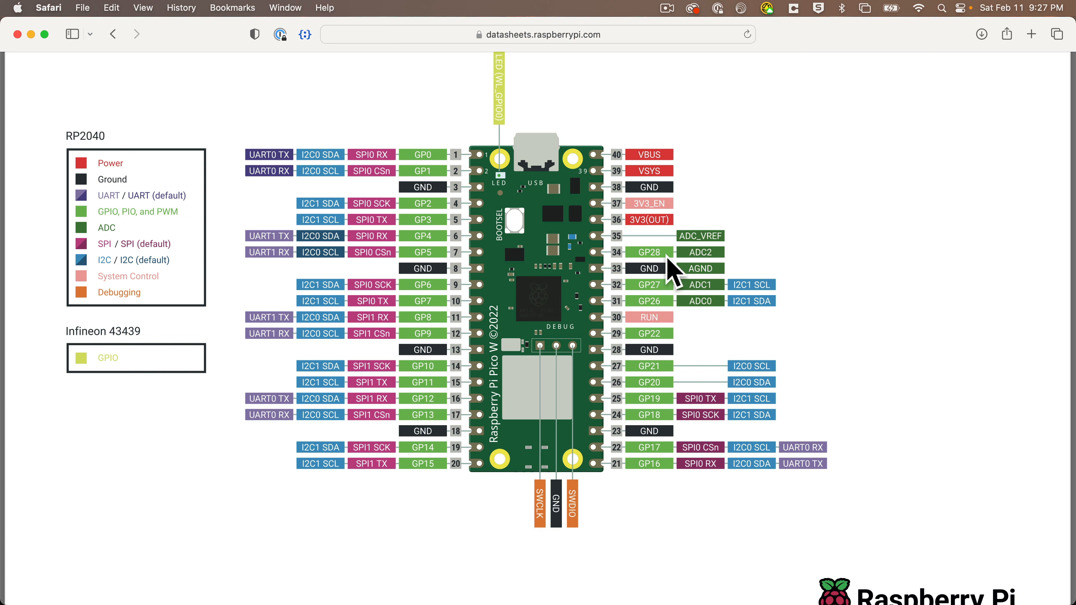
mouse_move(701, 275)
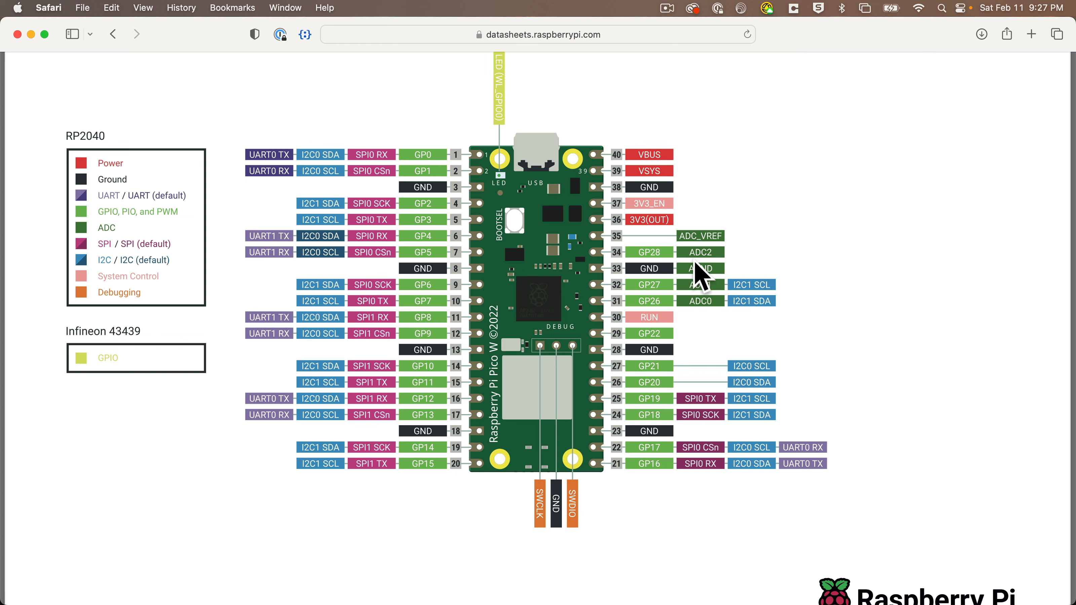
mouse_move(724, 316)
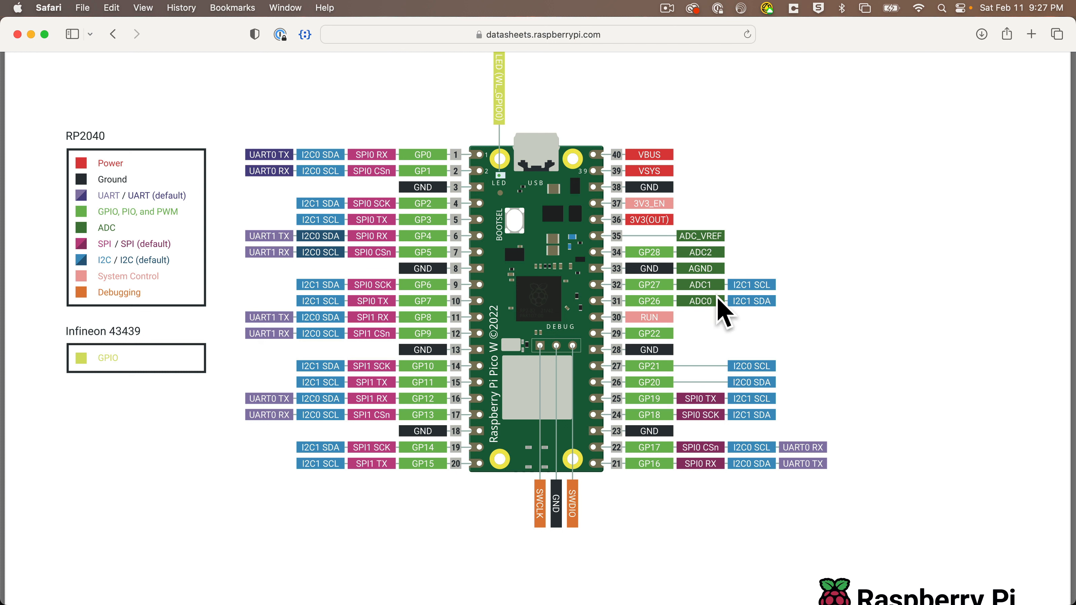
mouse_move(764, 262)
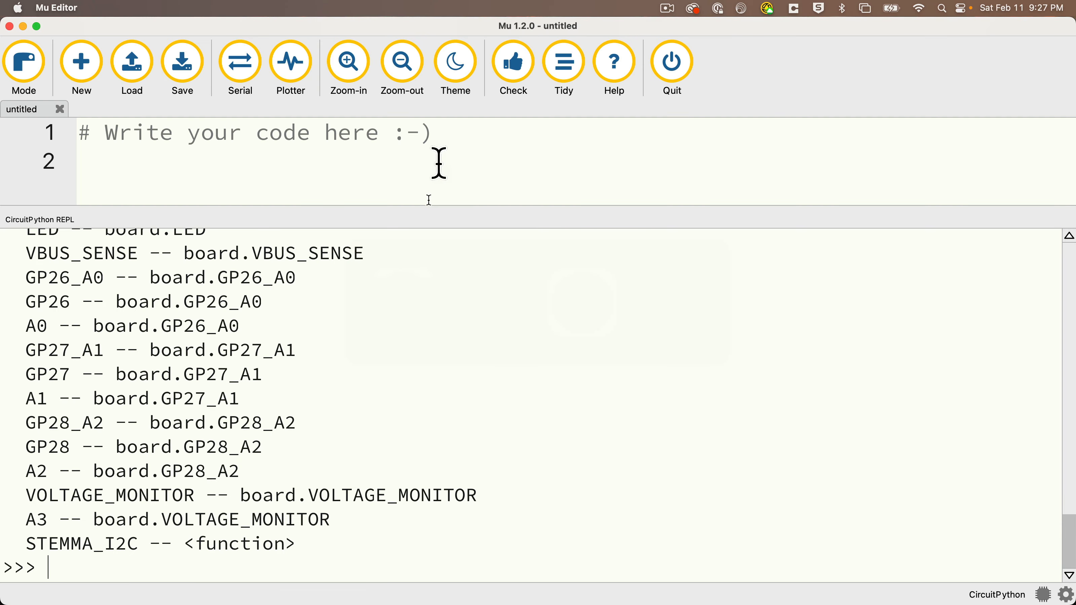
Step: Scroll the REPL pin list to compare GP pin names against the Pico W pinout
scroll(down, 3)
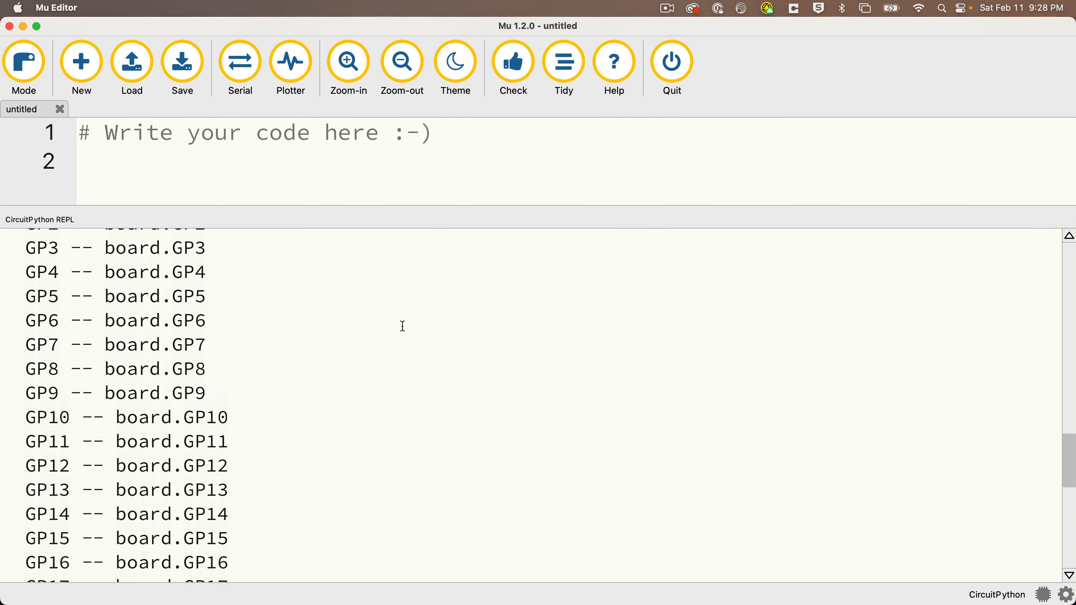
scroll(down, 3)
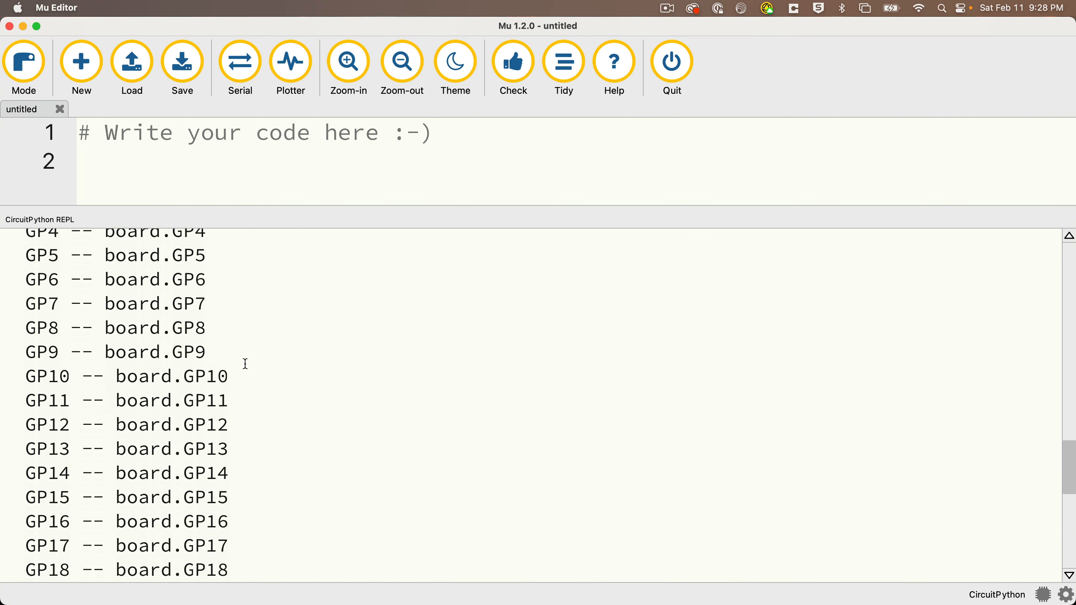
scroll(down, 3)
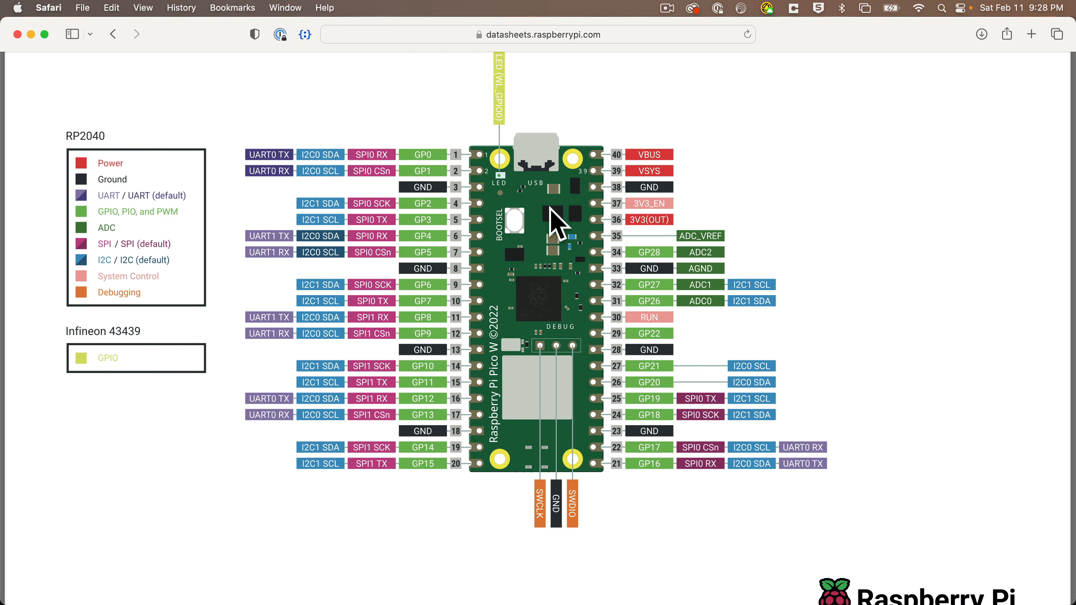
mouse_move(738, 461)
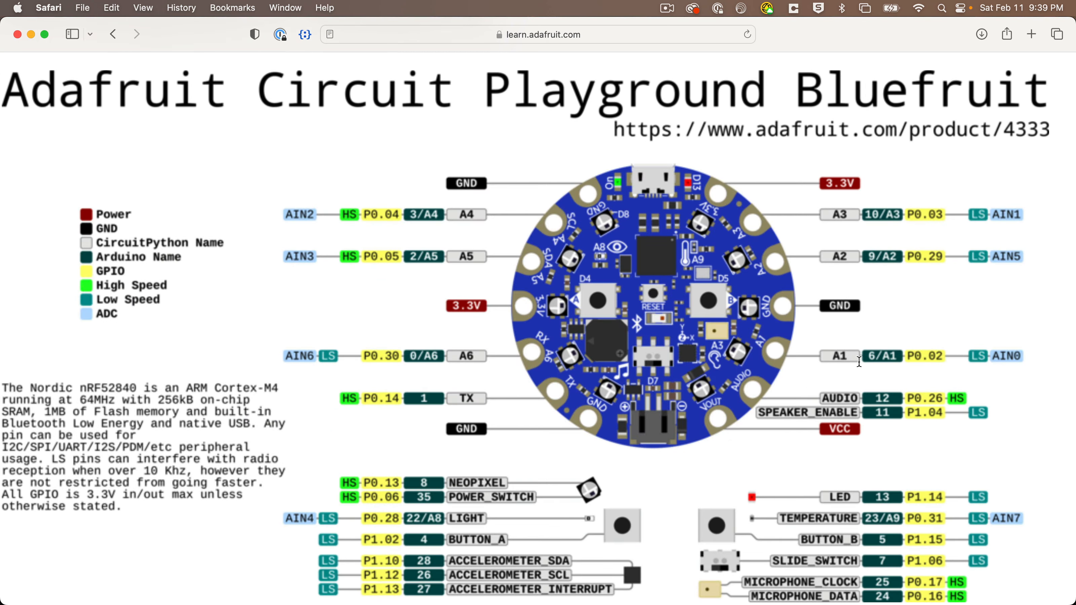
mouse_move(562, 192)
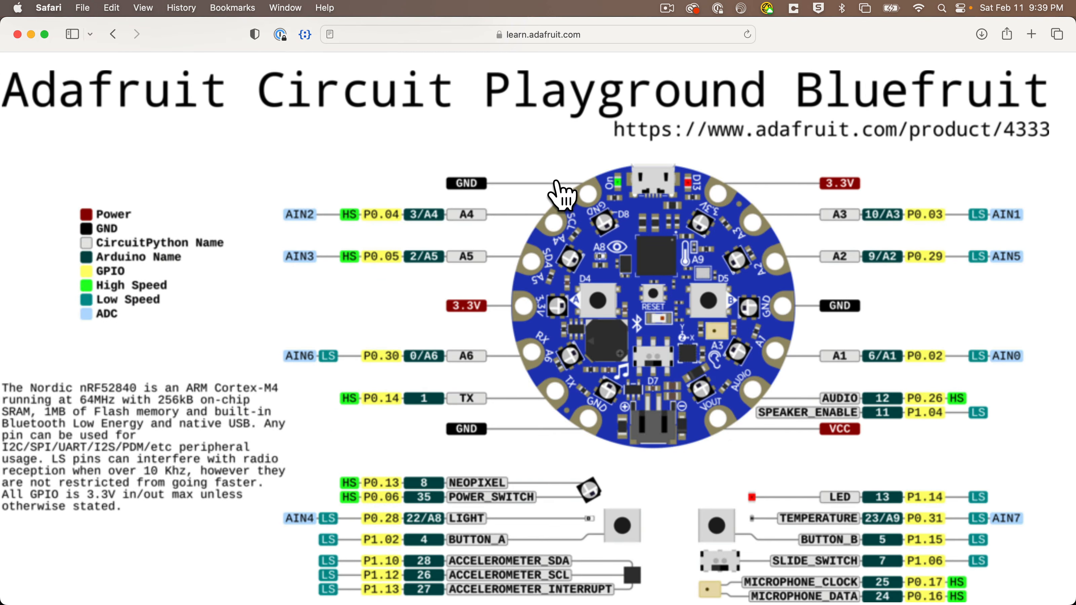
mouse_move(788, 487)
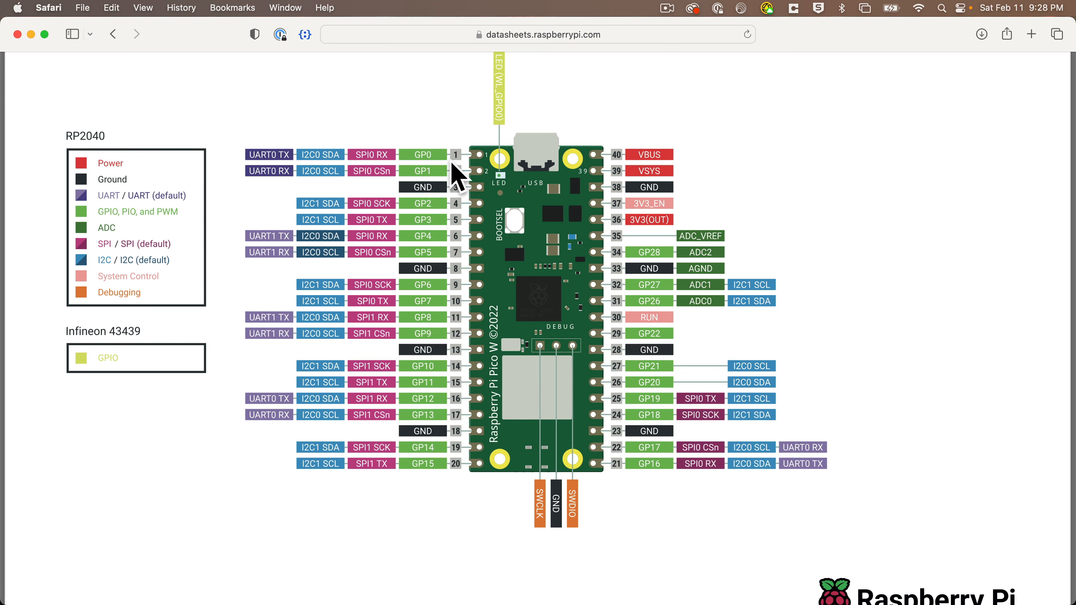
mouse_move(452, 455)
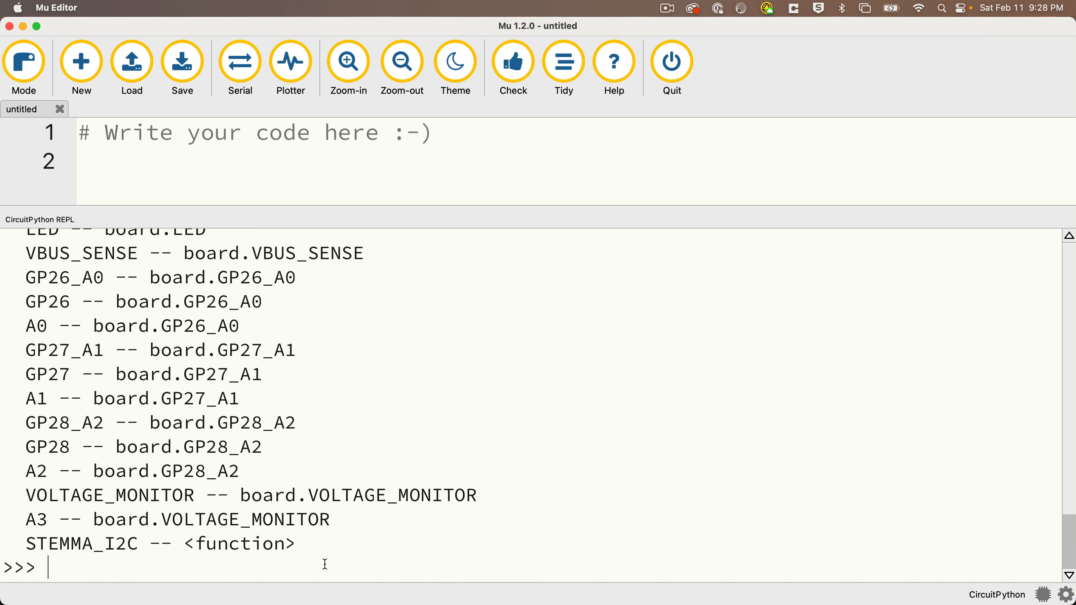
mouse_move(333, 524)
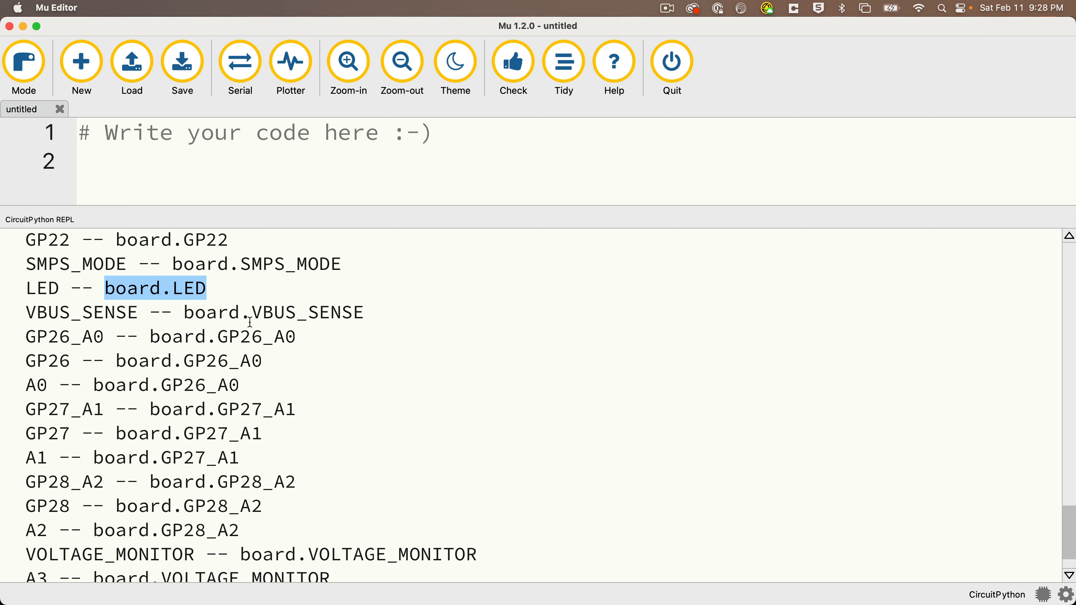
mouse_move(248, 341)
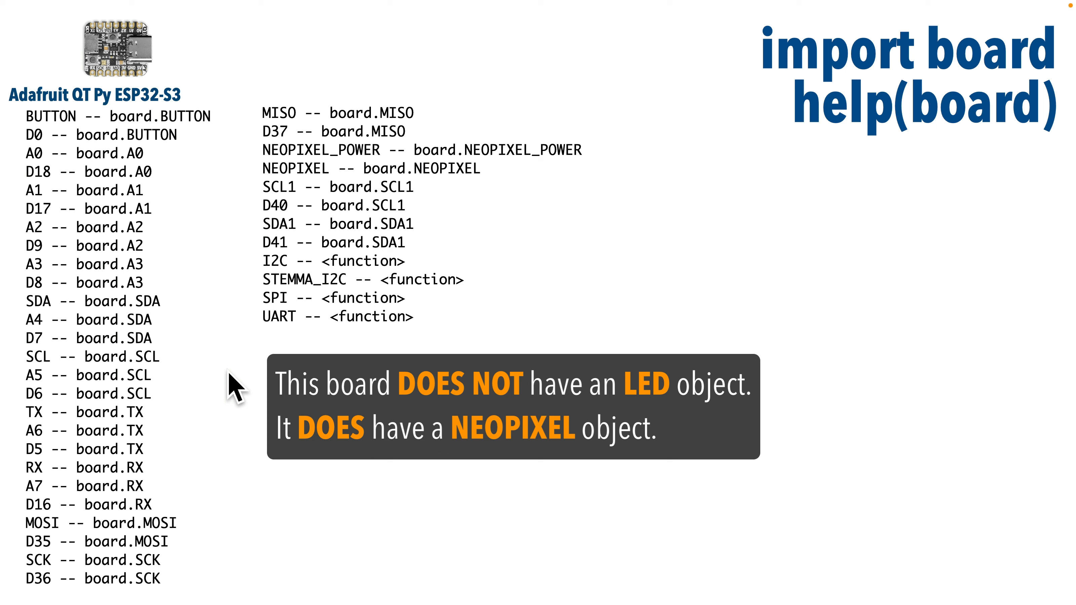
mouse_move(373, 186)
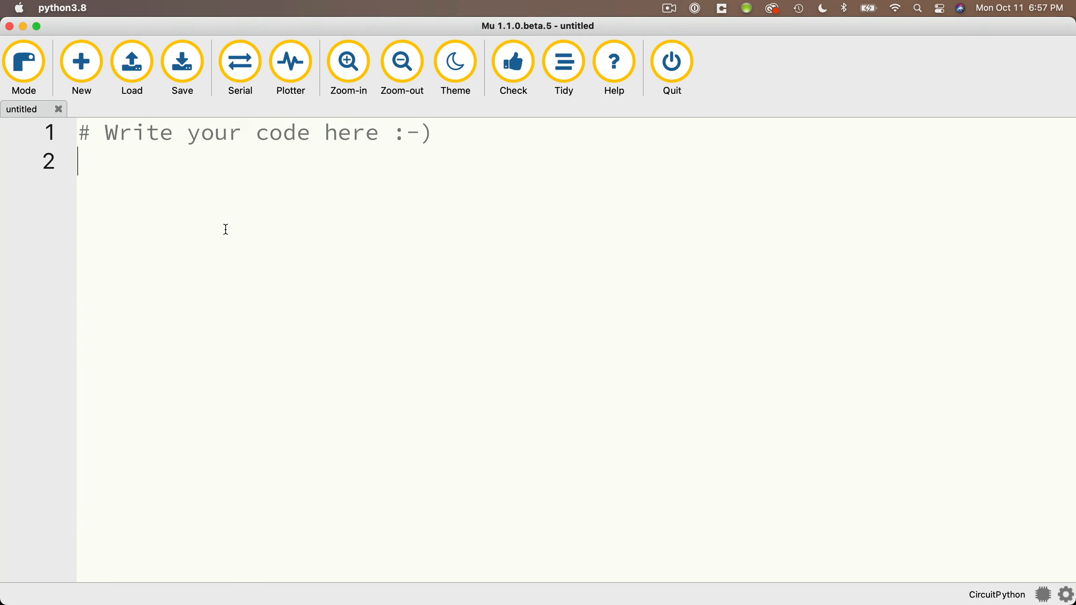
Step: Write the Blink header: import board, time, digitalio and set up board.LED as a digital output
text(Blink!)
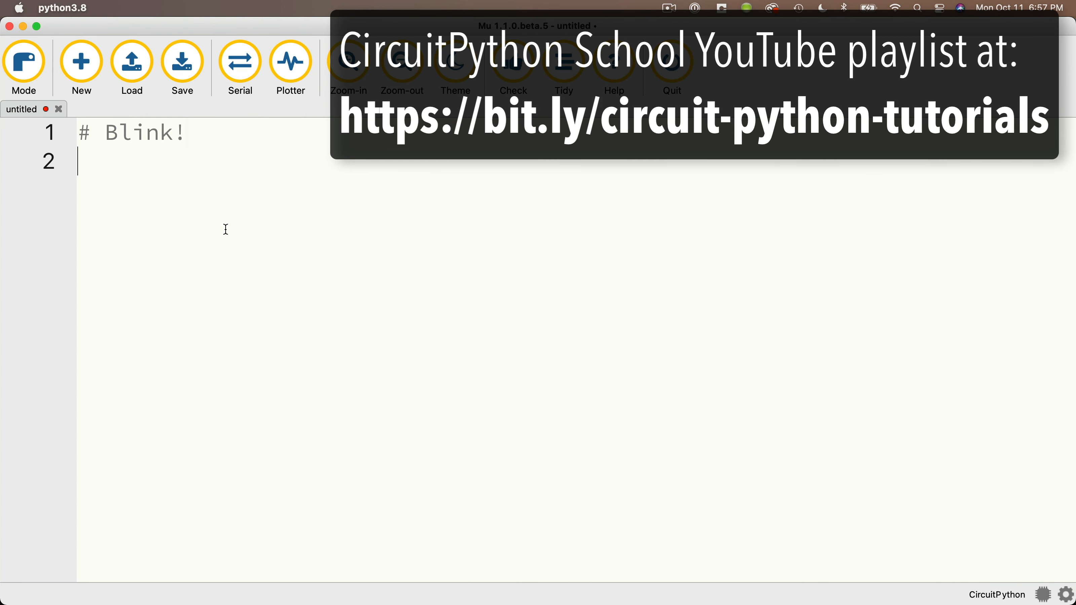
text(i)
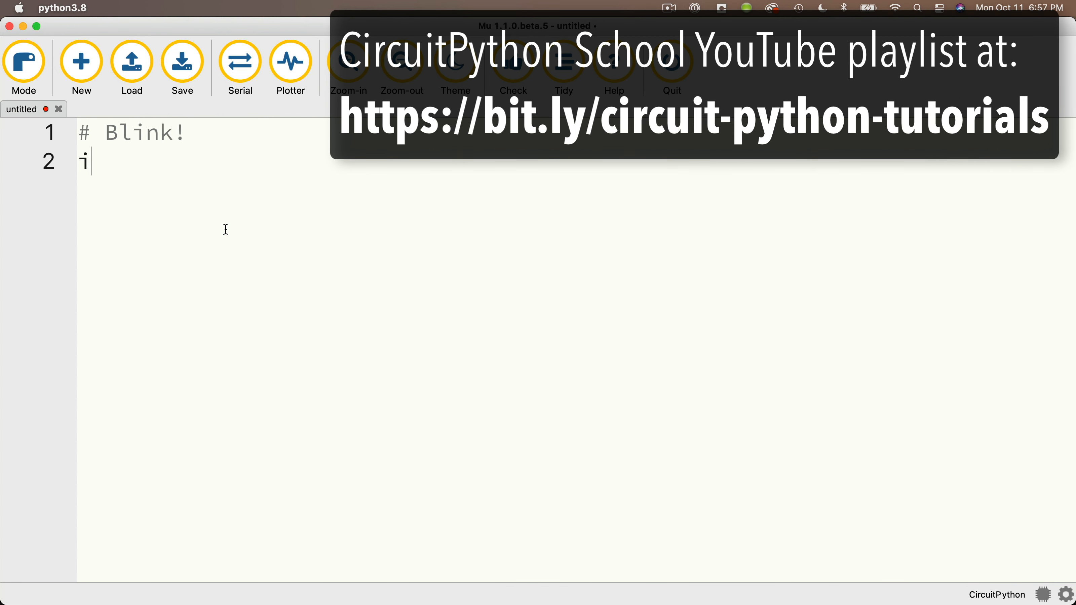
text(mport board, time, digitalio)
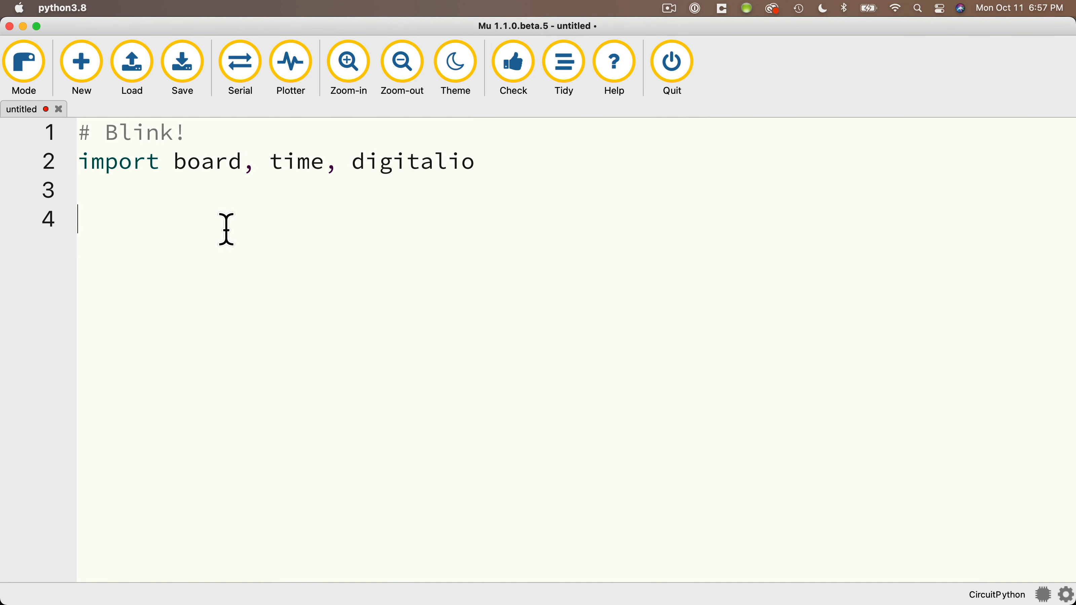
text(led)
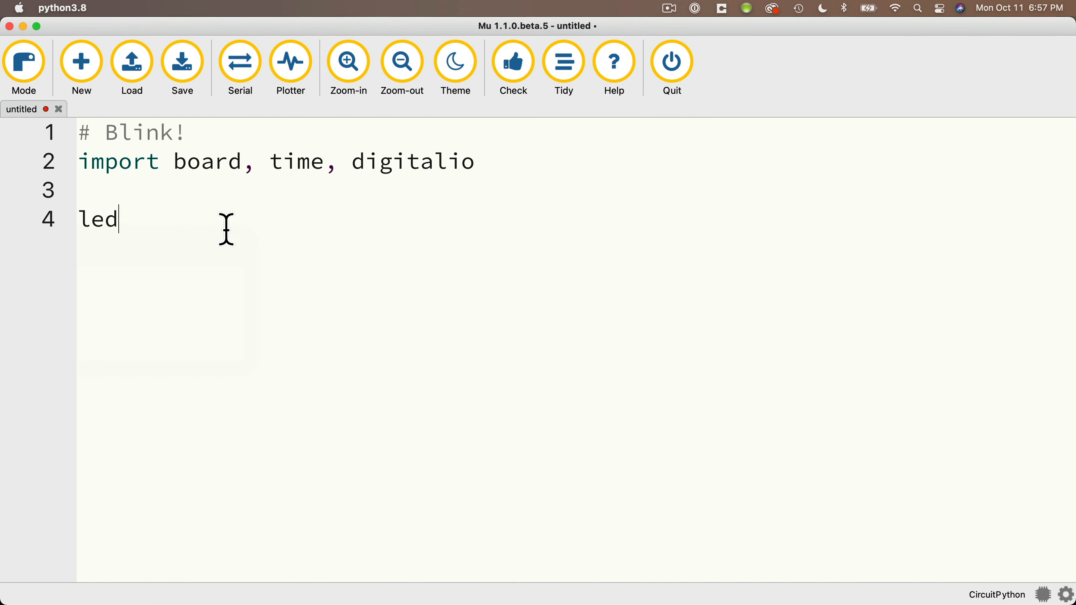
text(= digitalio)
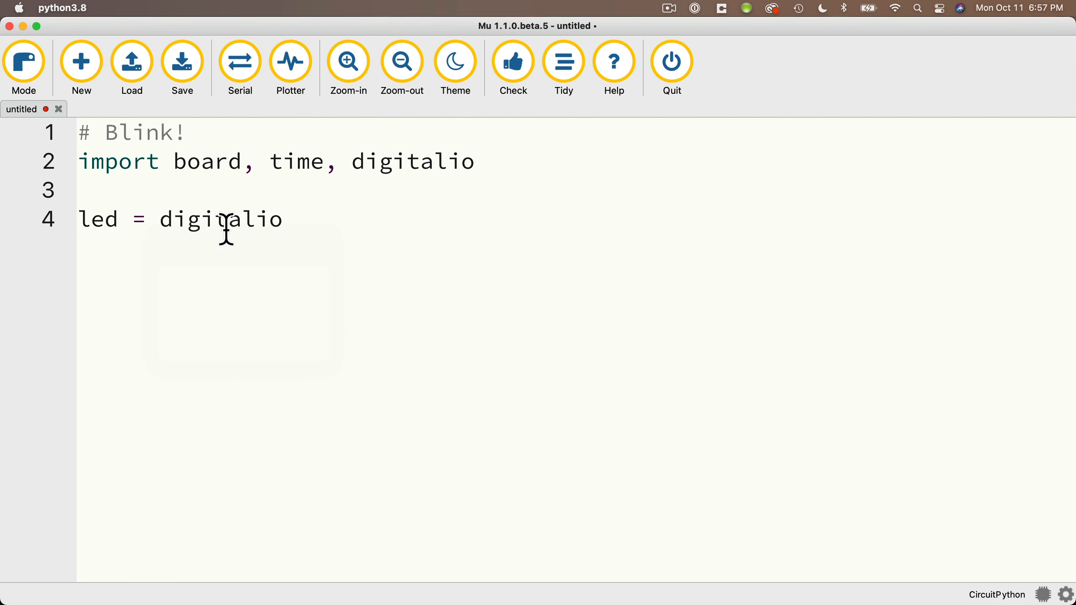
text(.DigitalInOut)
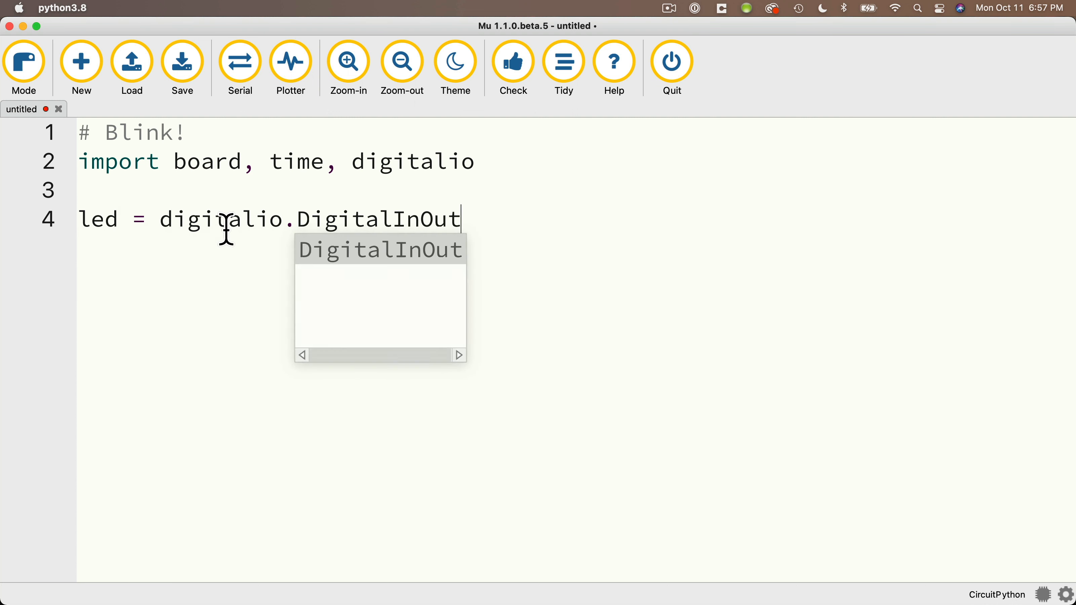
text((board.)
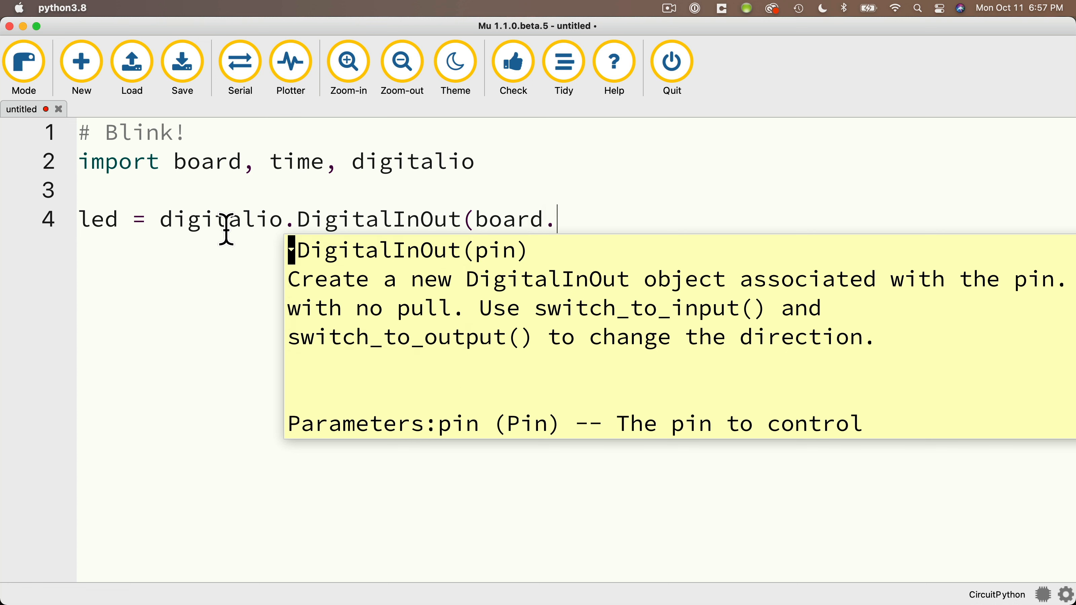
text(LED))
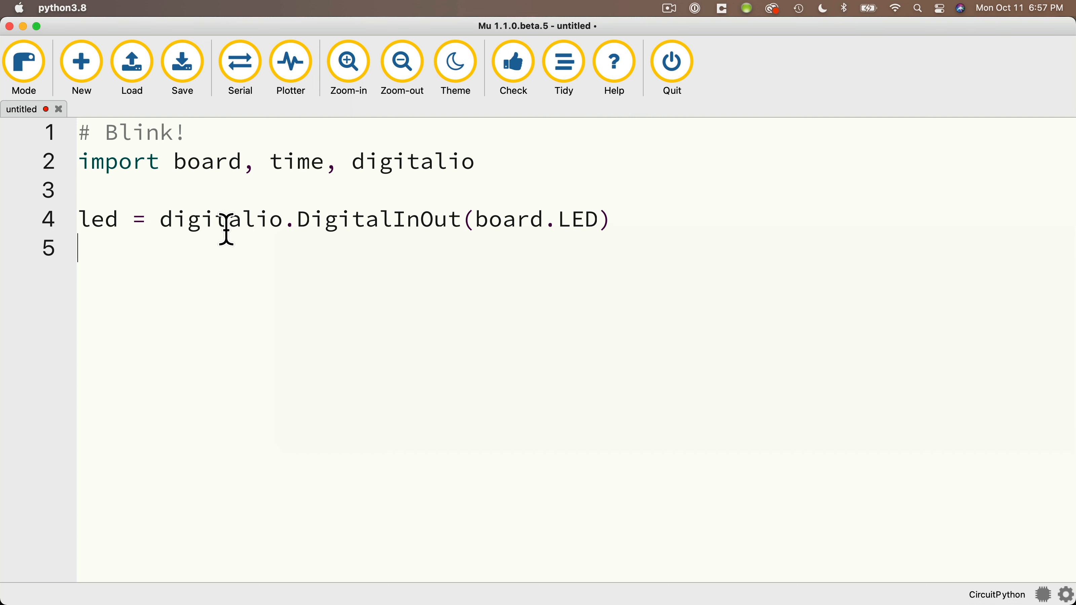
text(led.d)
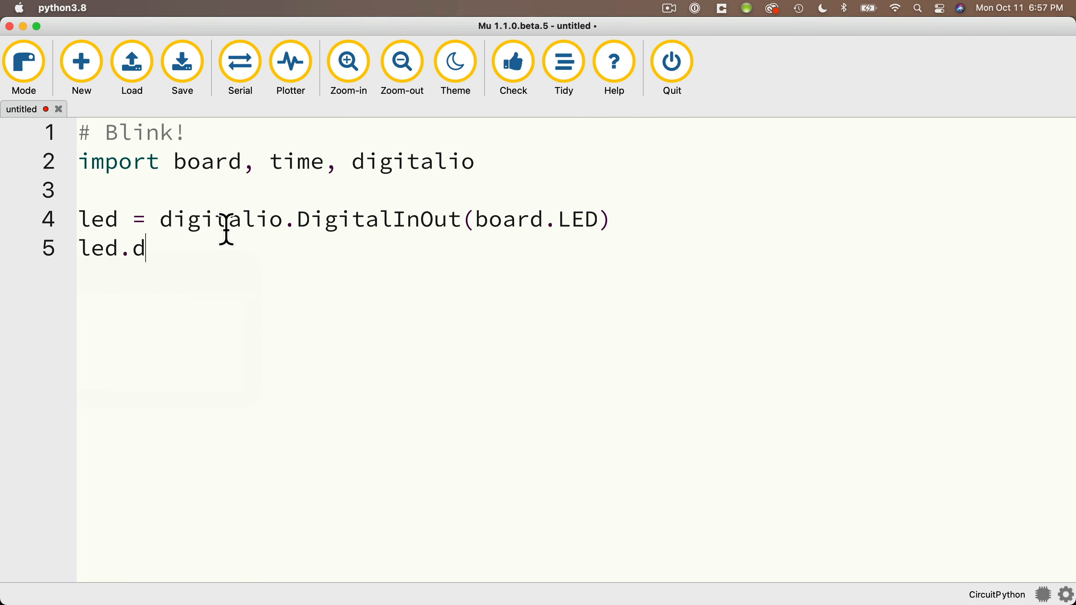
text(irection = digitalio.Direction.OUTPUT)
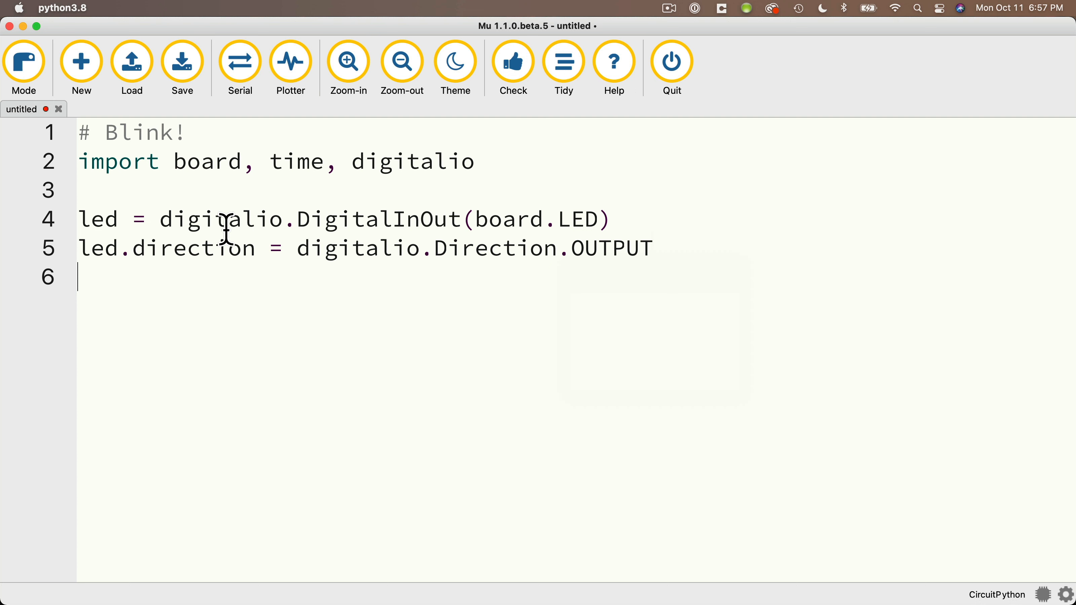
Step: Add the while True loop toggling led.value True/False with time.sleep(0.25) between
text(while True:)
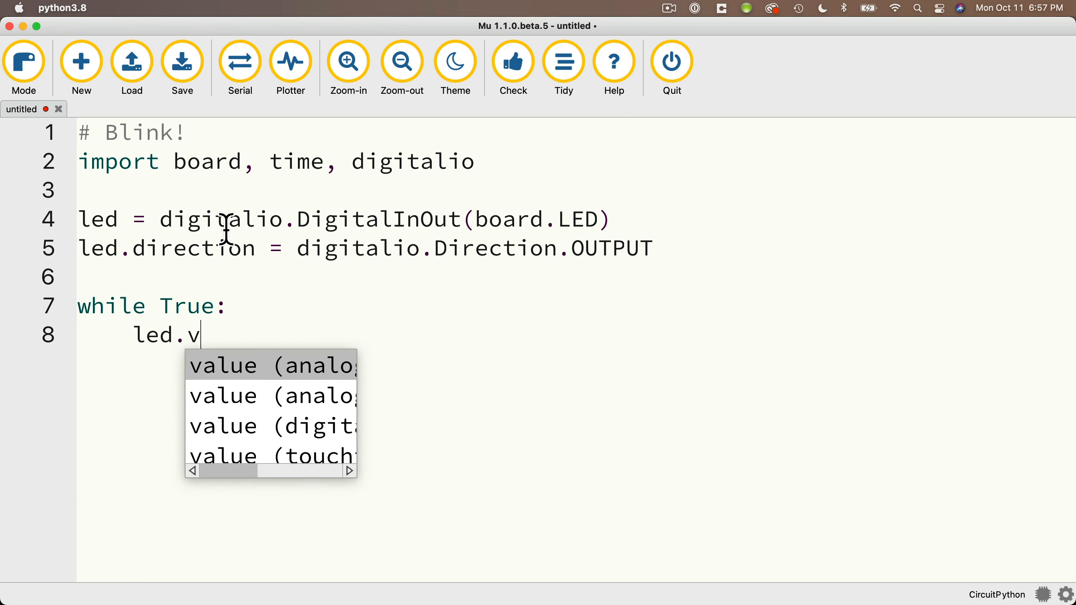
text(alue = True)
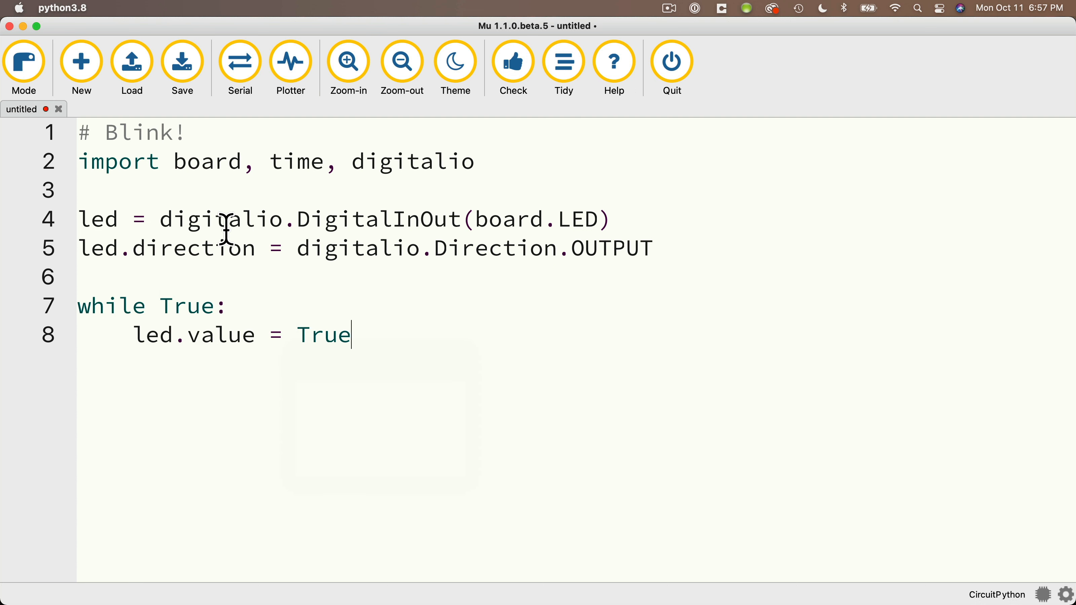
text(time.sleep()
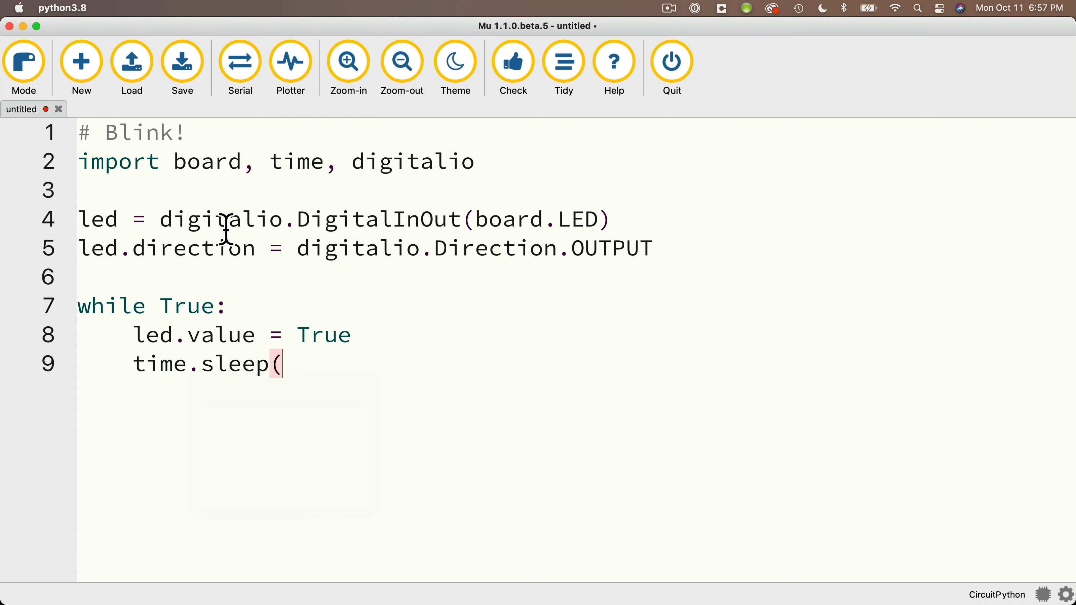
text(0.25)
text(led.v)
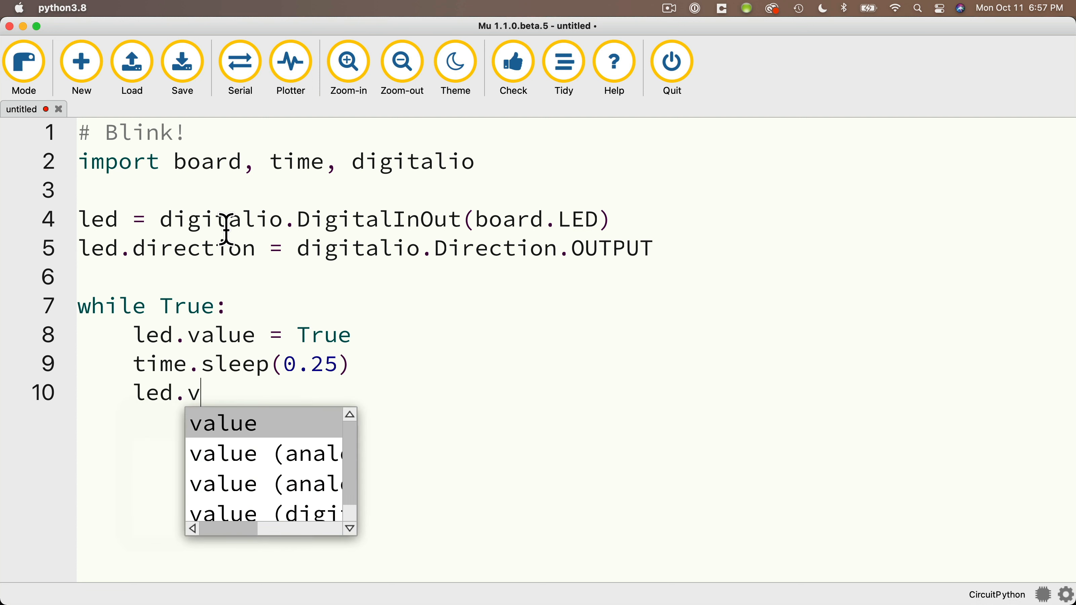
text(alue = False)
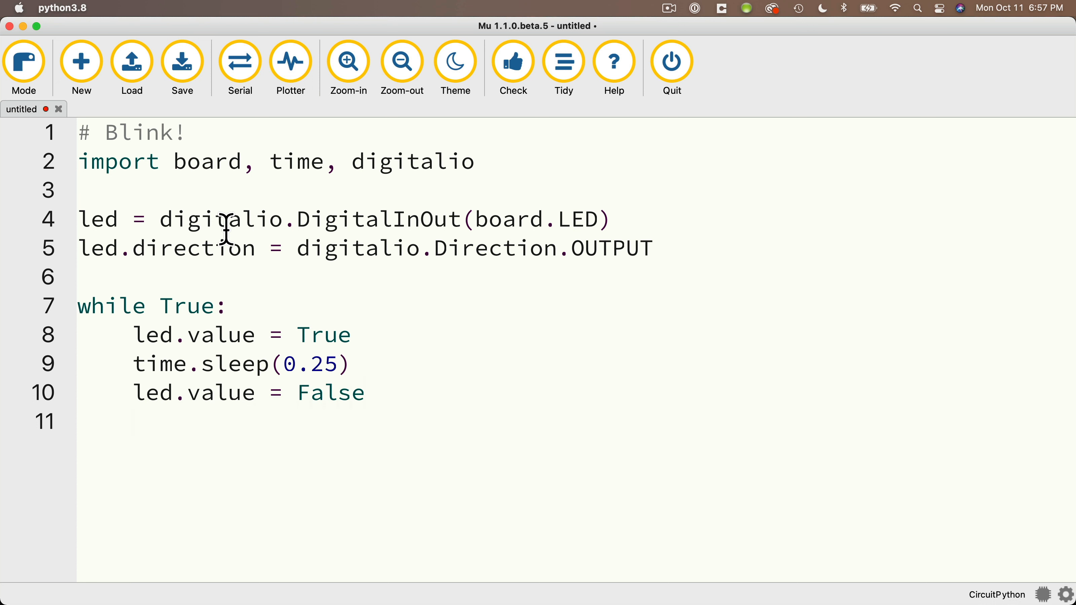
text(time.sleep(0.25))
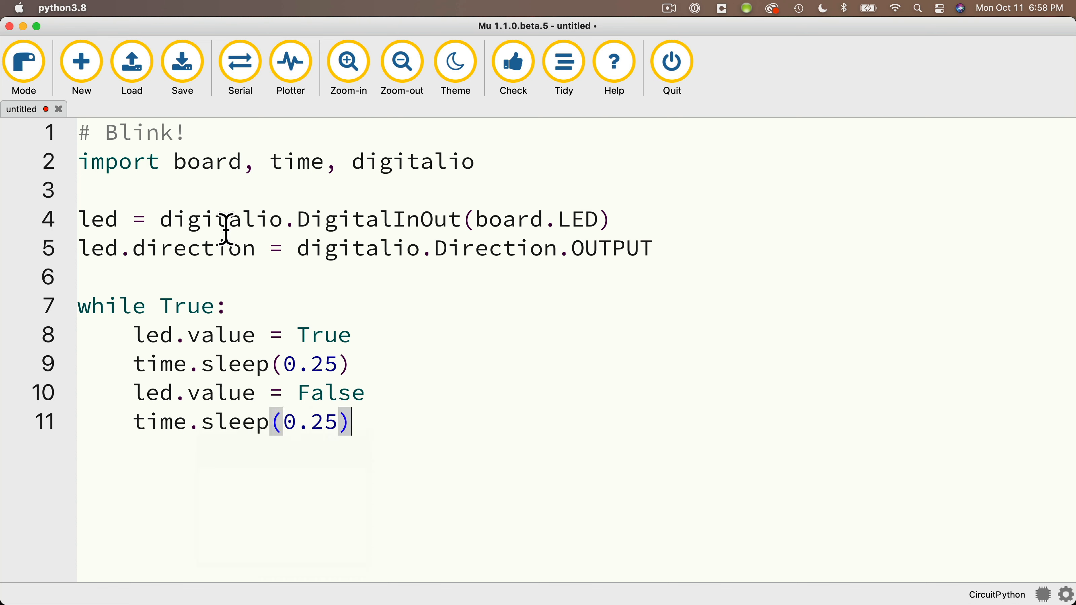
click(182, 61)
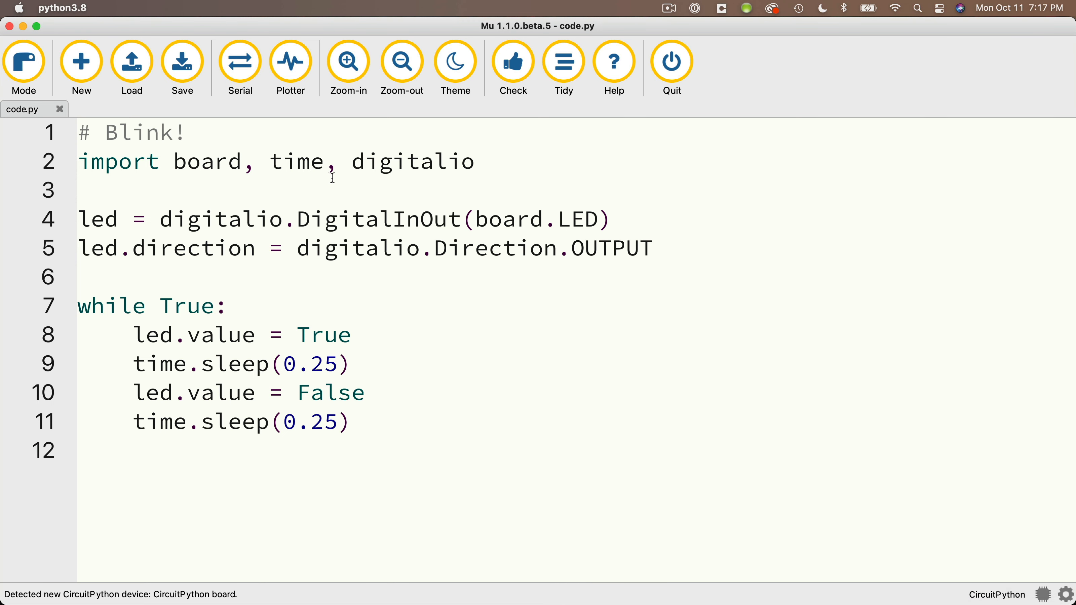
Step: Save the Blink code as code.py on CIRCUITPY and bring up the board's REPL
click(181, 62)
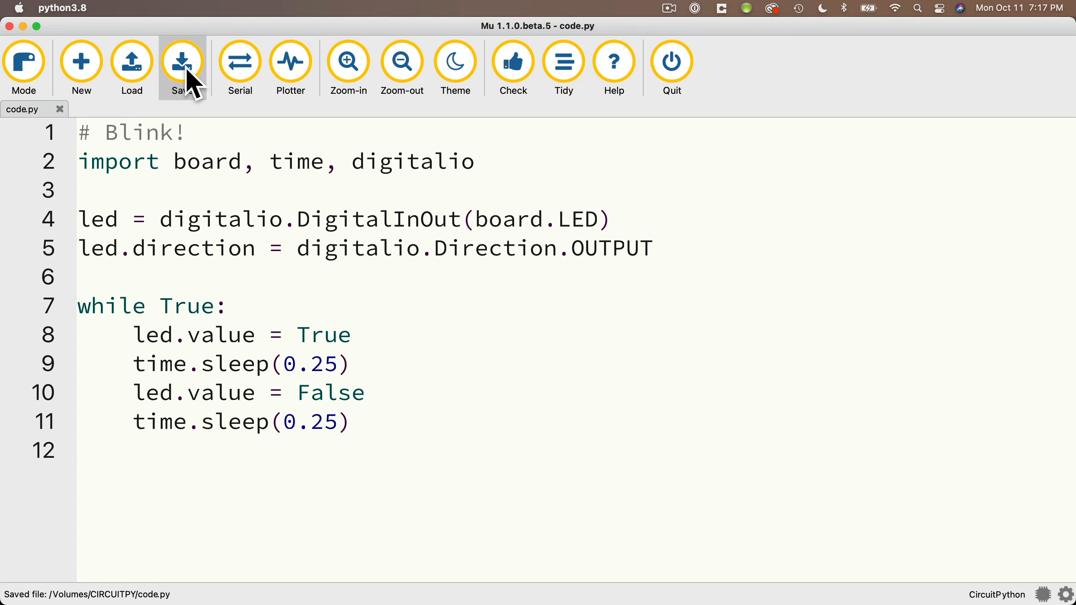
click(181, 62)
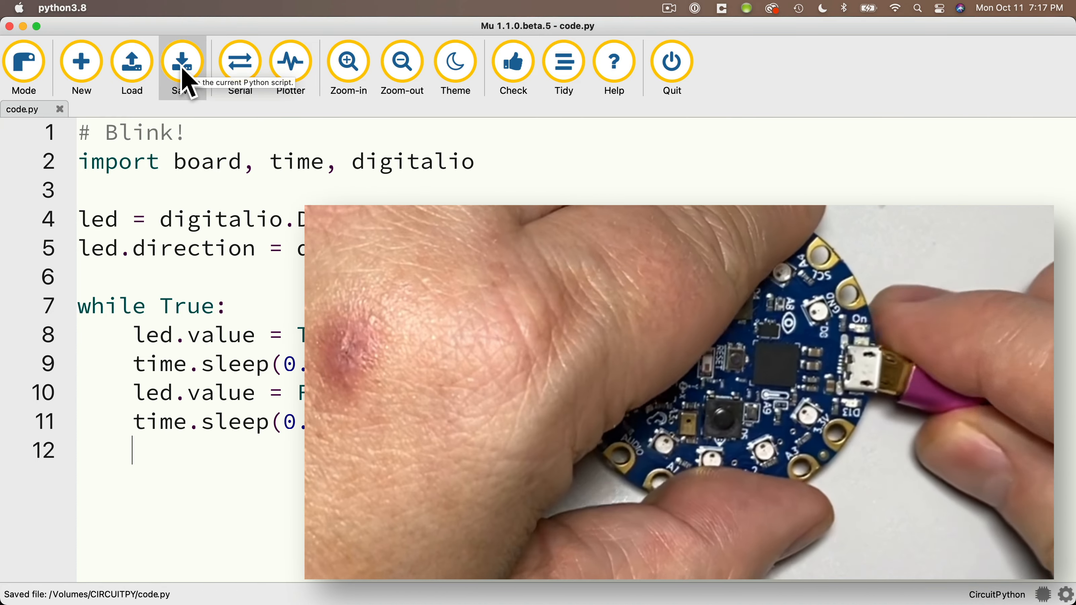
click(239, 61)
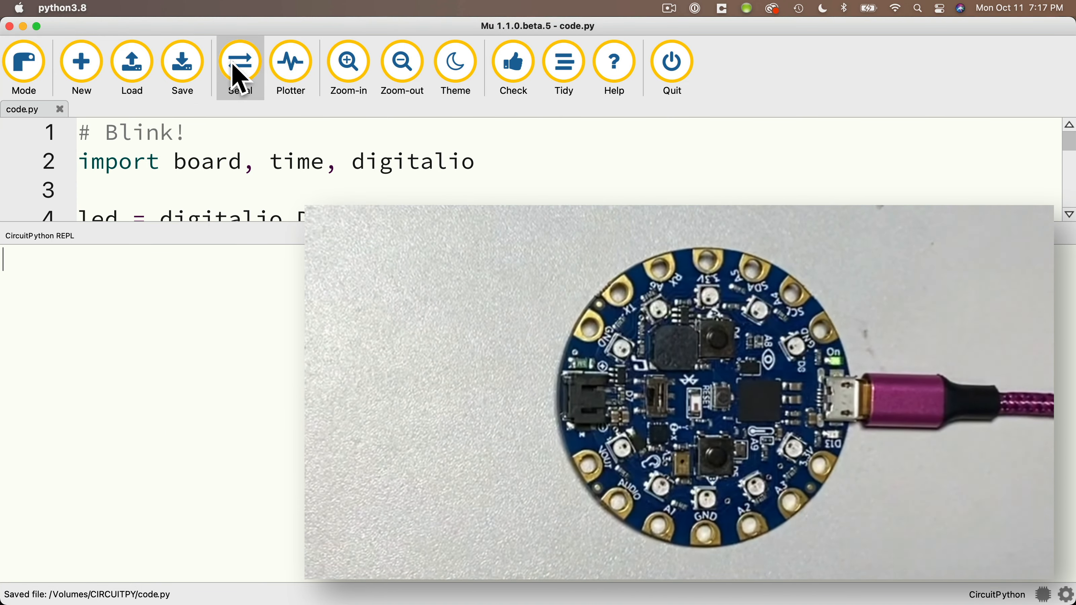
click(239, 62)
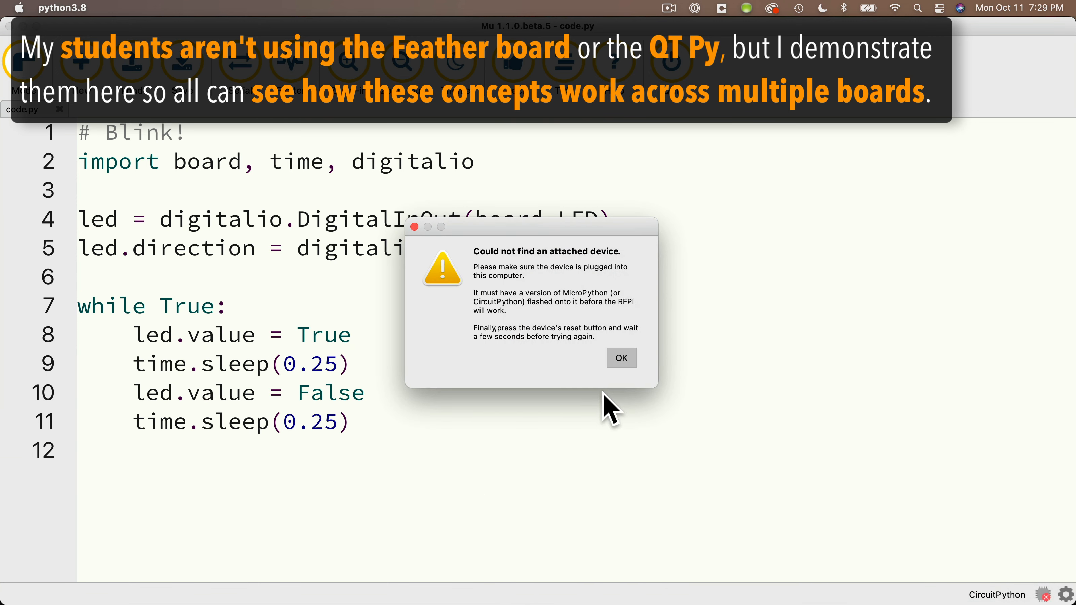
Step: Dismiss the device warning and save code.py onto the new board's CIRCUITPY drive so it reloads
click(619, 358)
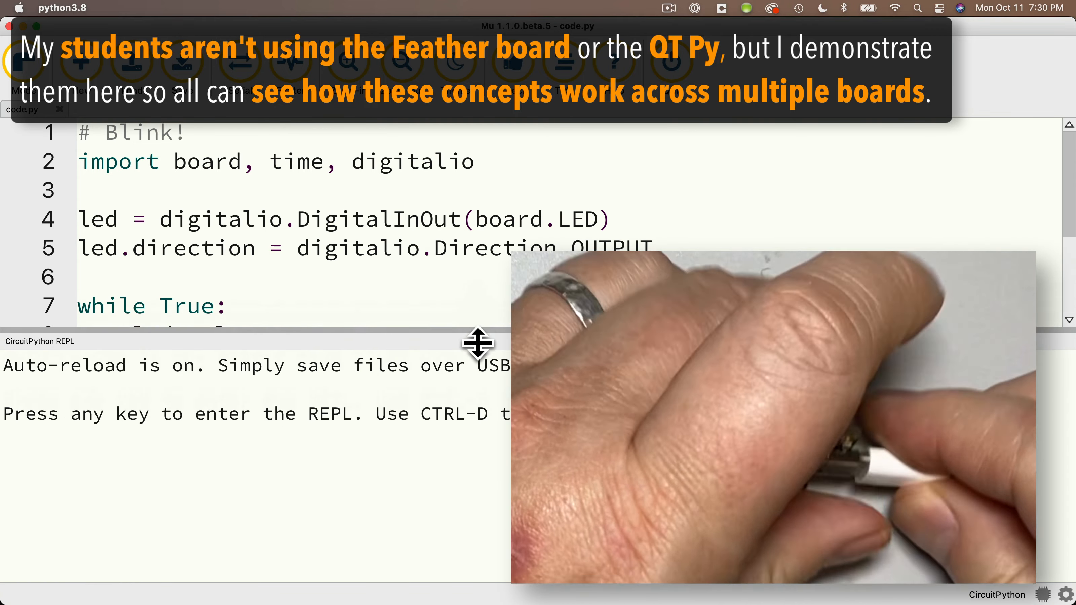
click(181, 62)
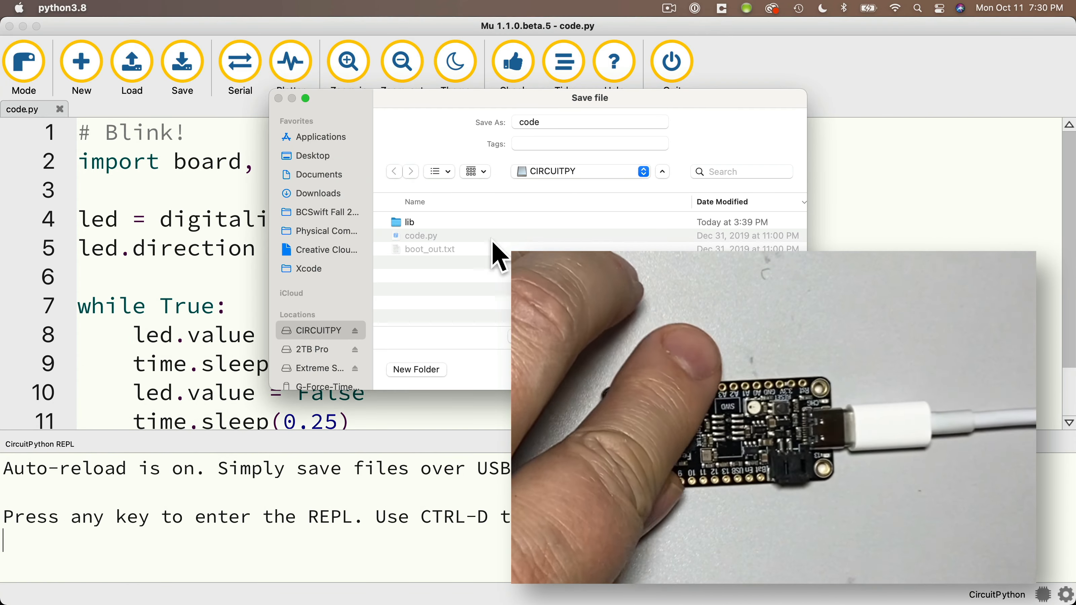
click(181, 62)
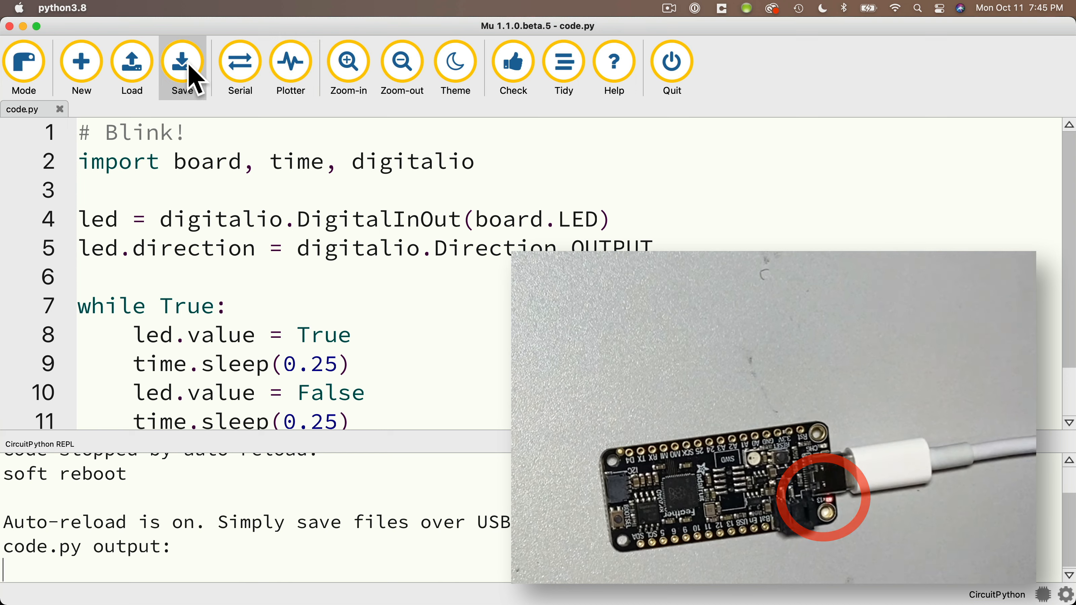
click(181, 62)
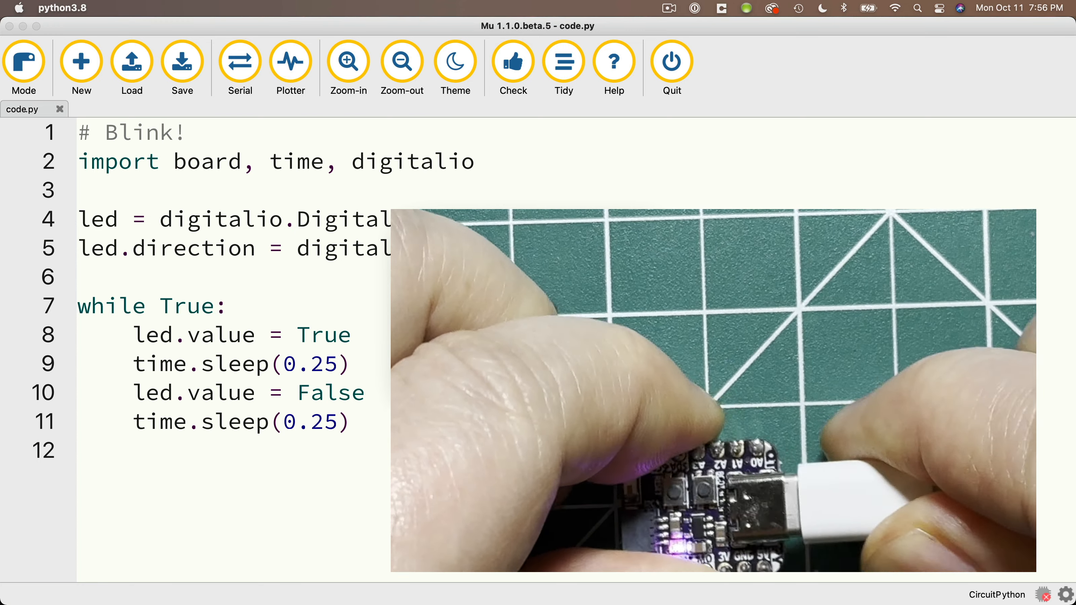
Step: Save code.py to the QT Py's CIRCUITPY and enlarge the console showing the 'LED' AttributeError
click(182, 61)
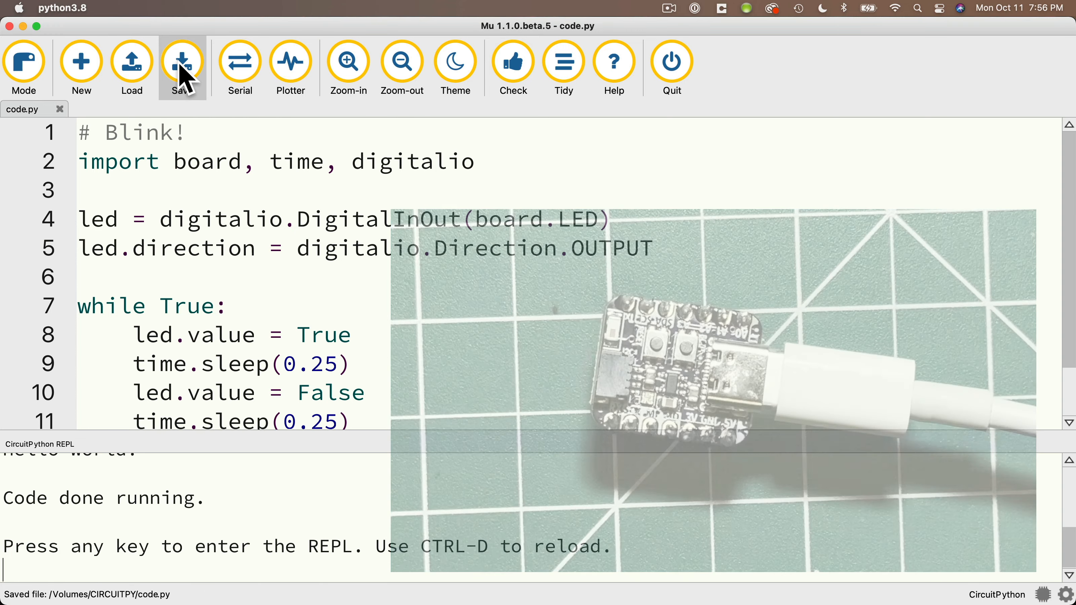
click(181, 62)
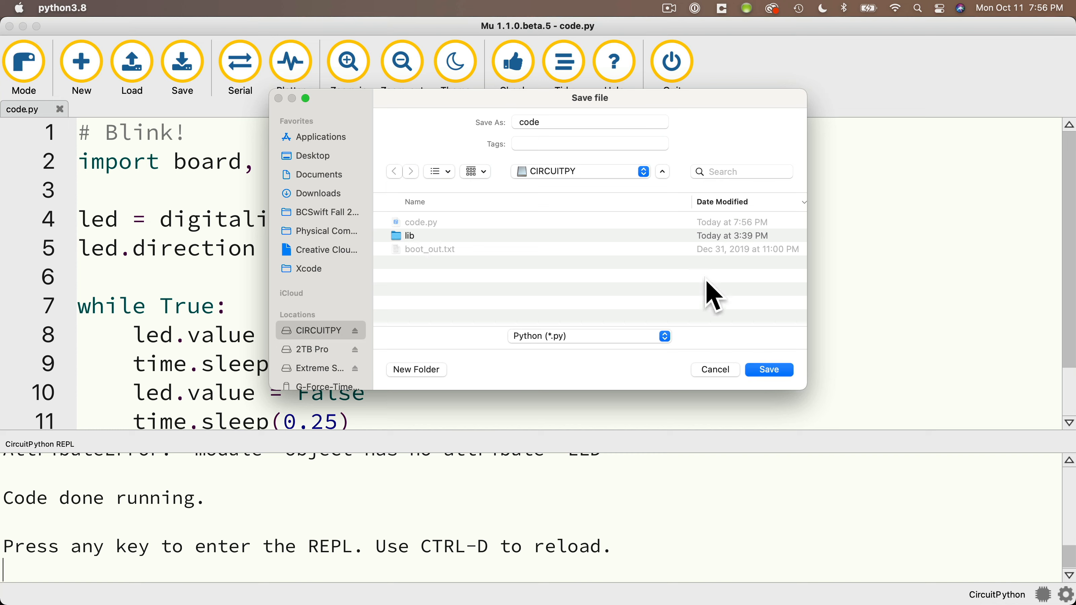
click(768, 370)
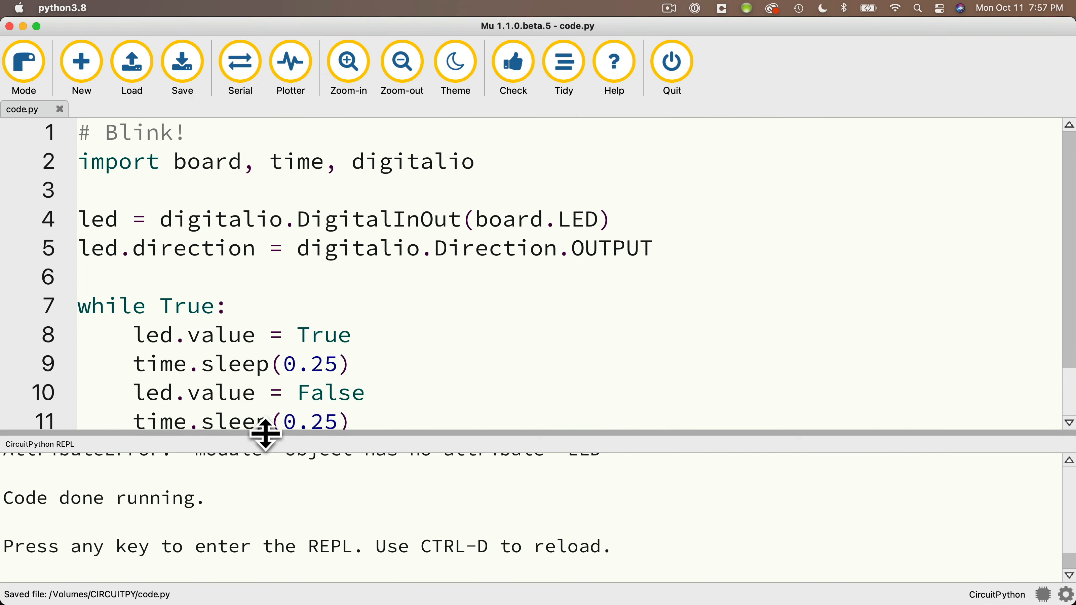
drag(264, 436, 264, 292)
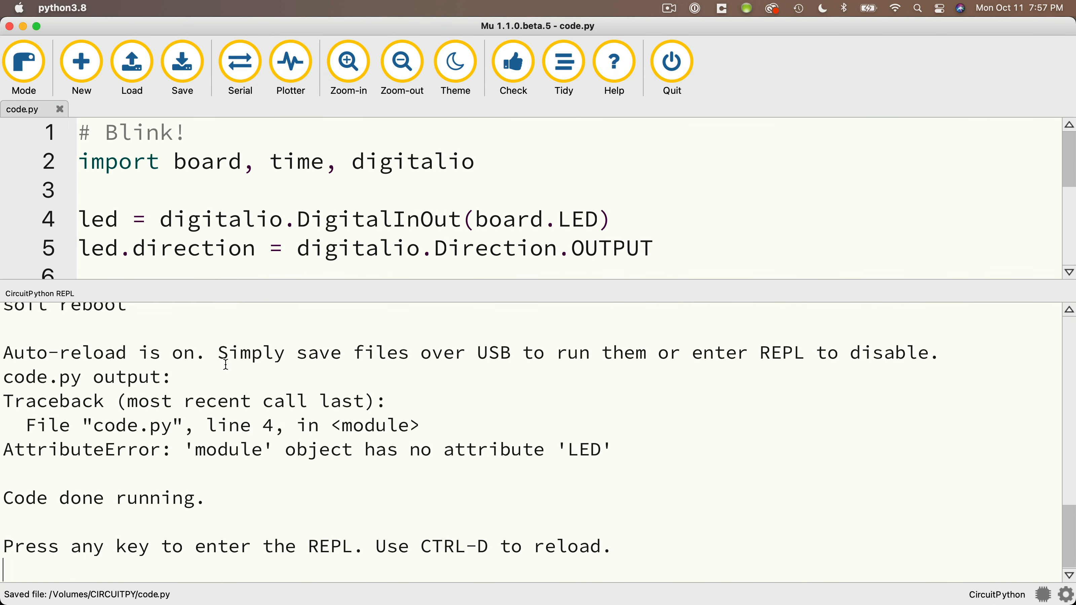
drag(182, 429, 621, 471)
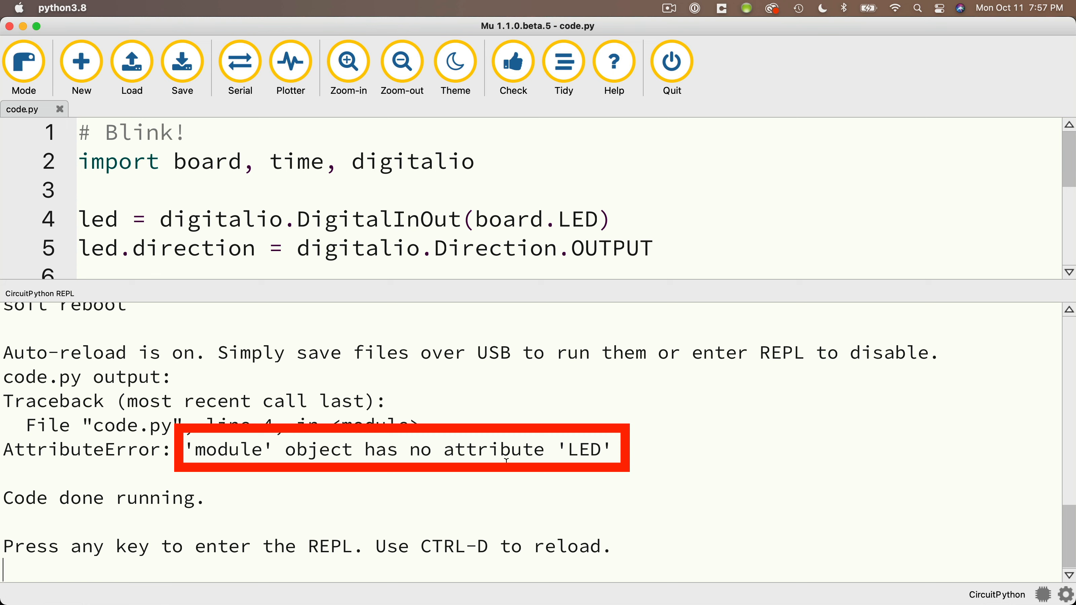
mouse_move(661, 510)
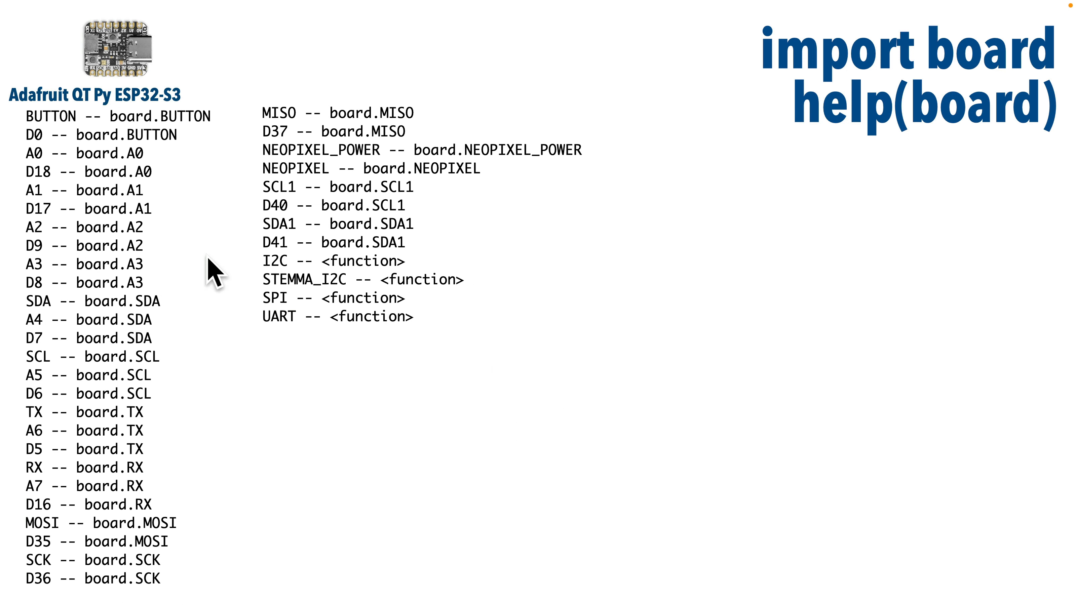
mouse_move(226, 361)
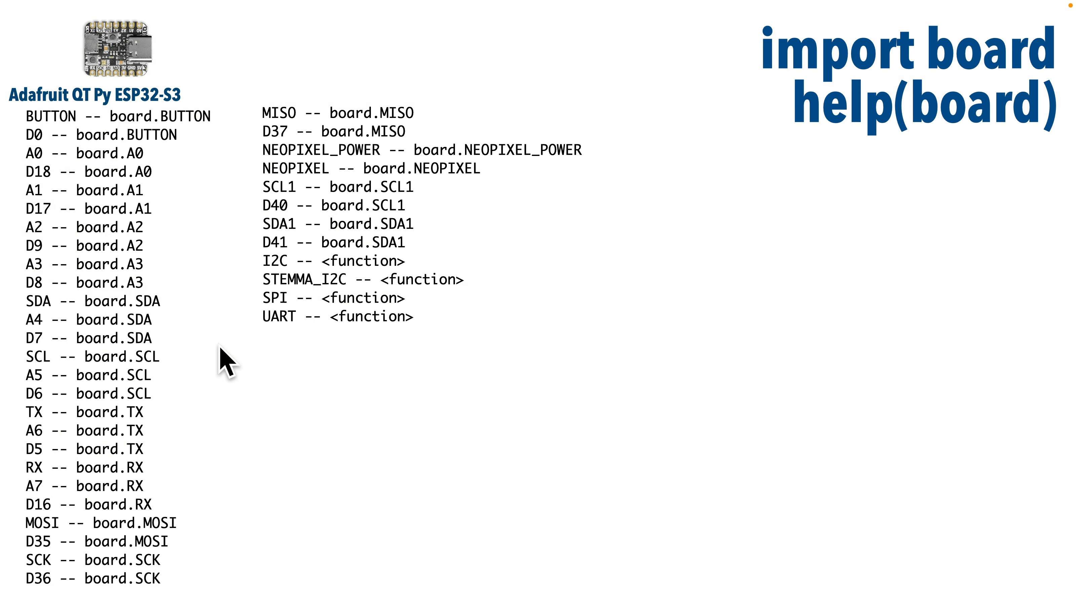
mouse_move(495, 328)
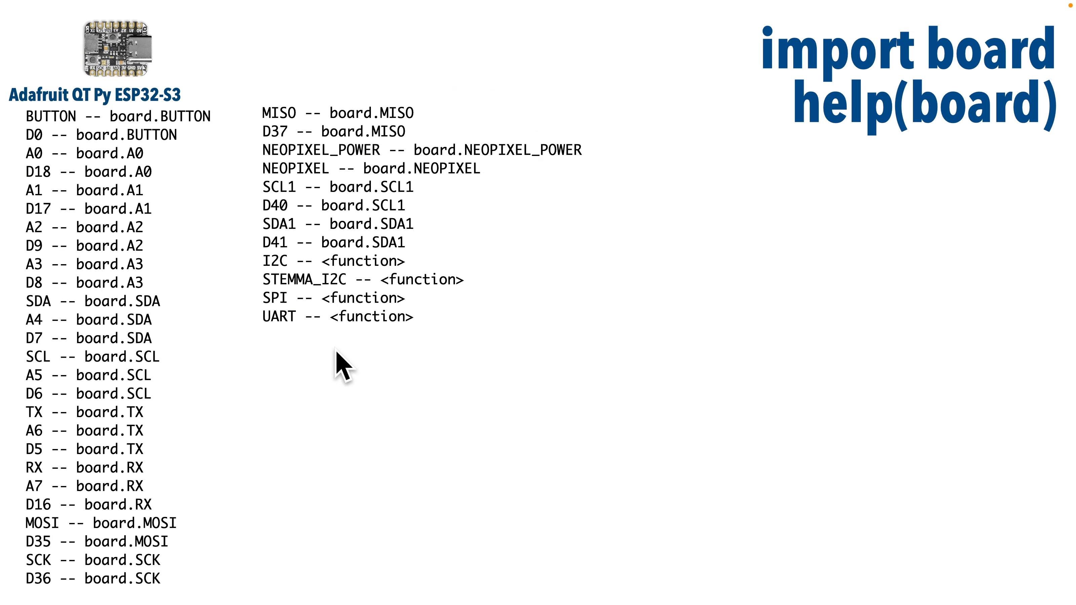
Step: Save a copy as blink.py, then replace code.py on the CIRCUITPY board
click(181, 61)
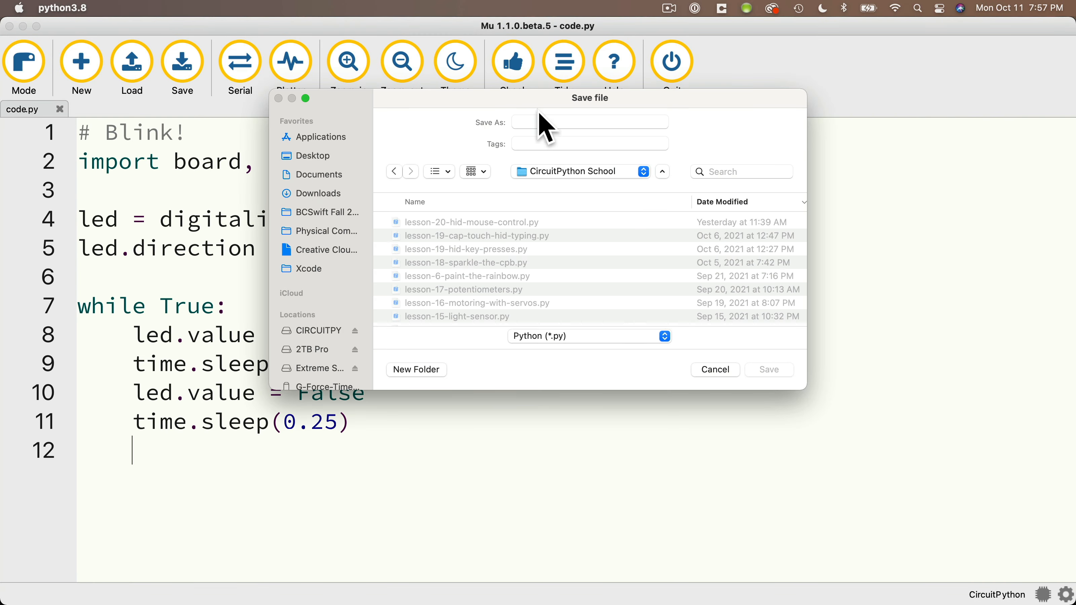
click(769, 369)
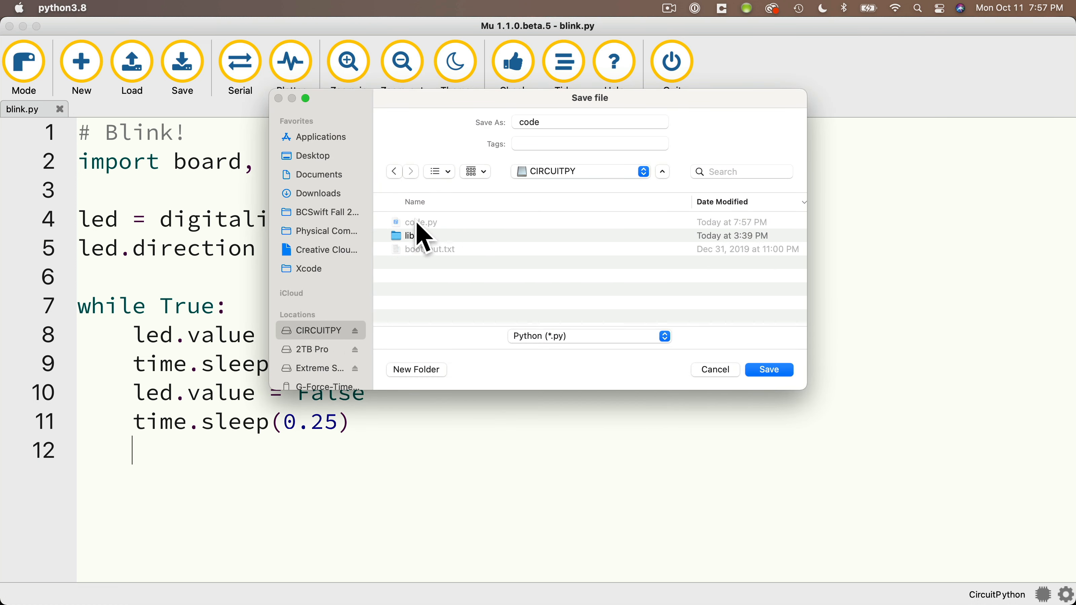
click(767, 369)
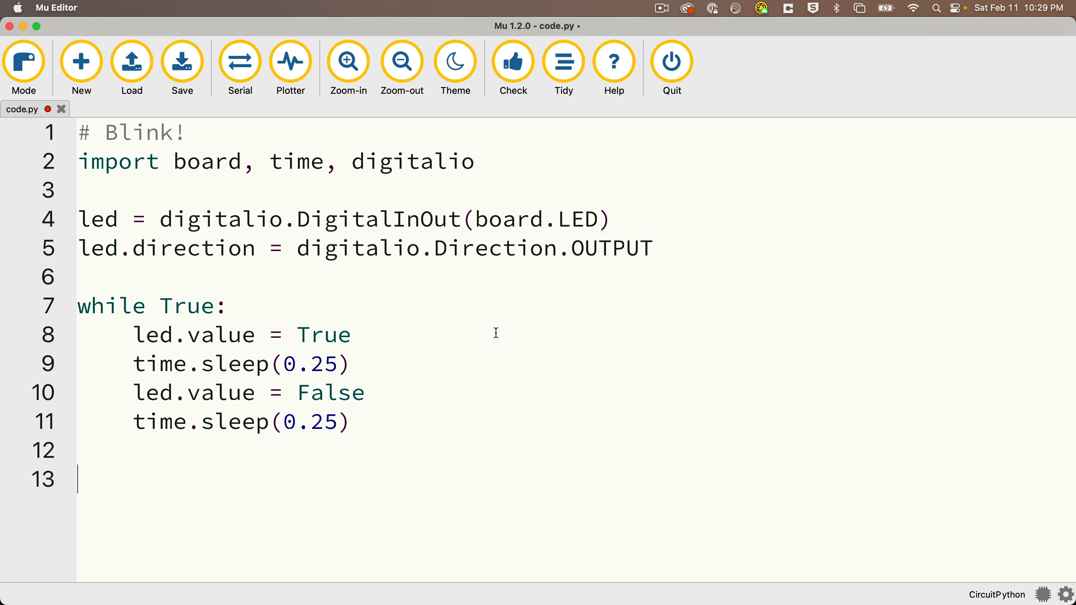
mouse_move(540, 153)
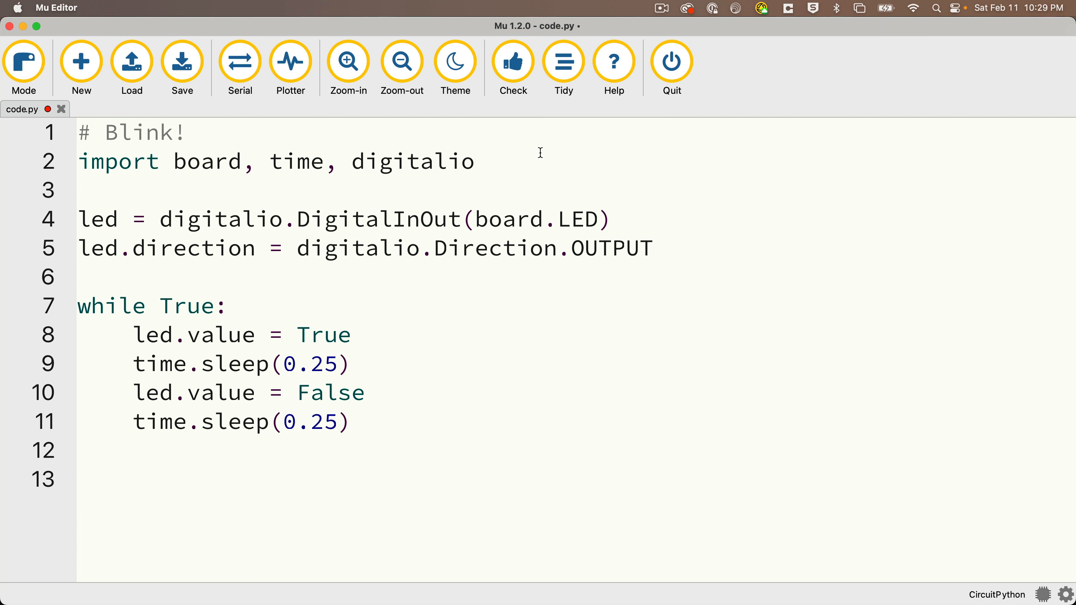
Step: Add neopixel to the imports and replace the LED setup with pixel = neopixel.NeoPixel(board.NEOPIXEL, 1)
text(, neopixel)
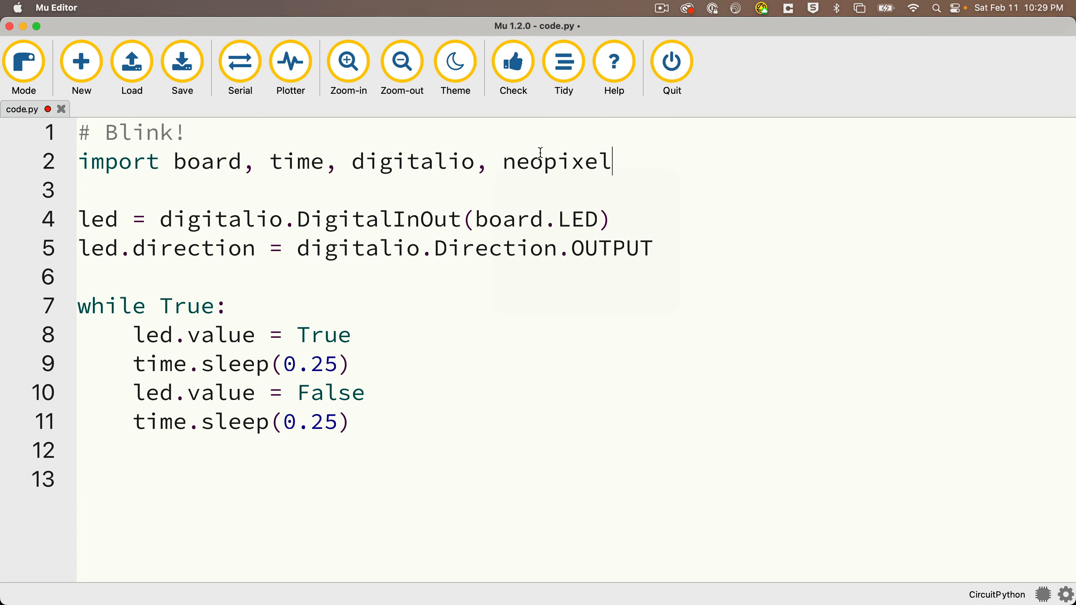
drag(80, 219, 653, 247)
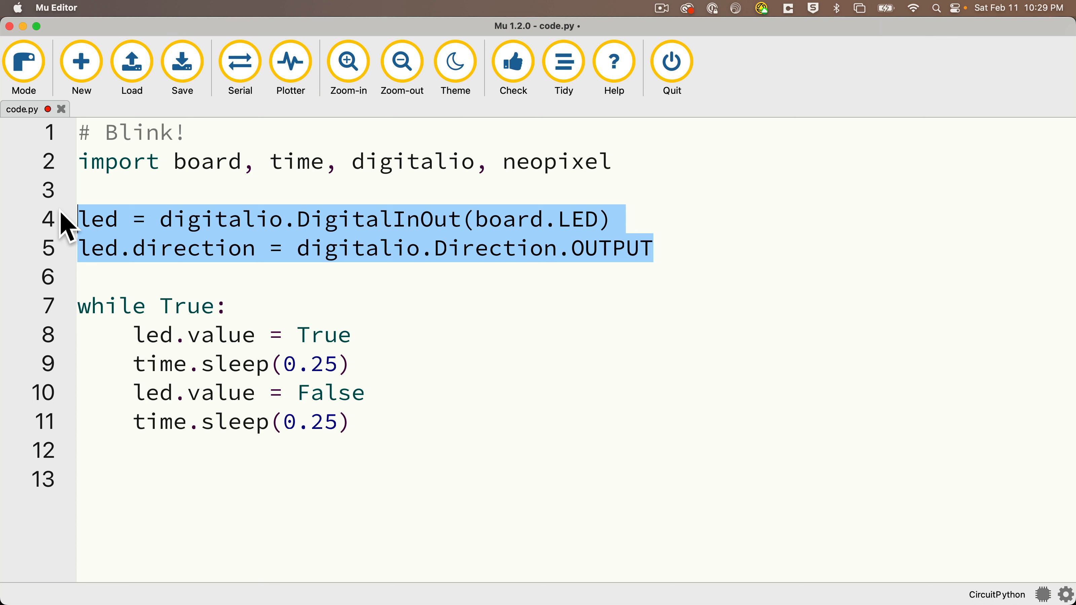
text(pi)
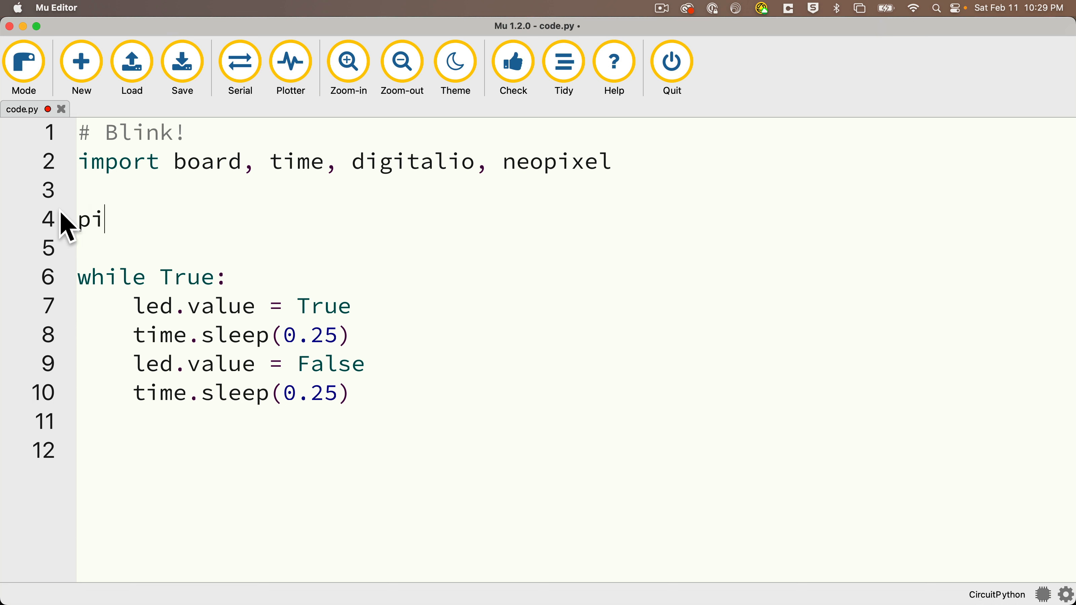
text(xel = neopixel.NeoPixe)
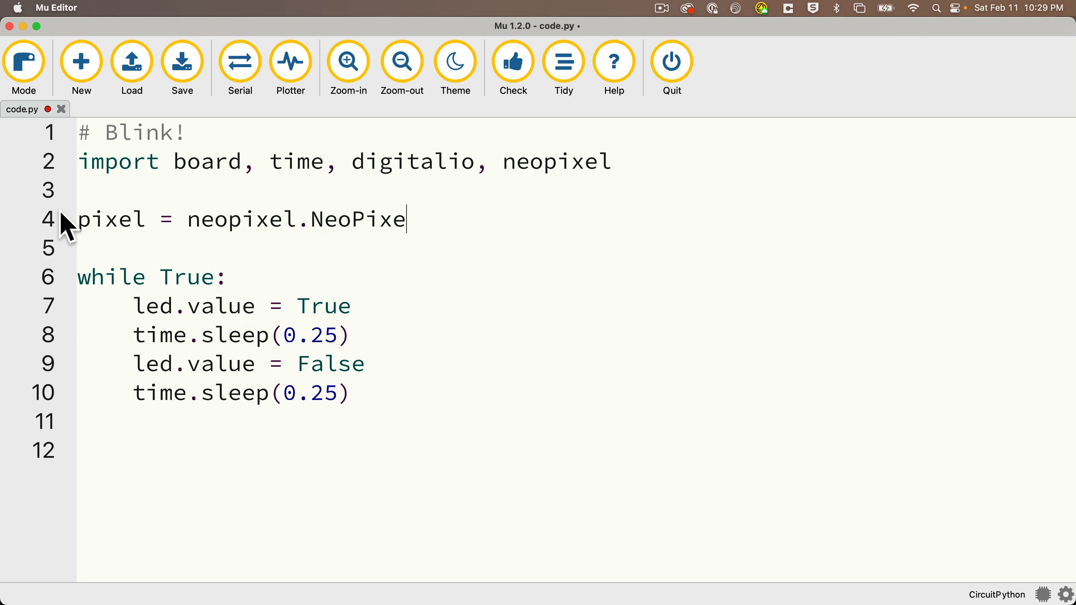
text(l)
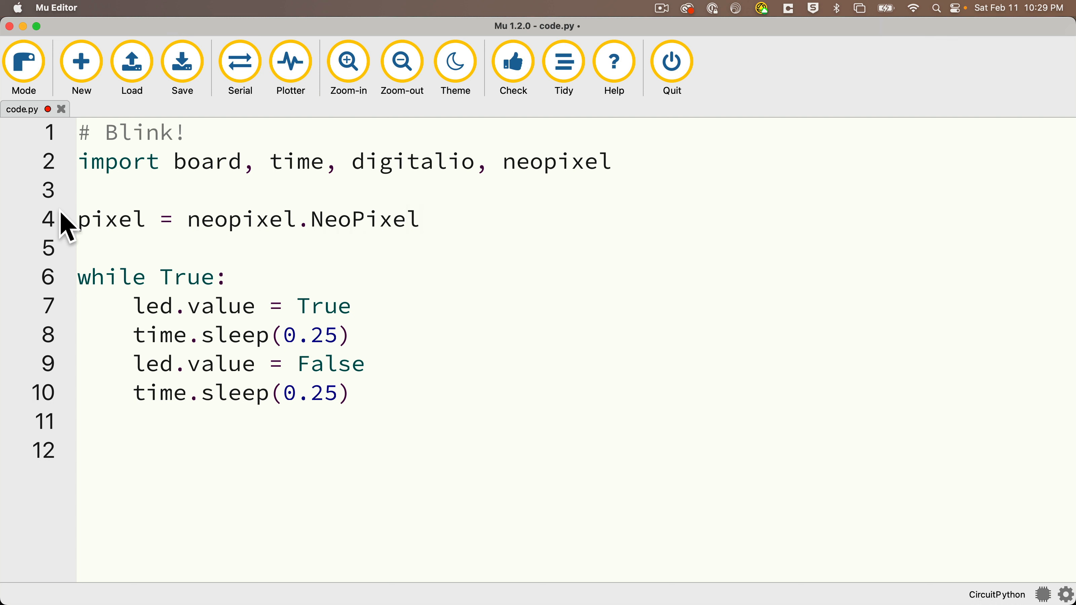
text((board.N)
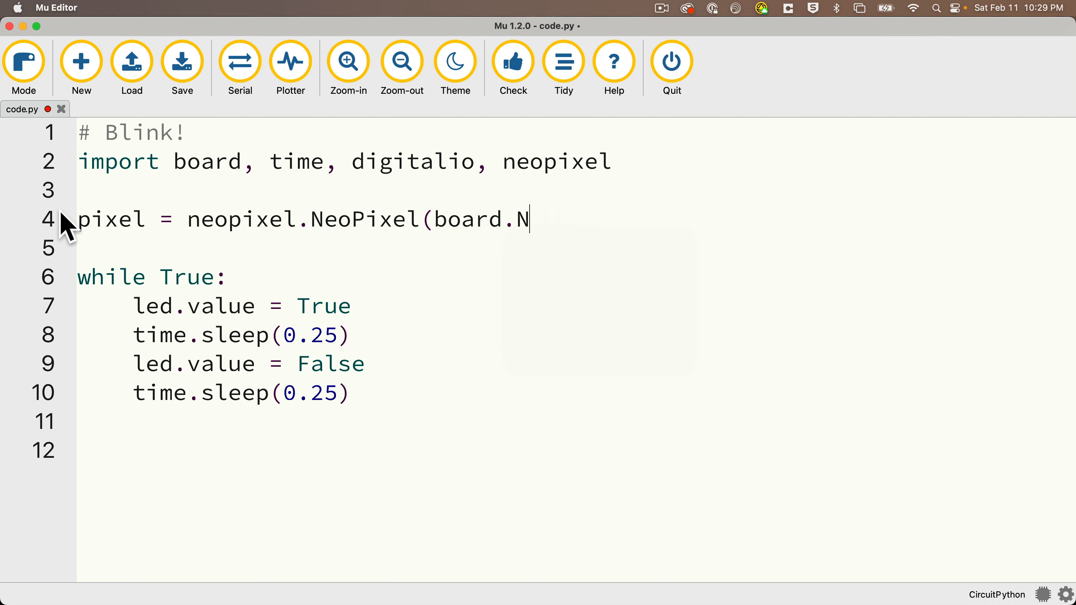
text(EOPIXEL)
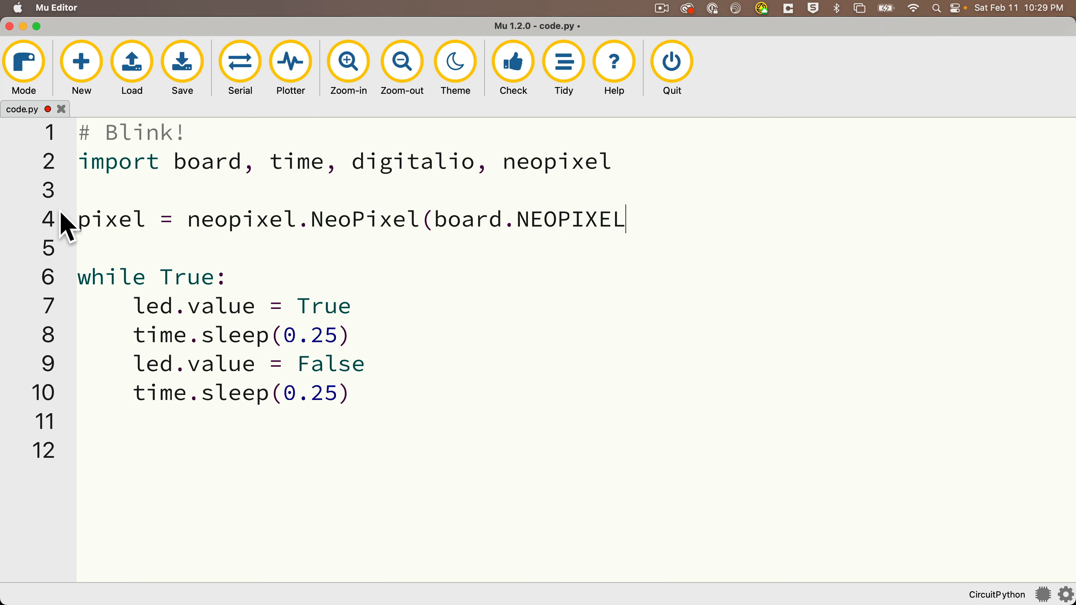
text(, 1)
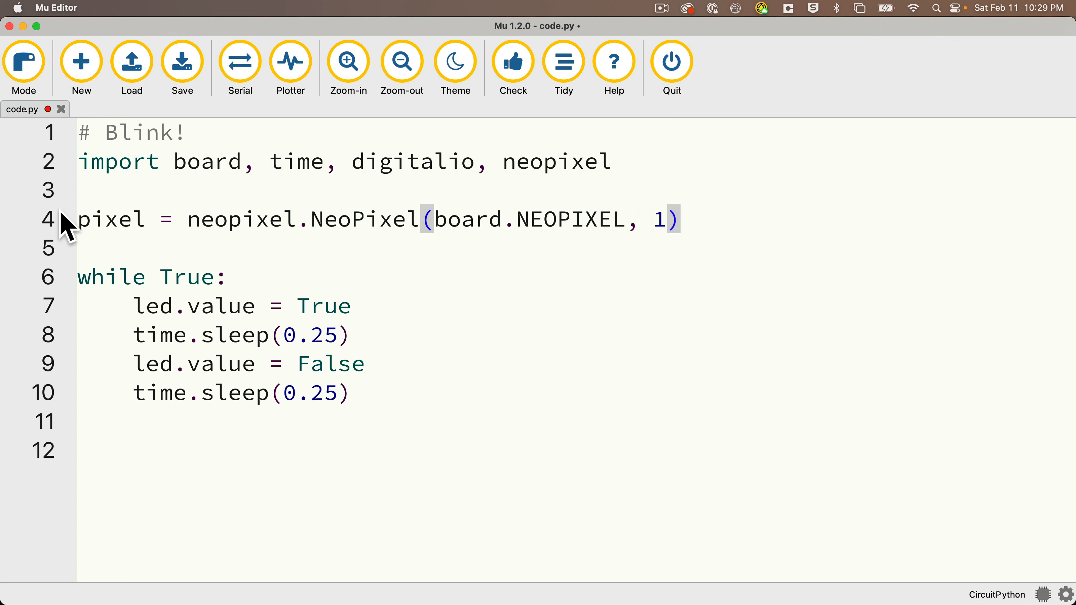
mouse_move(787, 376)
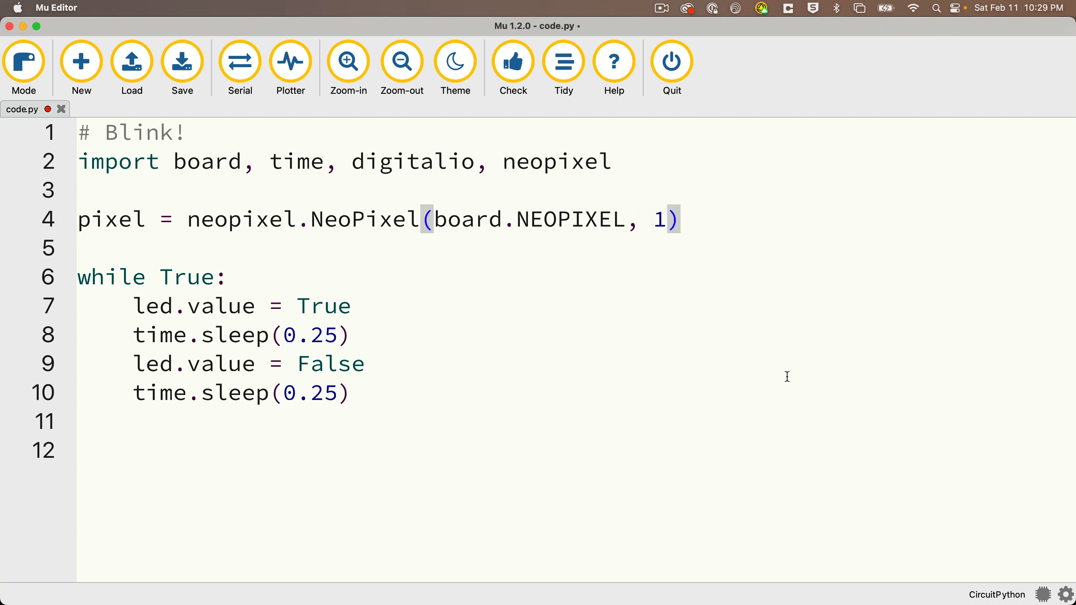
mouse_move(374, 395)
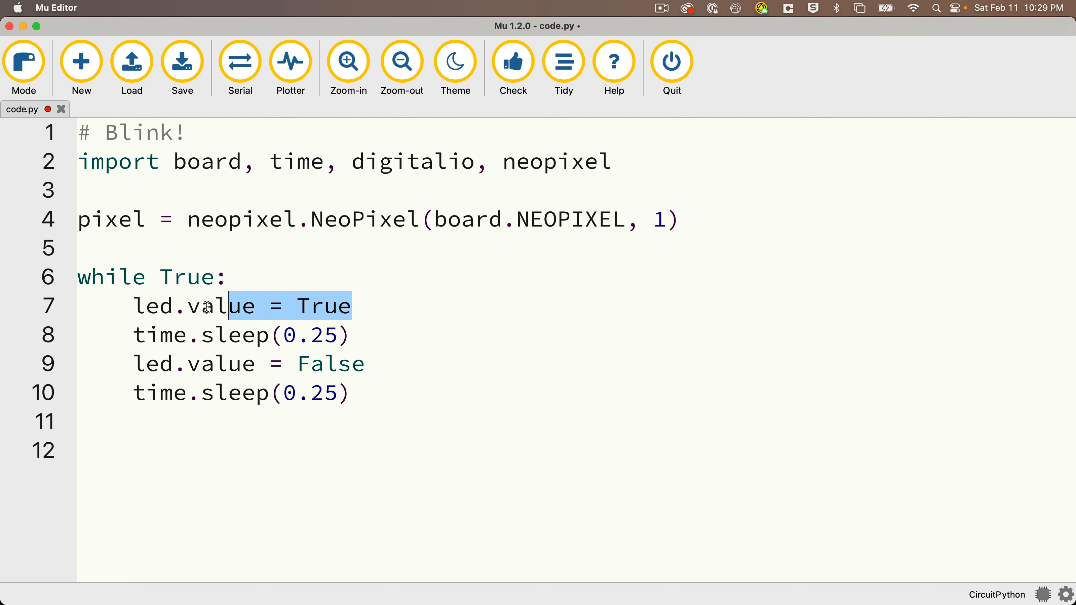
Step: Make the loop alternate pixel.fill((255,0,0)) and pixel.fill((0, 0, 255)), and save code.py to the board
text(pis)
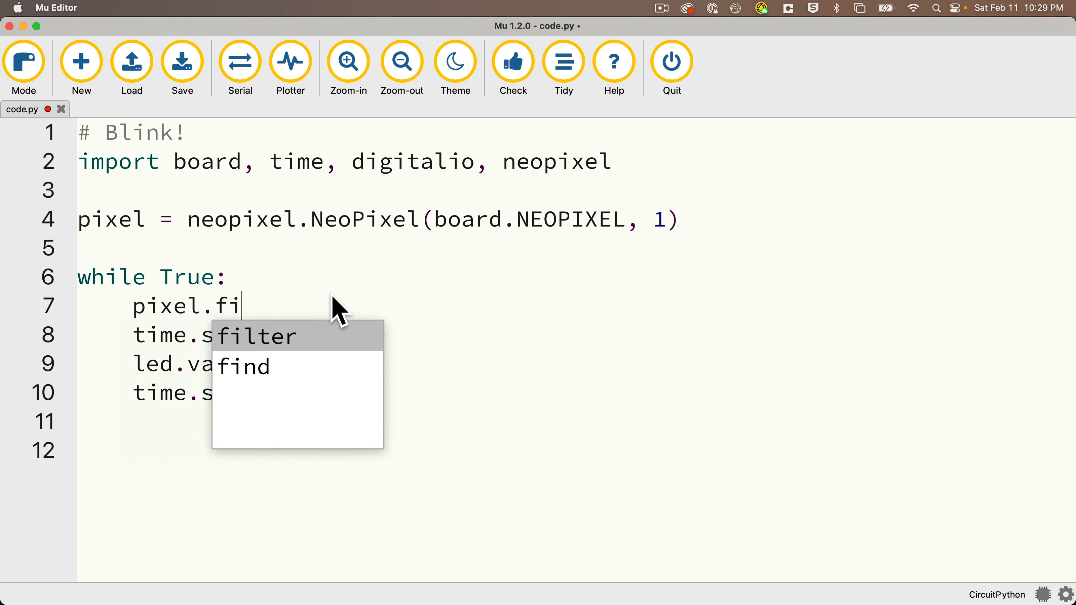
text(ll((255, 0)
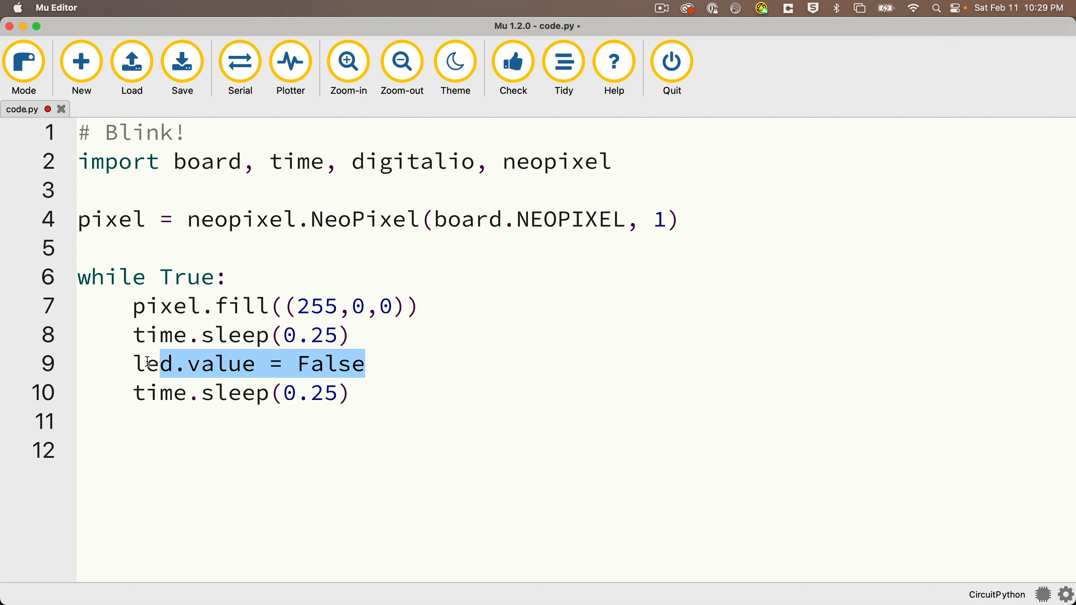
text(pixel.fill((255,0,0)))
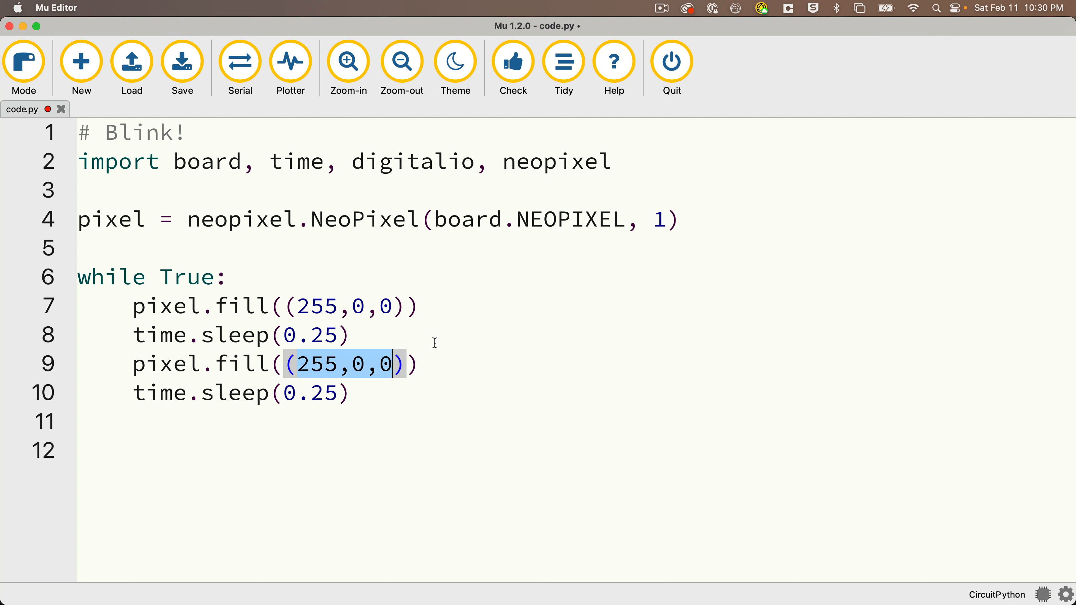
text((0, 0,)
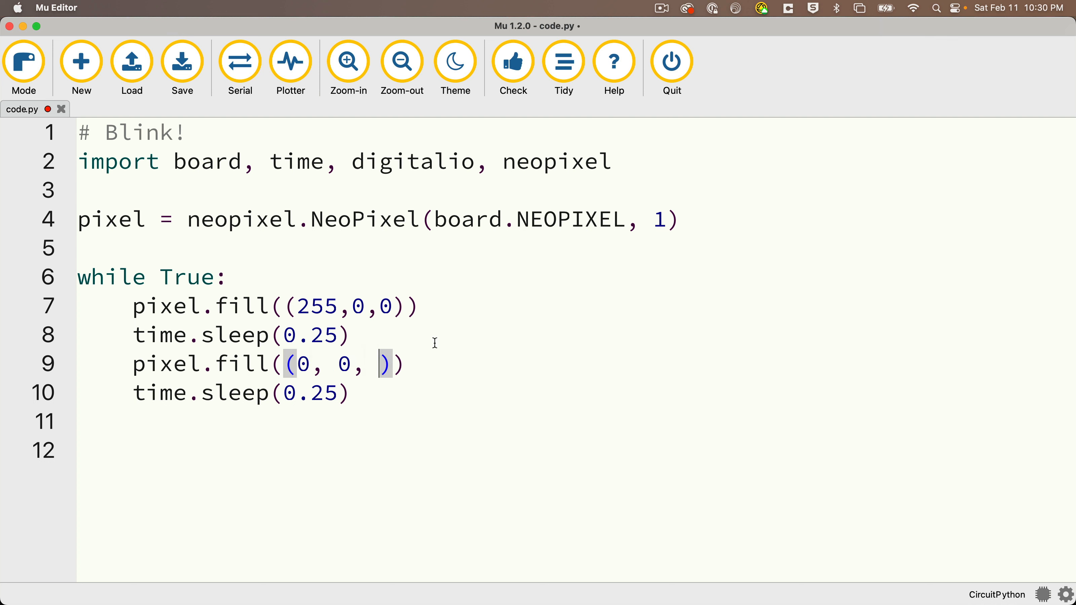
text(255)
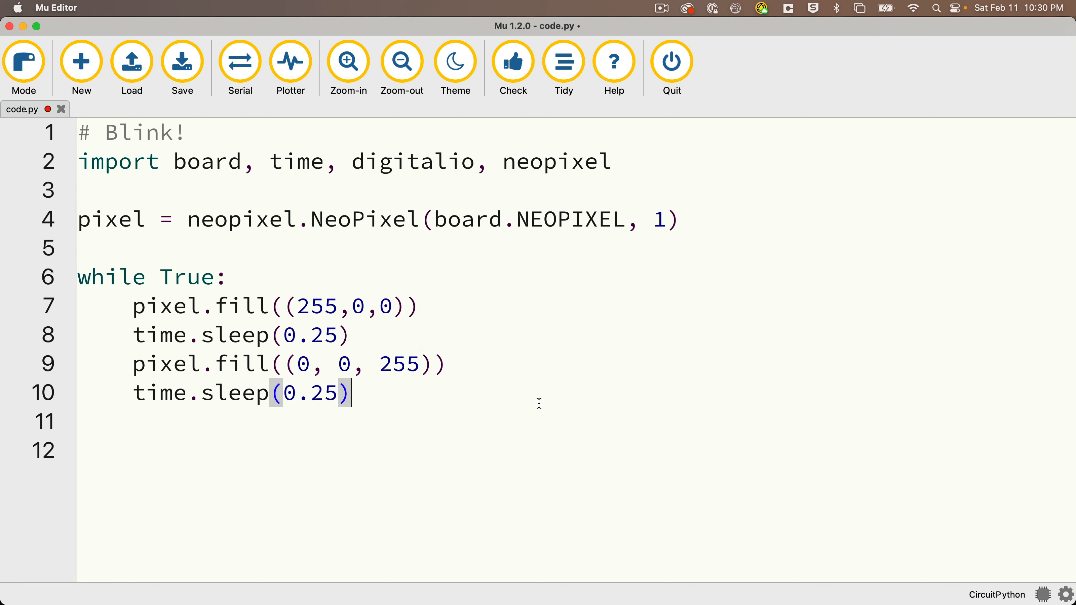
click(181, 62)
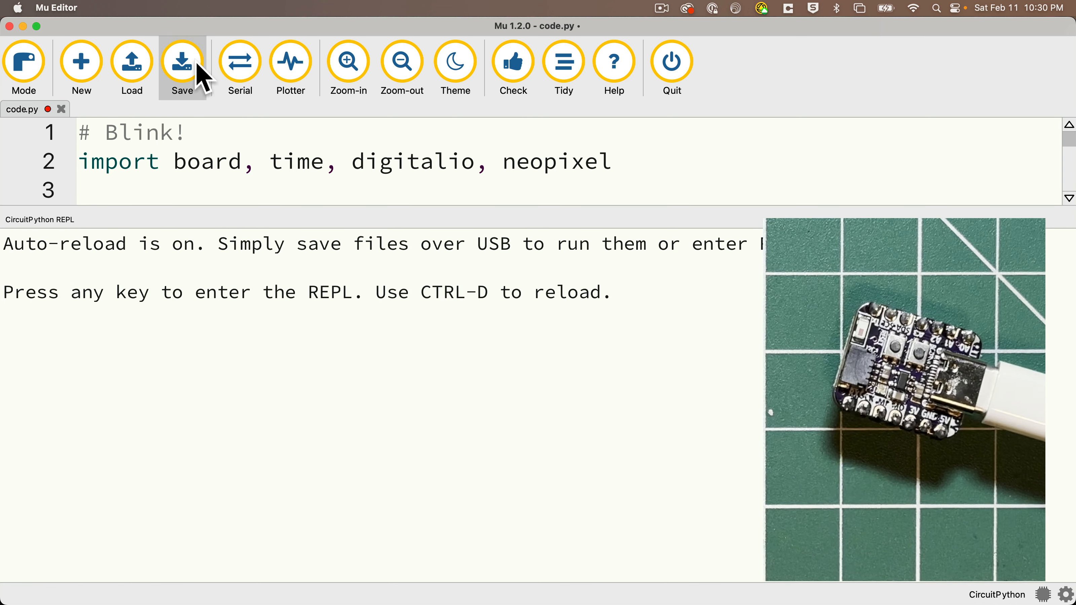
click(182, 62)
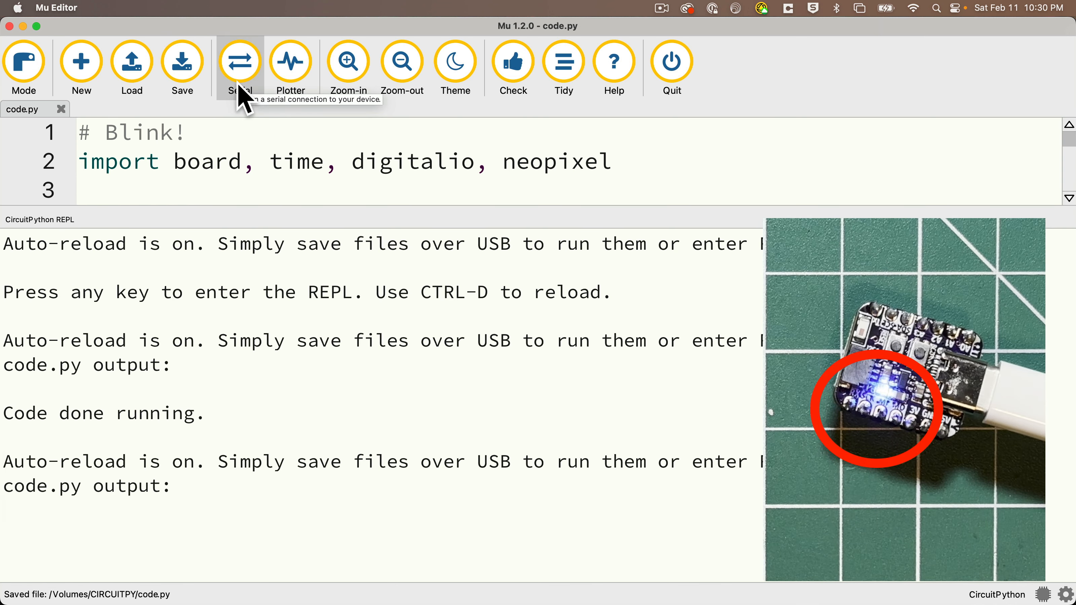